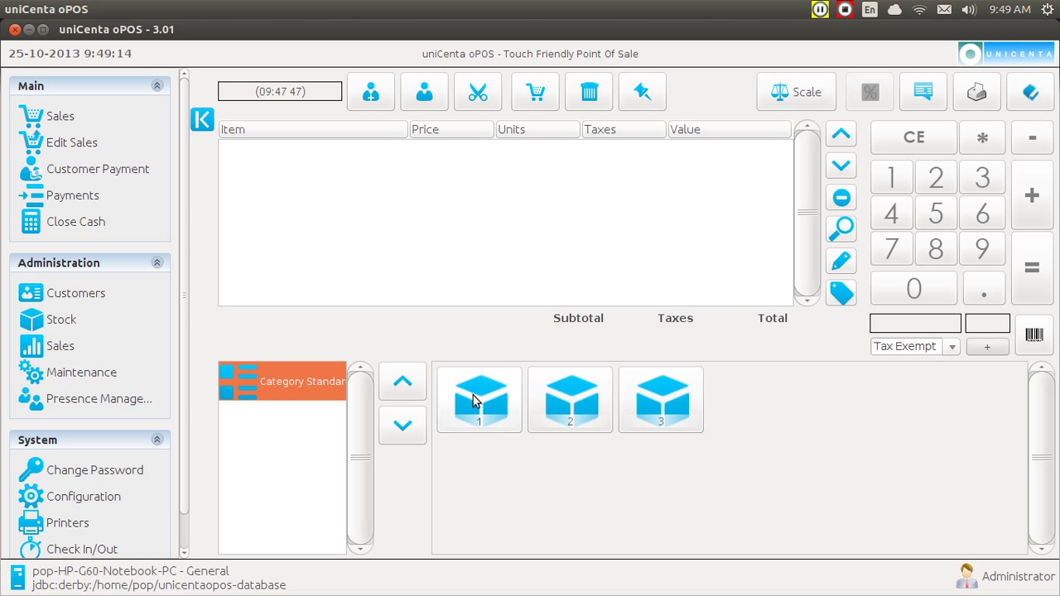
Add products 1 and 2 from Category Standard to the sales ticket.
left_click(479, 399)
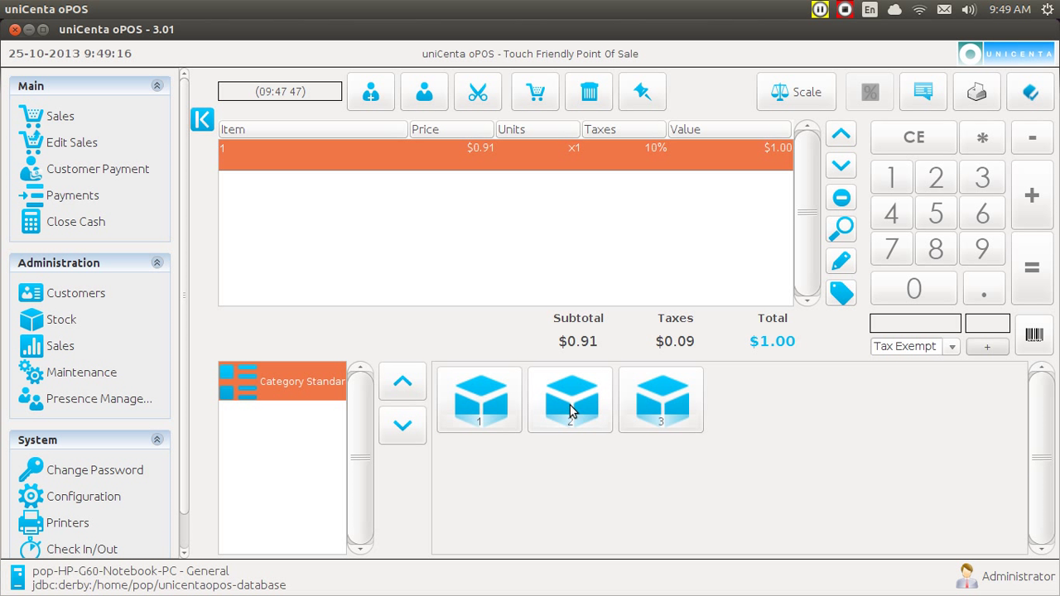
left_click(661, 399)
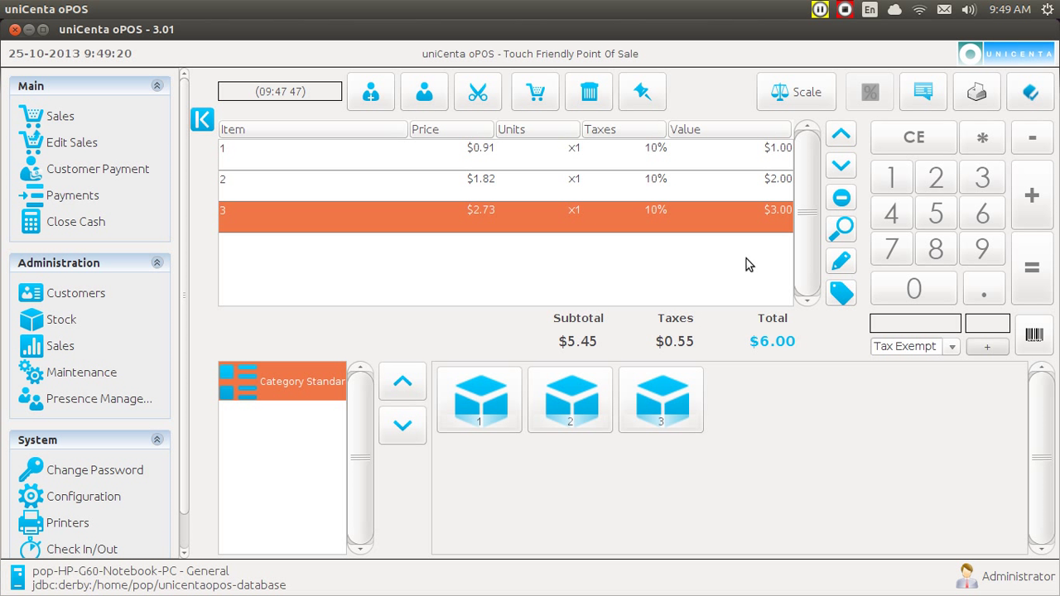
mouse_move(754, 191)
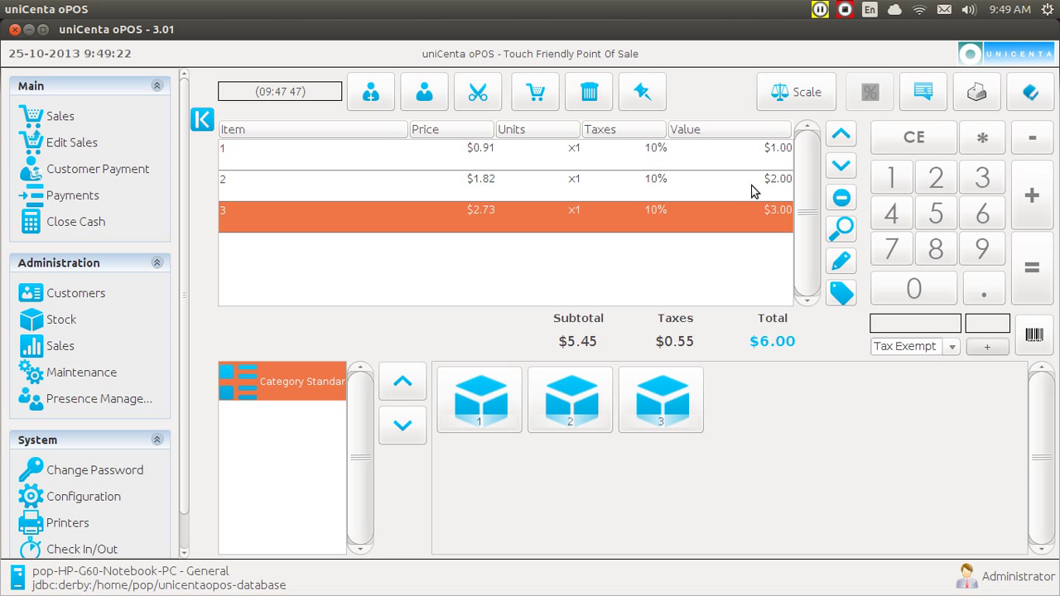
mouse_move(754, 164)
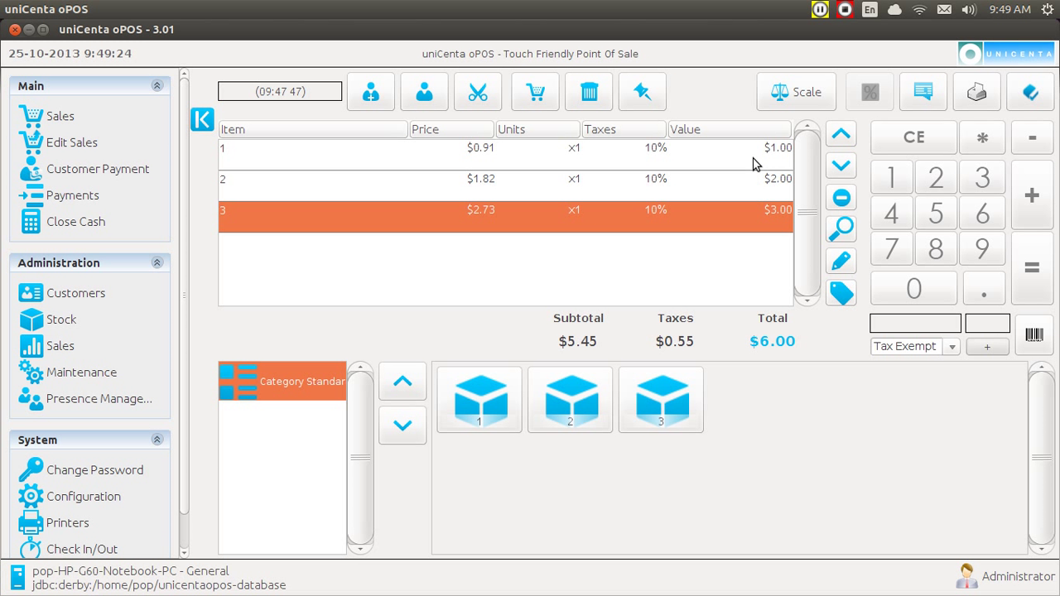
mouse_move(663, 160)
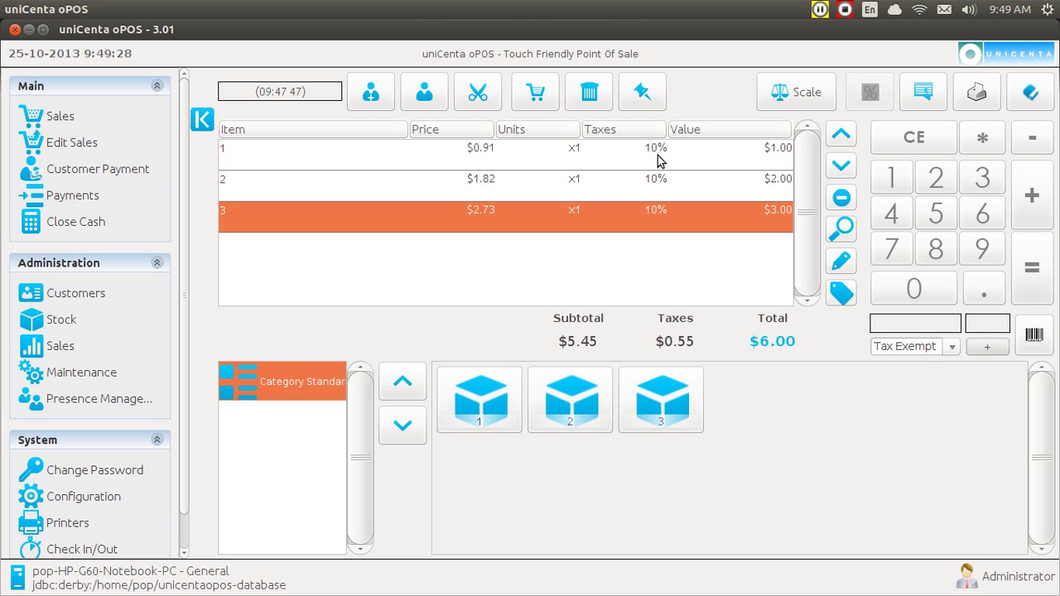
mouse_move(493, 160)
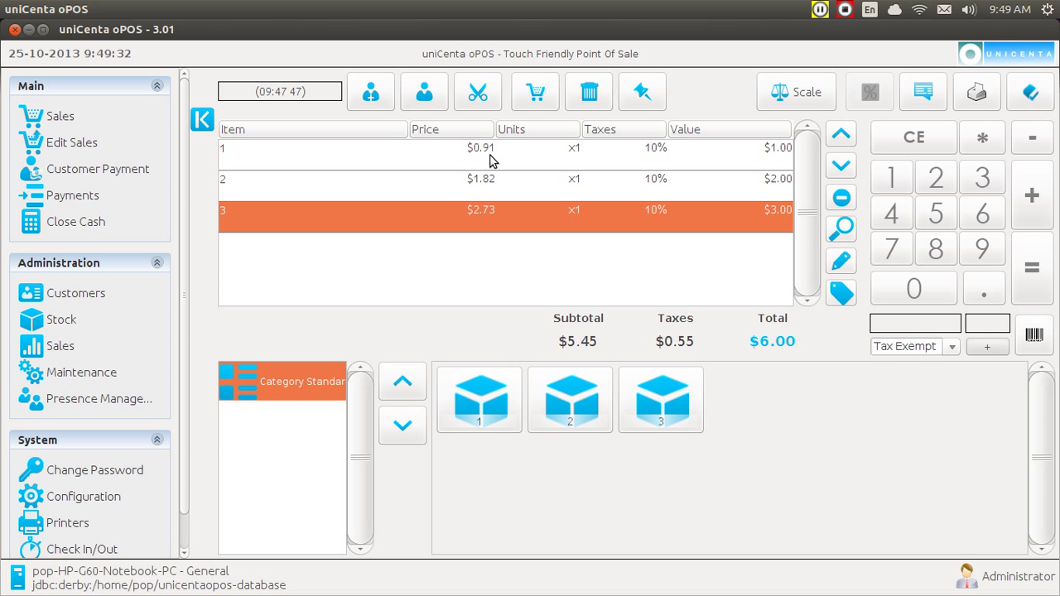
mouse_move(494, 196)
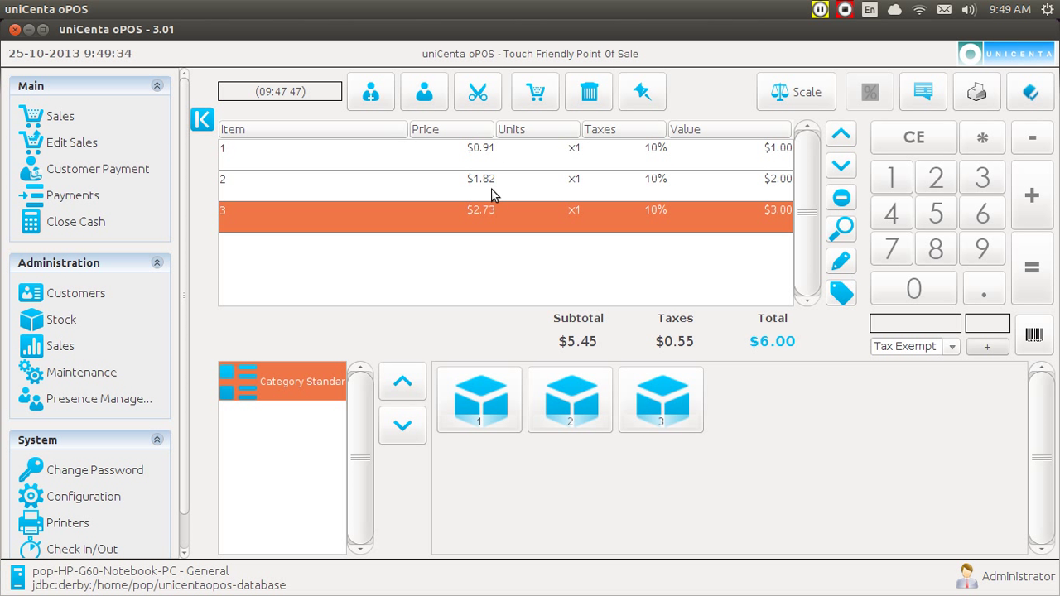
mouse_move(489, 224)
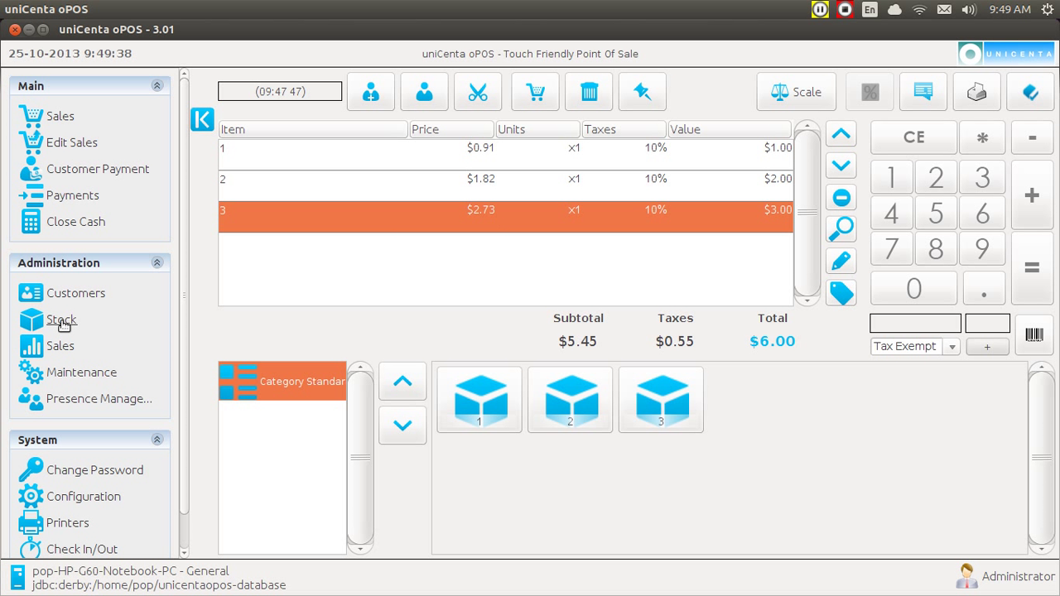
In Stock > Products, review the General details of product 1, then product 3.
left_click(61, 320)
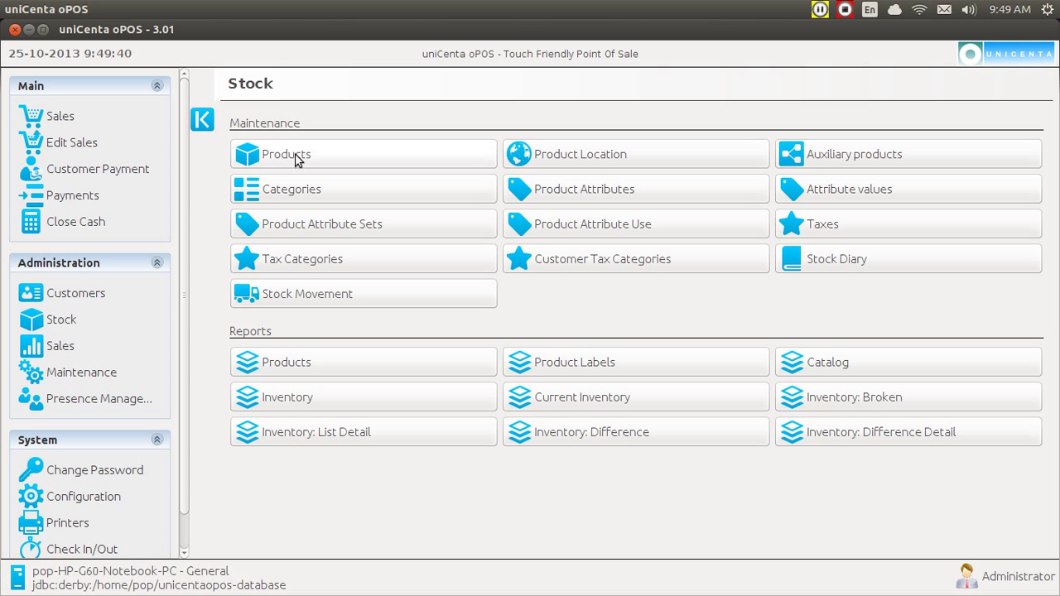
left_click(285, 153)
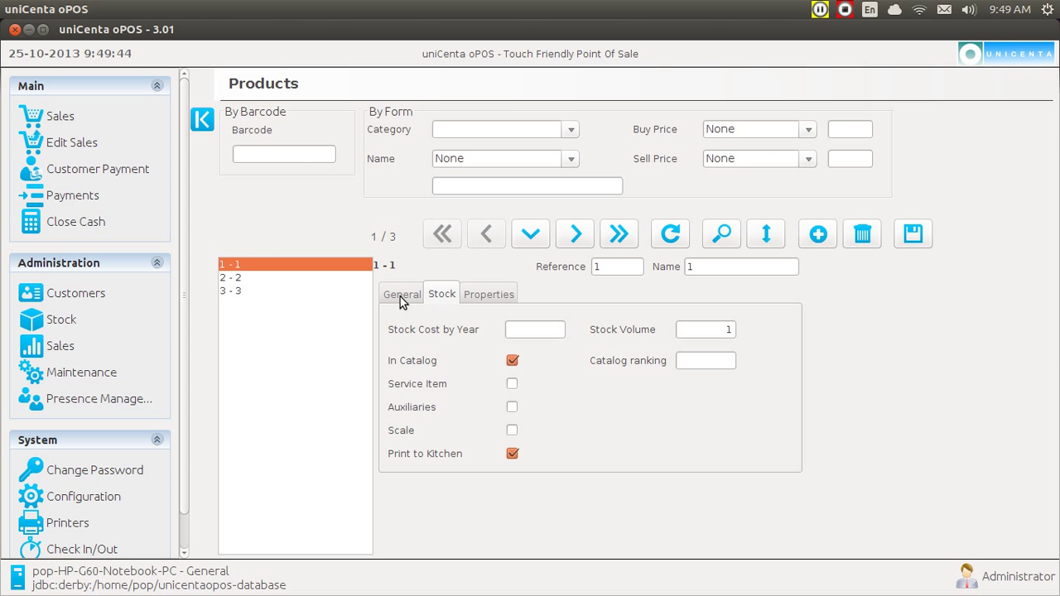
left_click(402, 293)
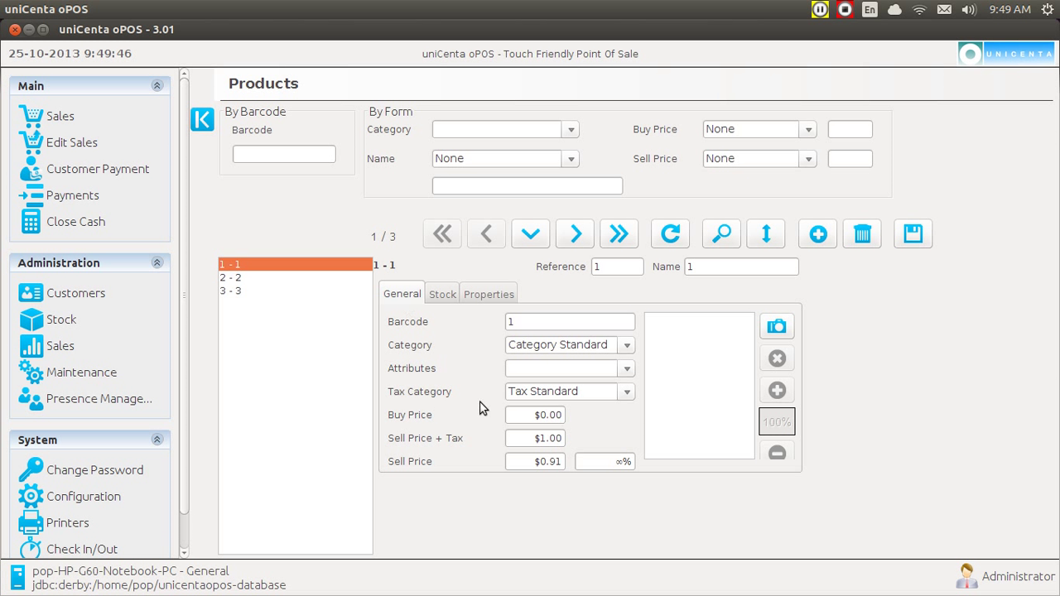
mouse_move(578, 444)
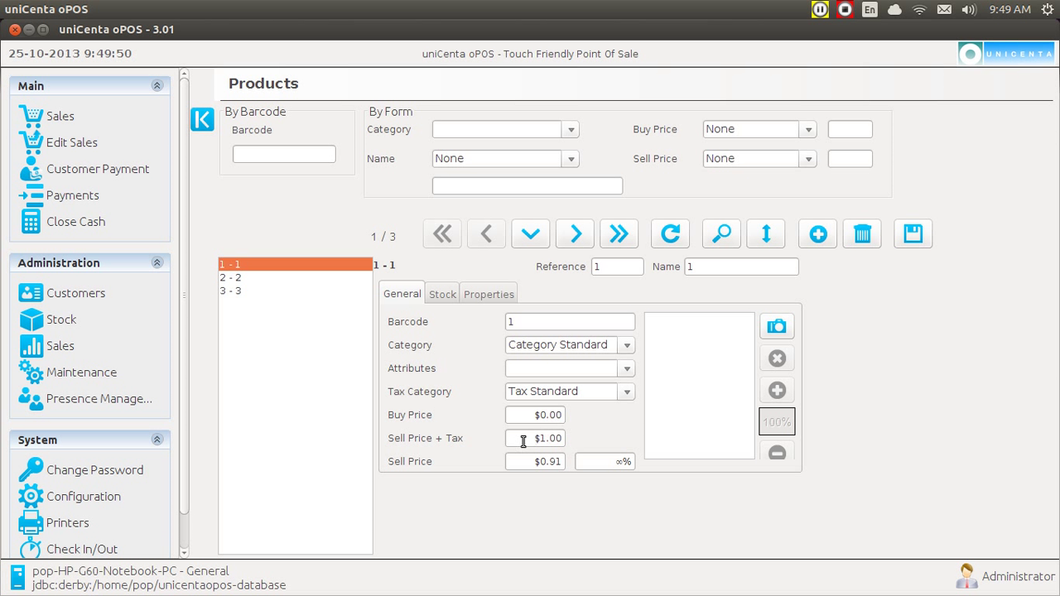
mouse_move(577, 445)
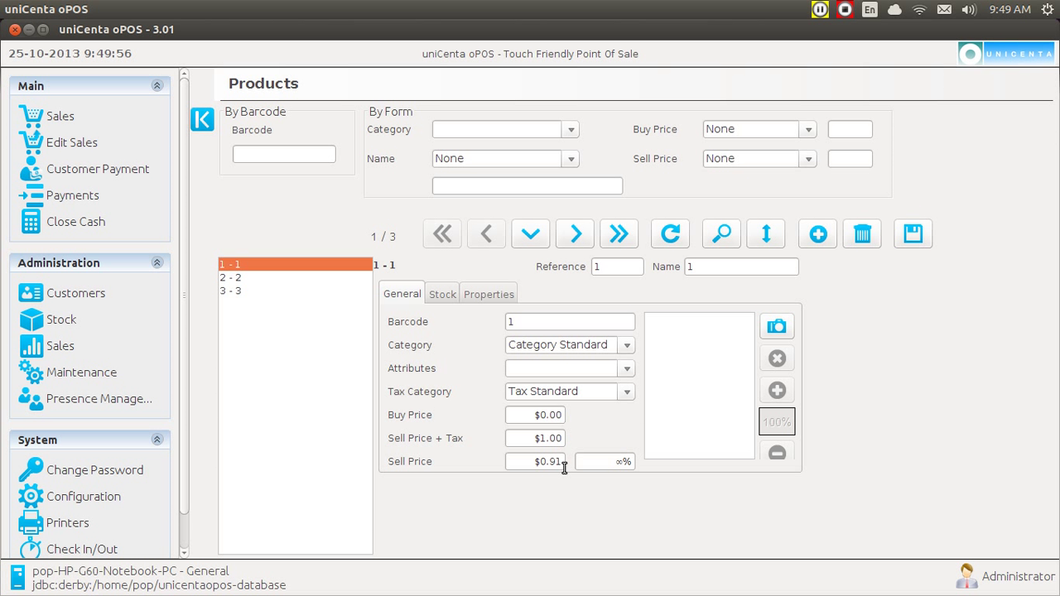
mouse_move(275, 292)
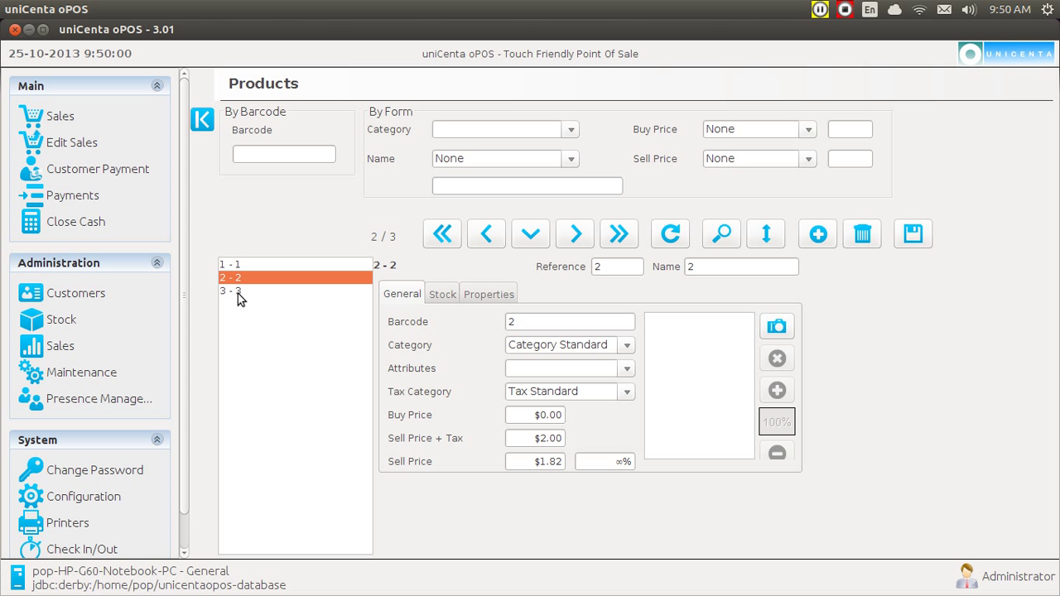
left_click(574, 234)
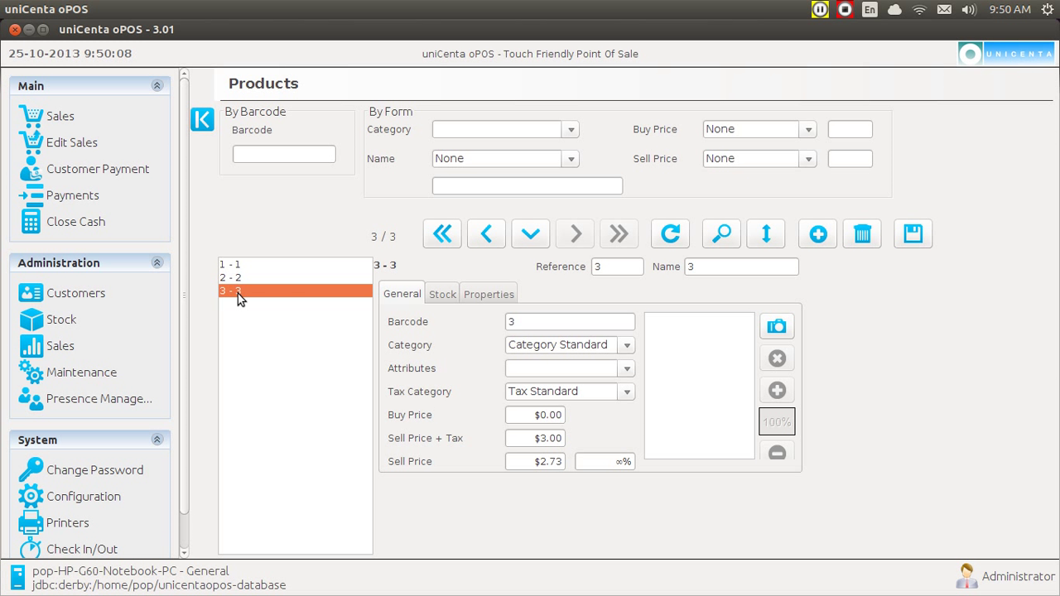
mouse_move(412, 294)
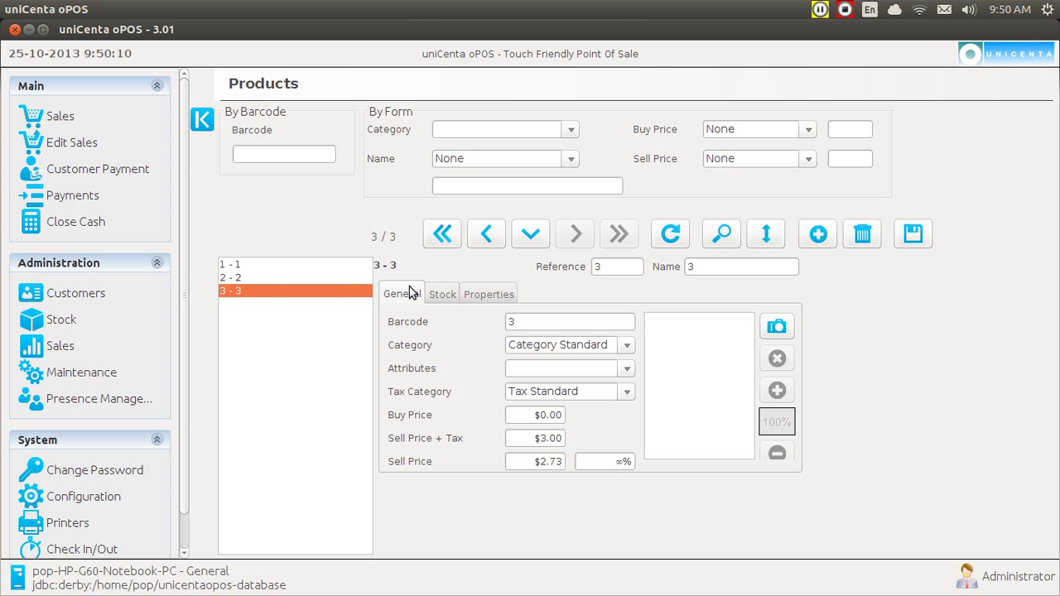
On the Stock tab, untick In Catalog for product 1 and save.
left_click(442, 293)
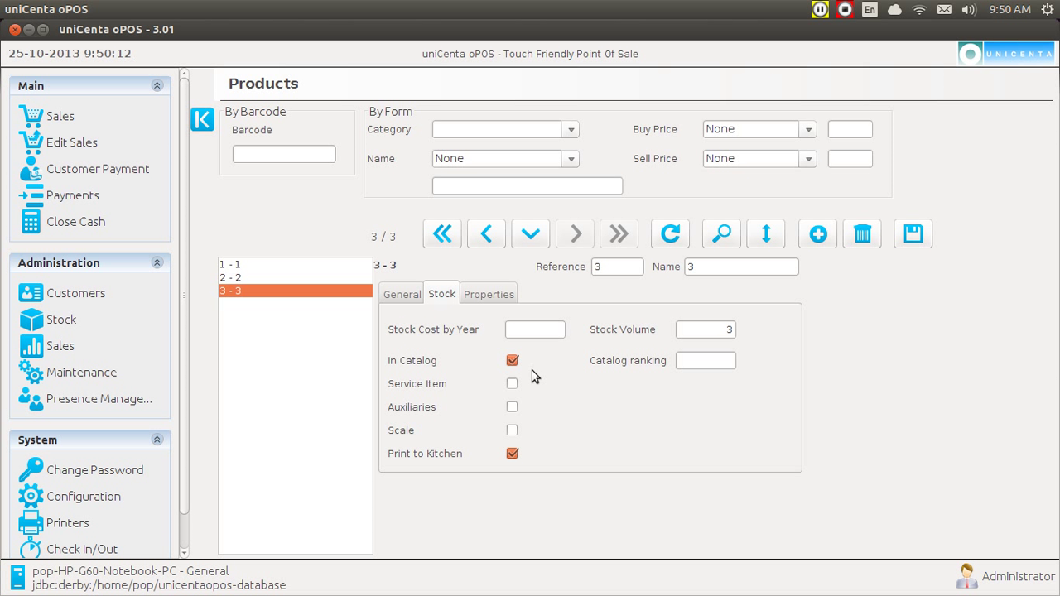
mouse_move(308, 321)
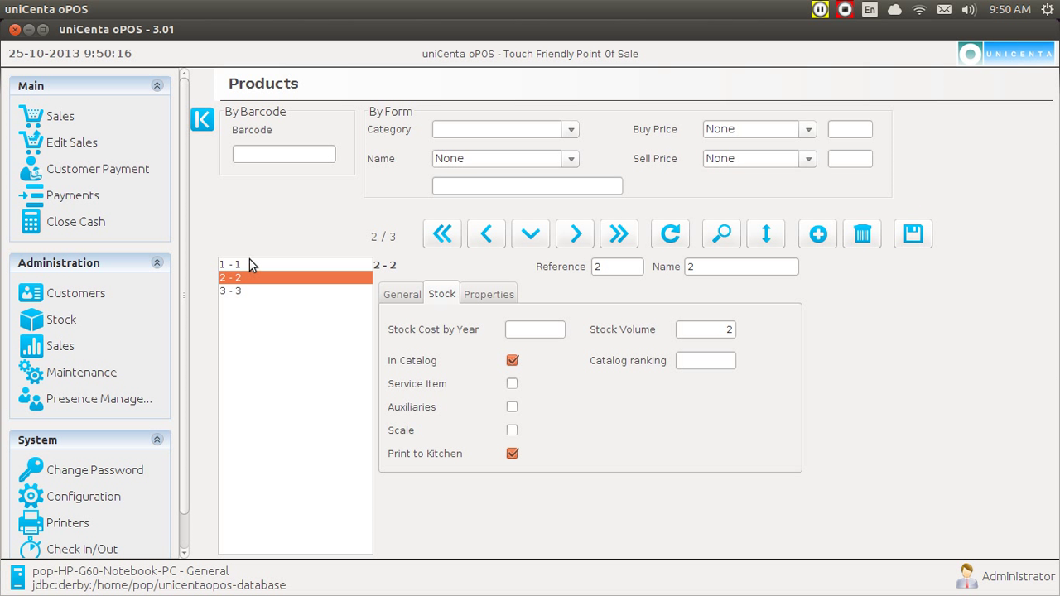
left_click(486, 234)
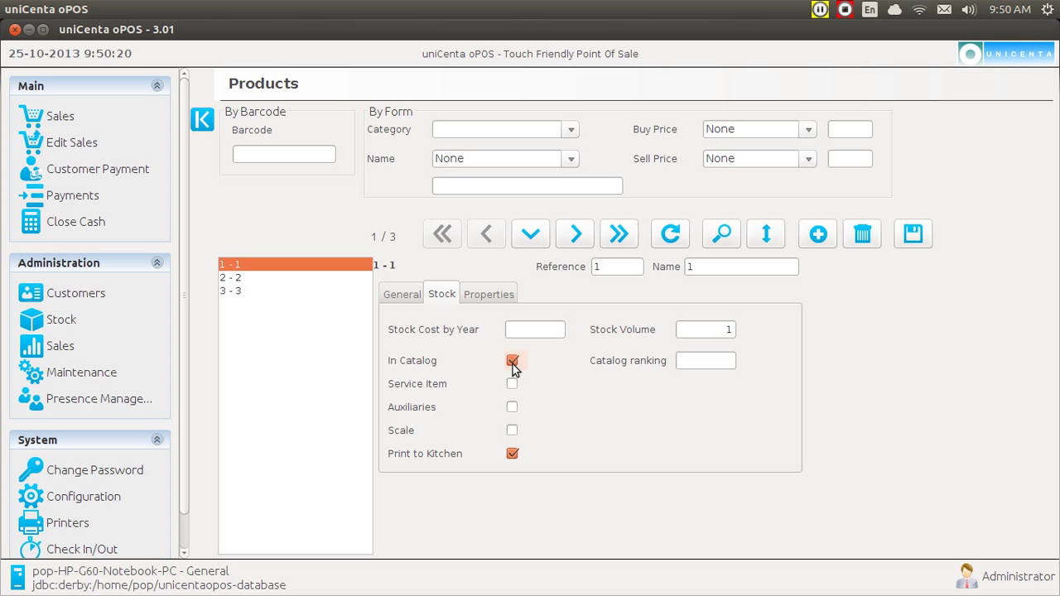
left_click(512, 360)
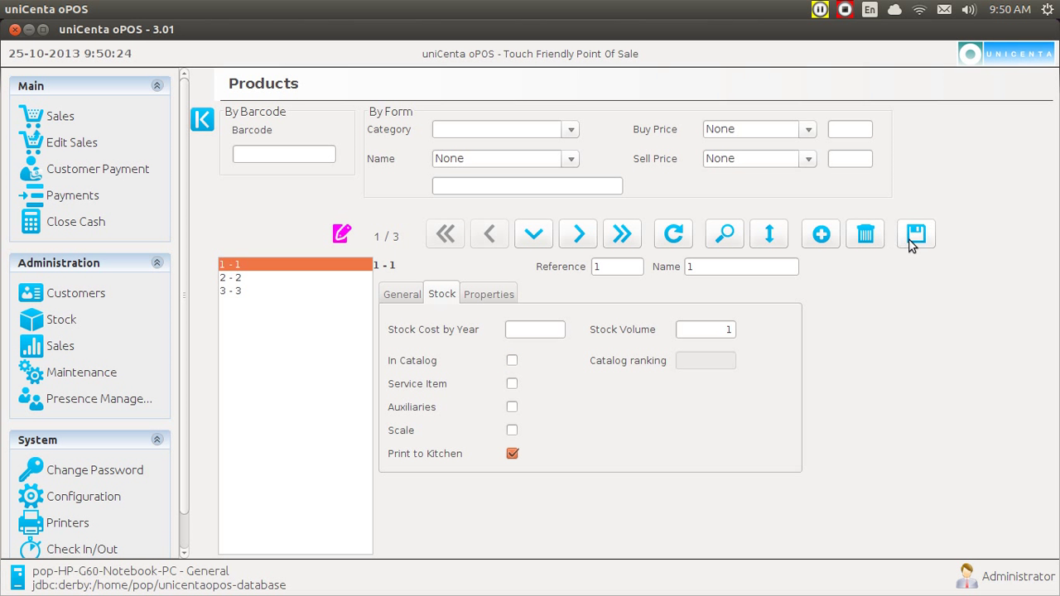
left_click(917, 235)
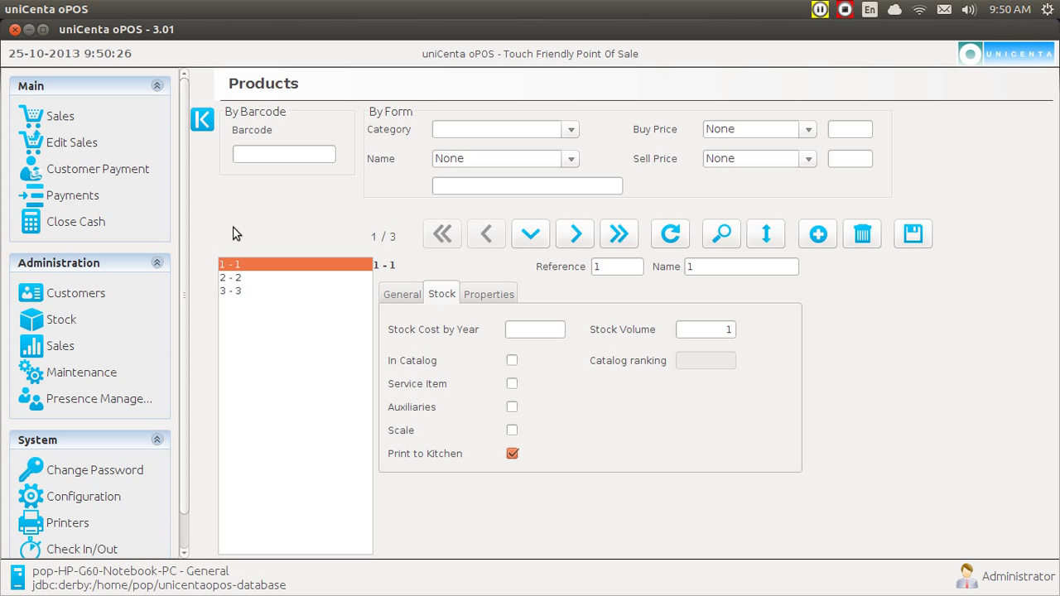
Back on the Sales screen, delete the current ticket and confirm Yes.
left_click(59, 116)
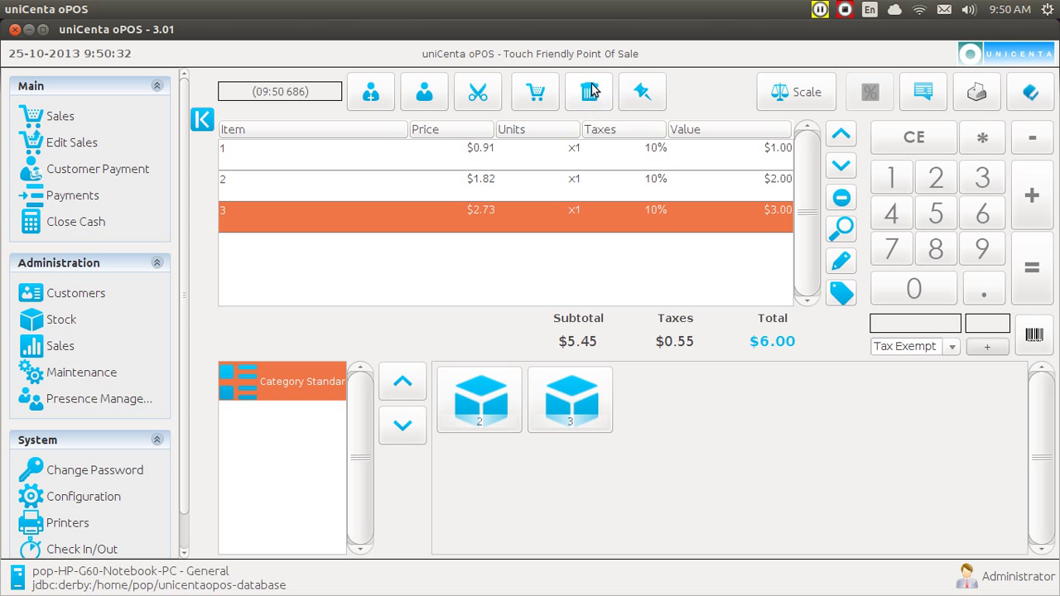
left_click(588, 91)
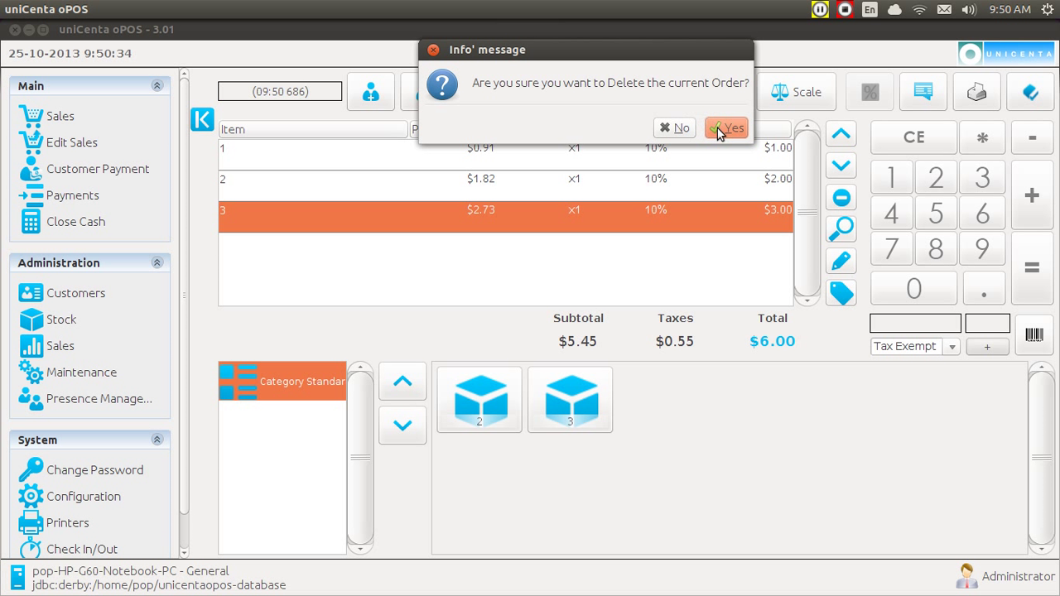
left_click(727, 127)
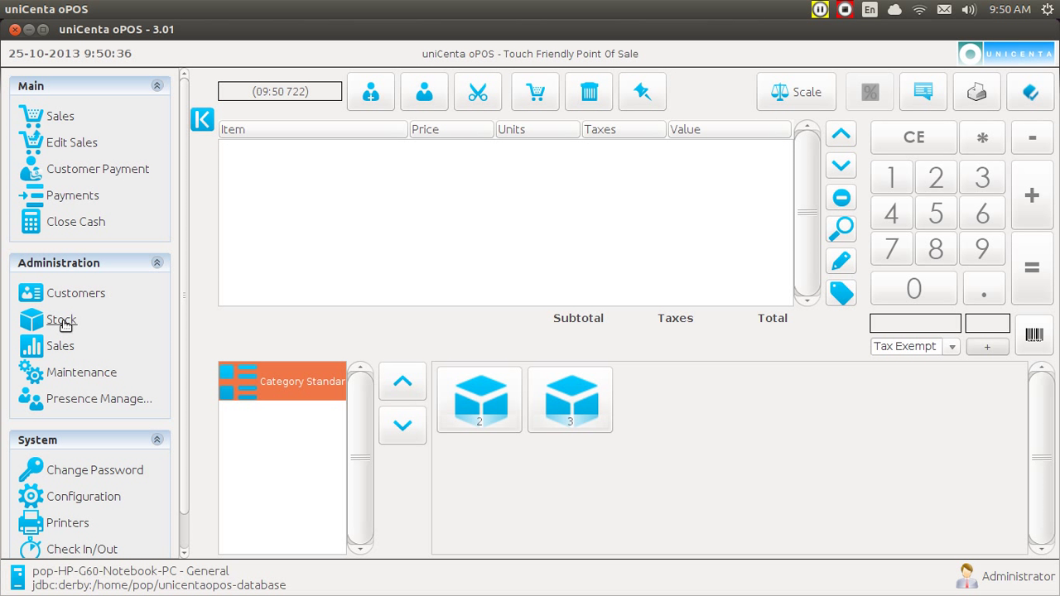
In Stock > Products, tick In Catalog again for product 1.
left_click(61, 320)
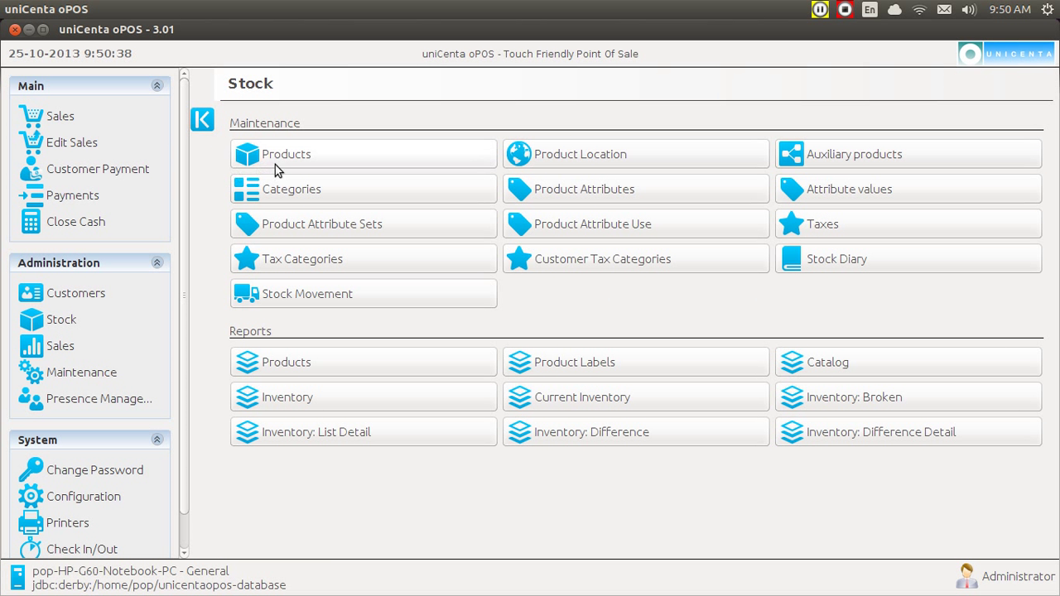
left_click(286, 153)
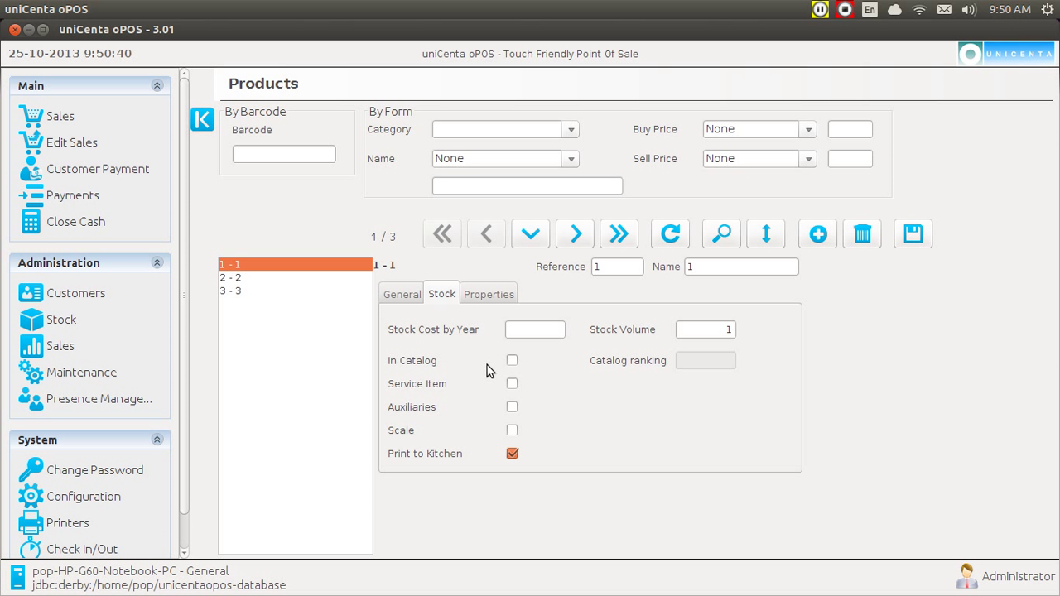
left_click(511, 360)
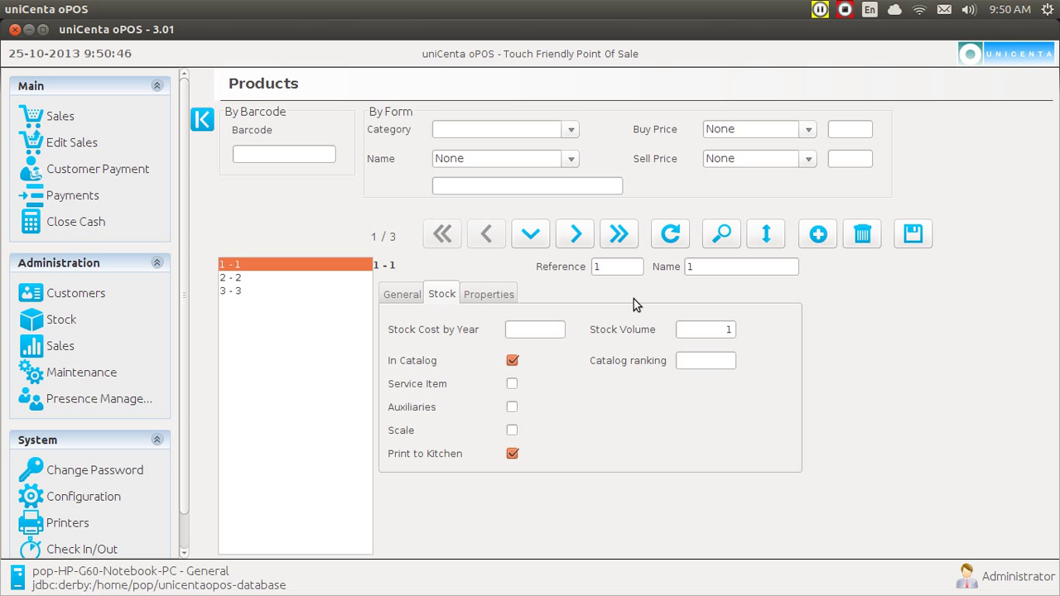
mouse_move(485, 268)
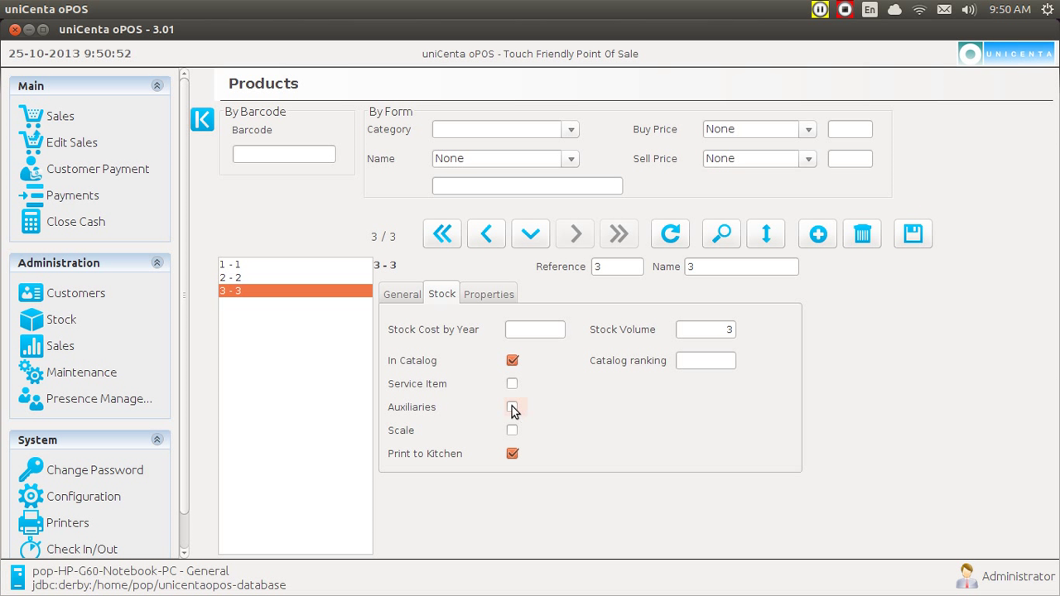
Tick the Auxiliaries checkbox on product 3's Stock tab and save.
left_click(512, 406)
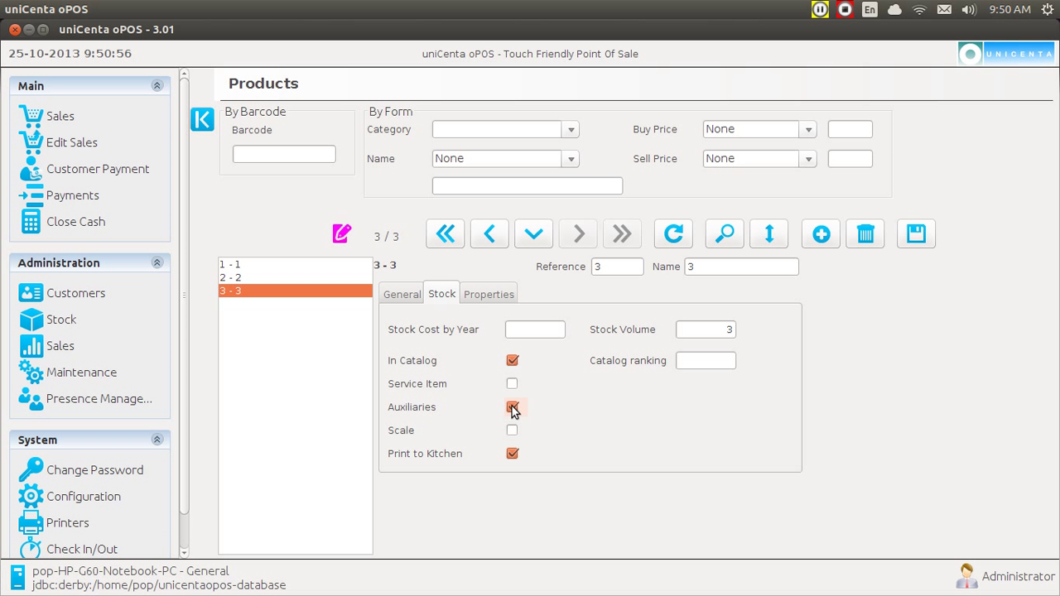
left_click(512, 406)
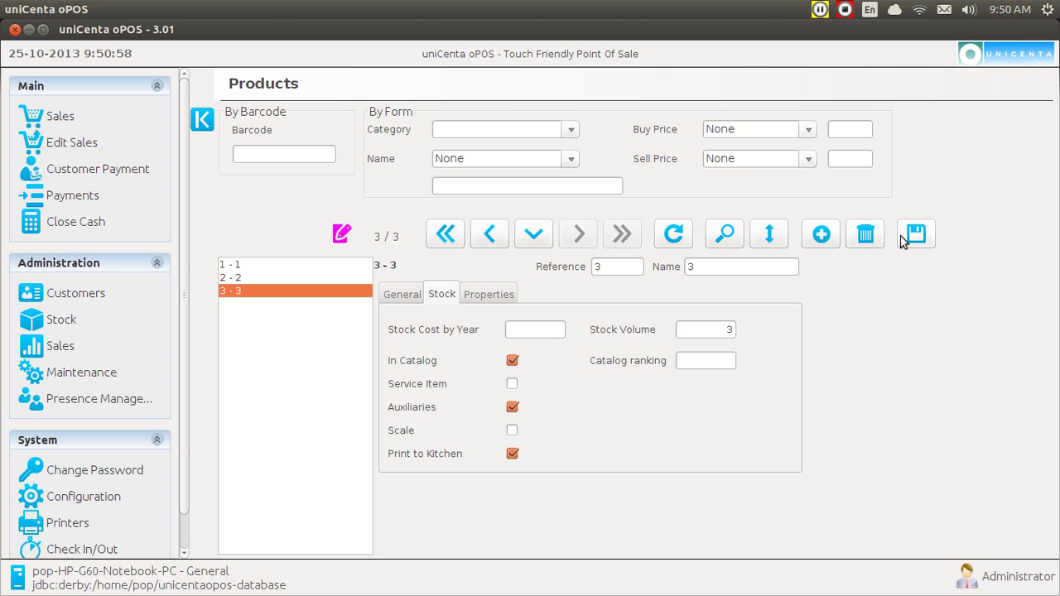
mouse_move(916, 235)
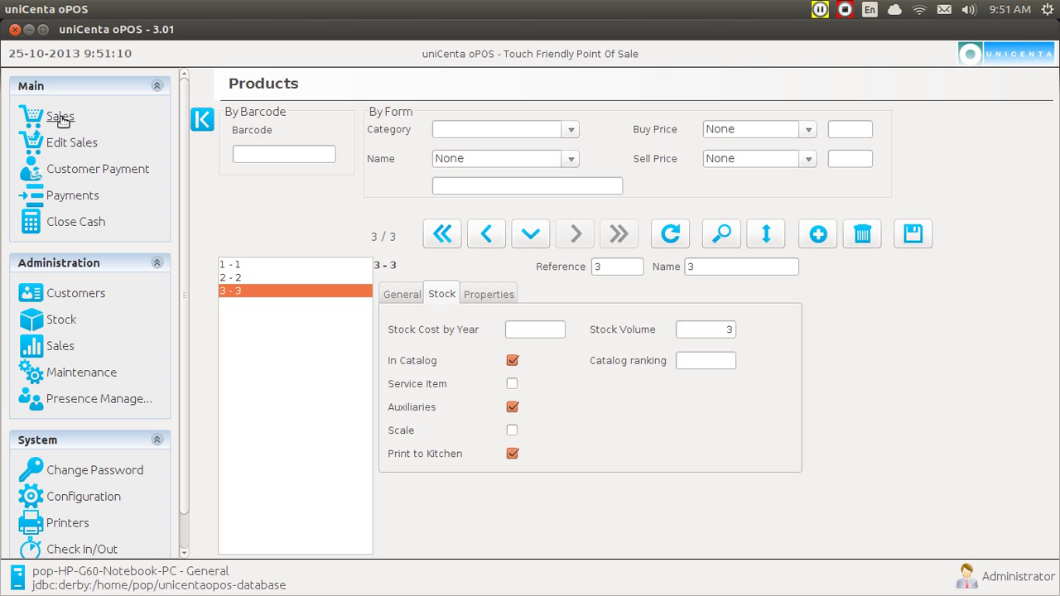
On the Sales screen, ring up products 1, 2 and 3, then discard the ticket.
left_click(60, 116)
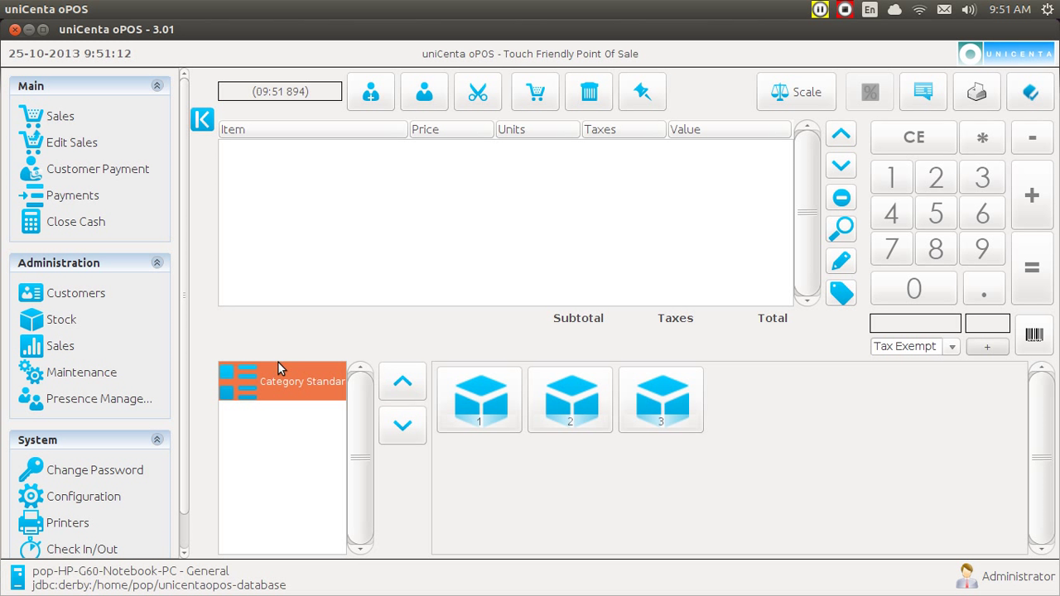
left_click(478, 399)
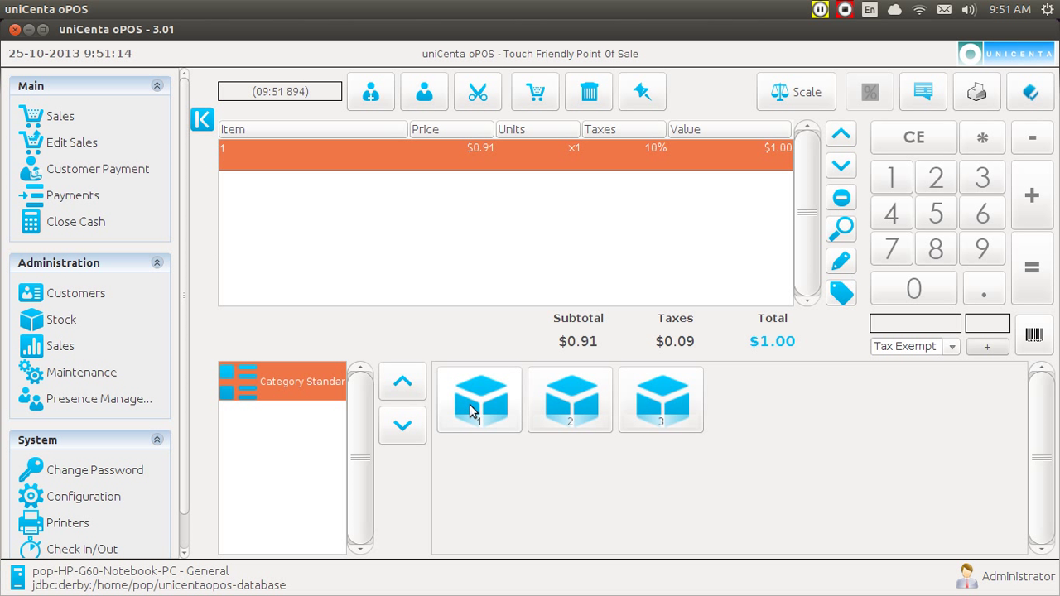
mouse_move(569, 400)
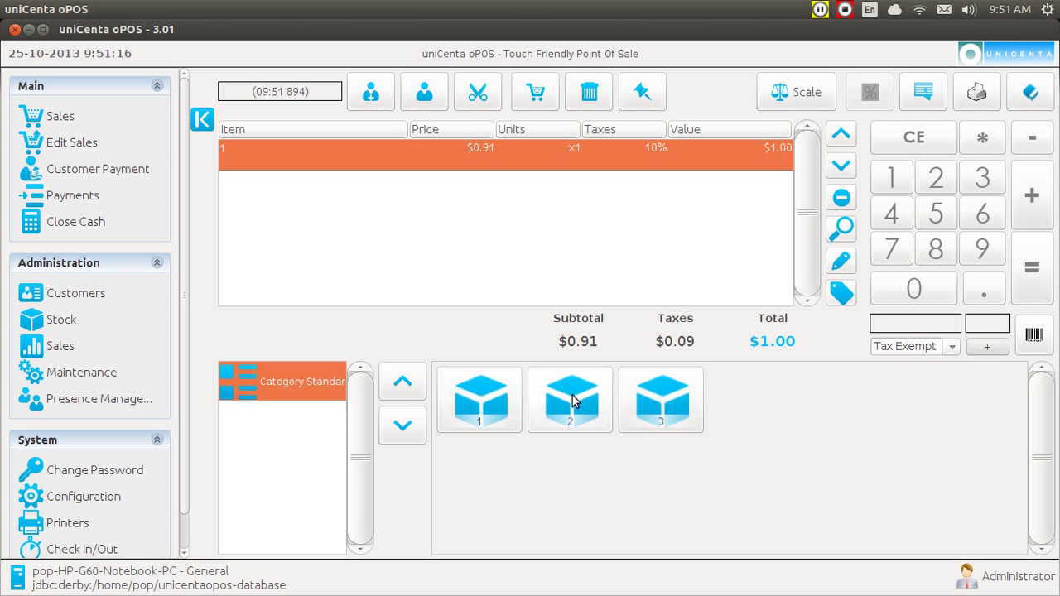
left_click(661, 399)
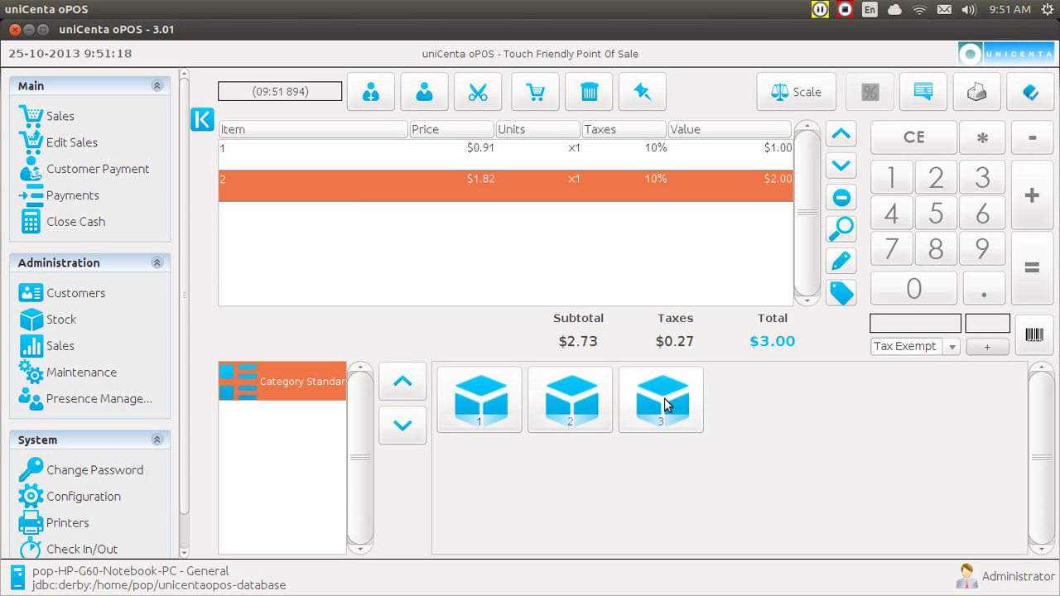
left_click(660, 400)
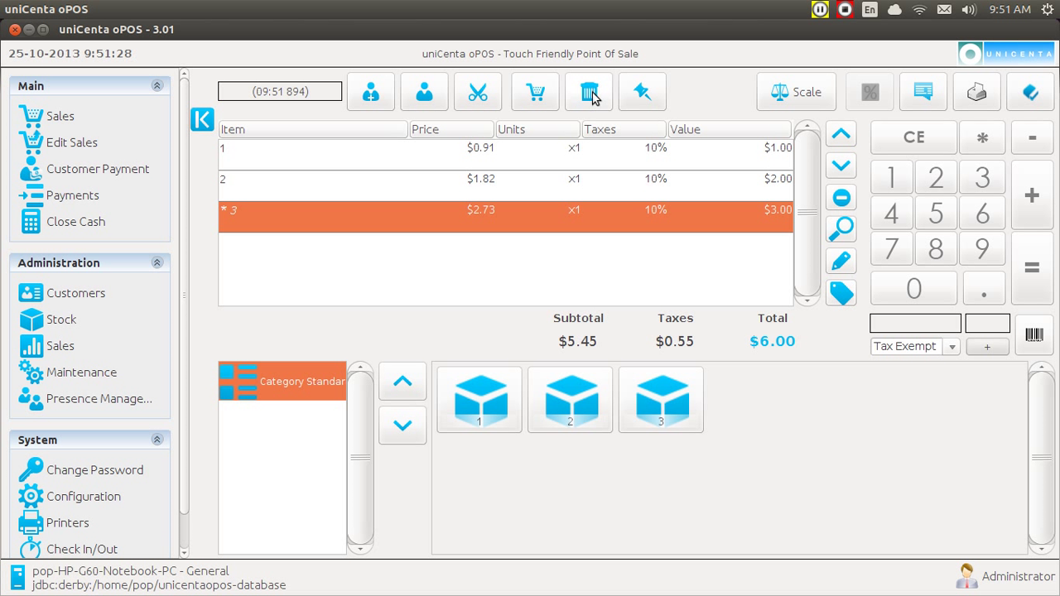
left_click(589, 92)
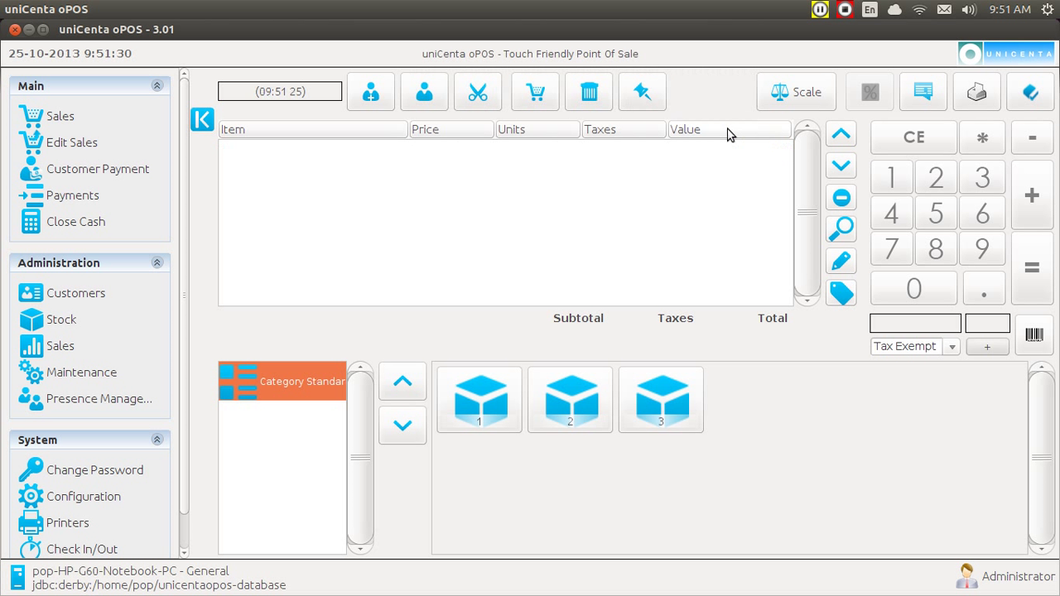
mouse_move(62, 320)
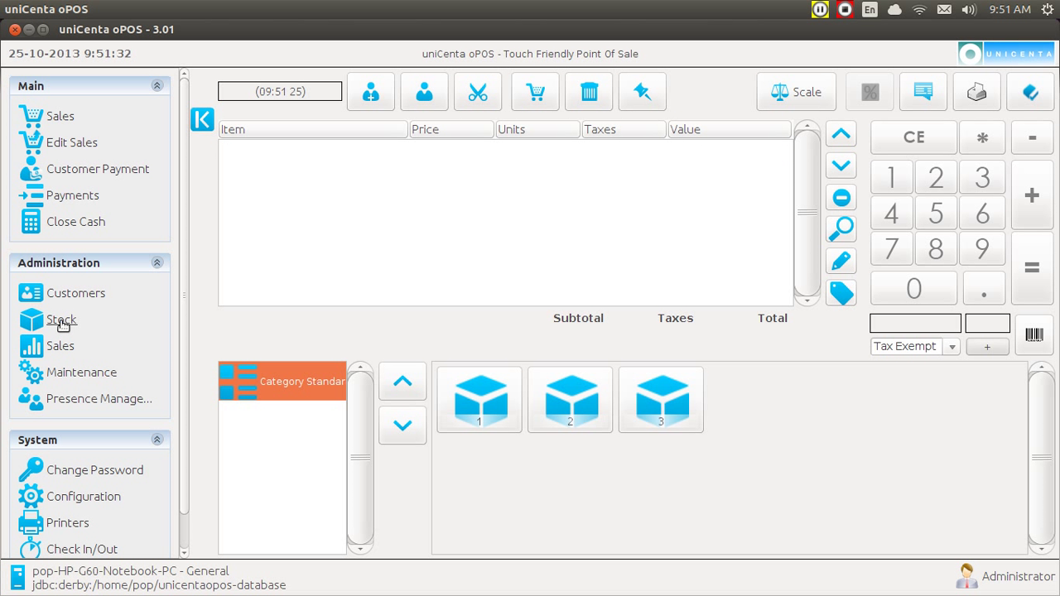
left_click(61, 320)
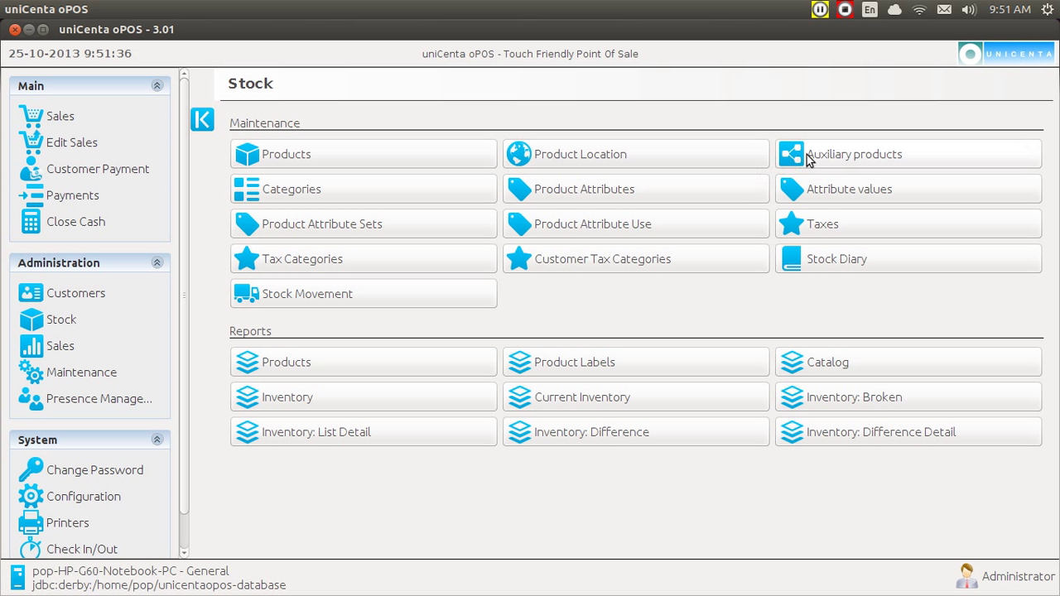
mouse_move(828, 159)
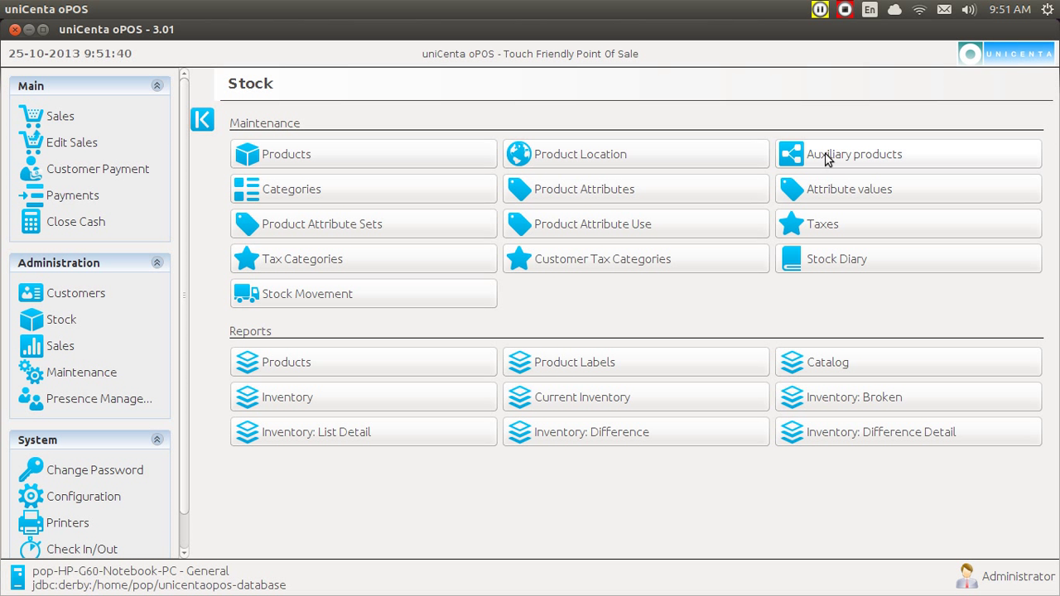
In Auxiliary products, choose product 1 as main product, attach product 3, and save.
left_click(854, 153)
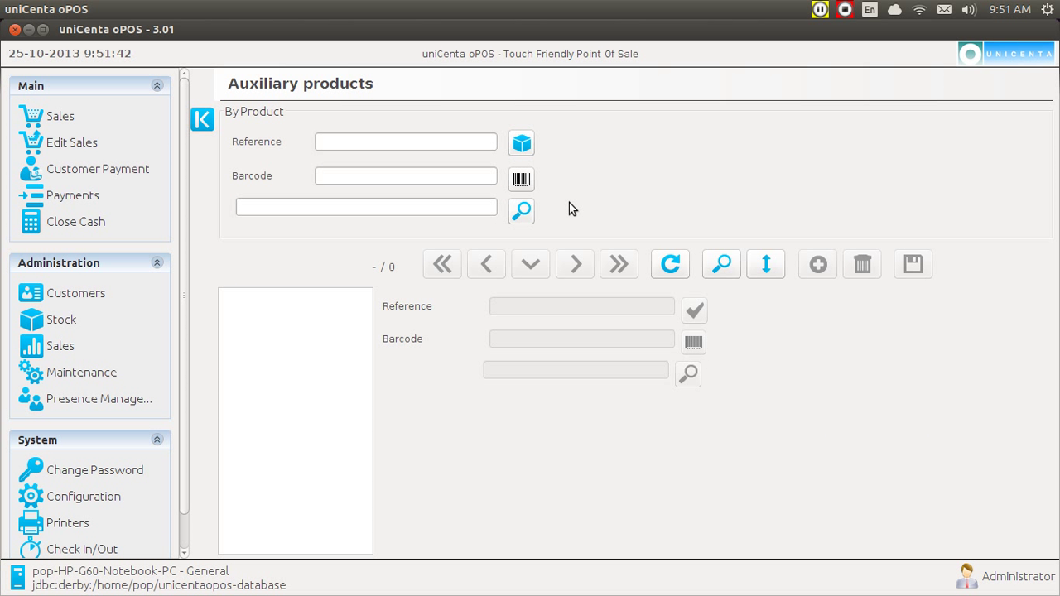
mouse_move(521, 212)
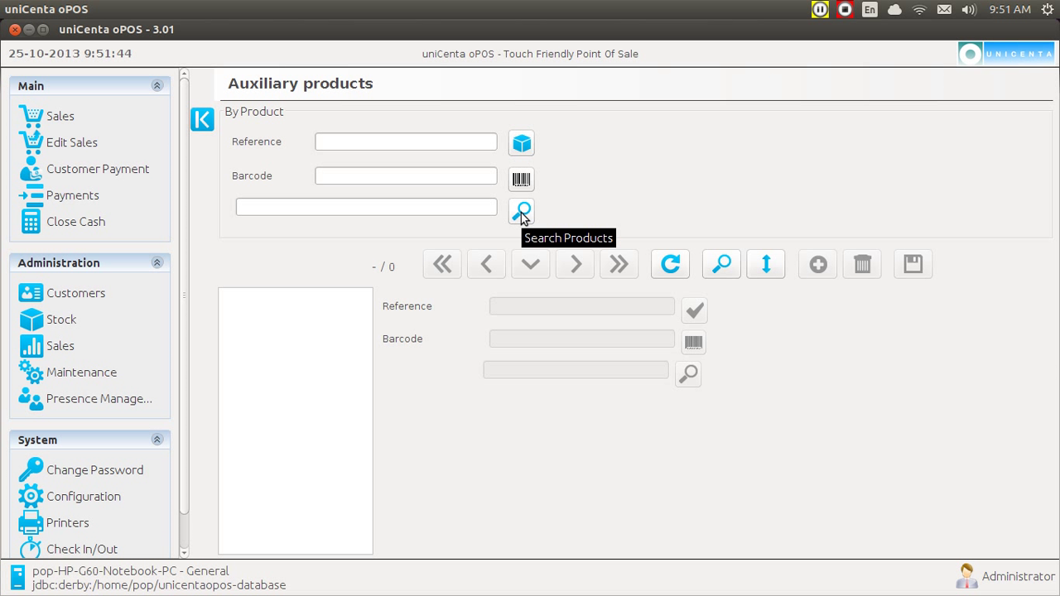
left_click(521, 211)
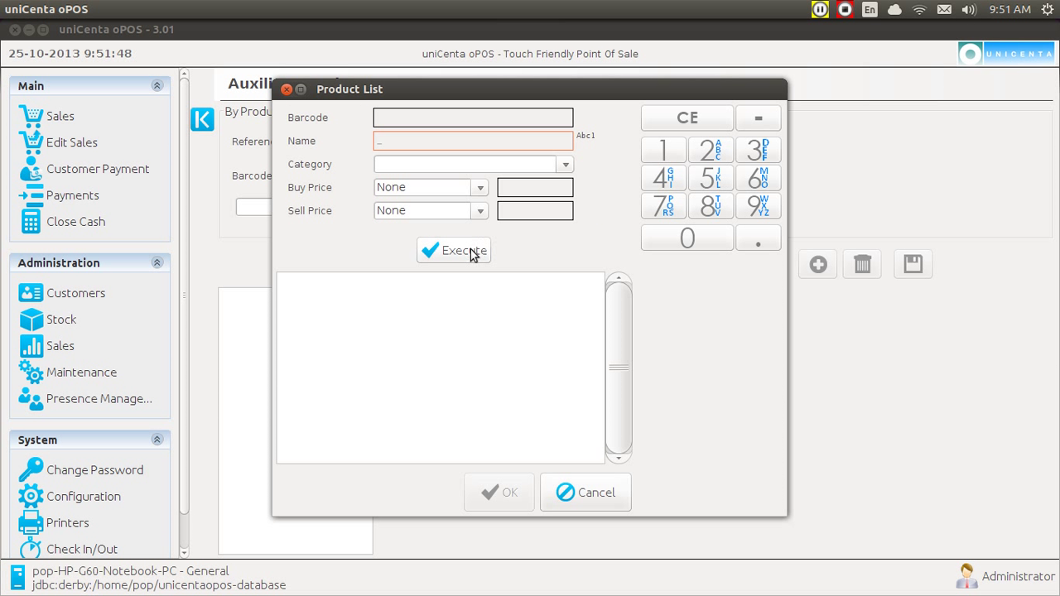
left_click(454, 250)
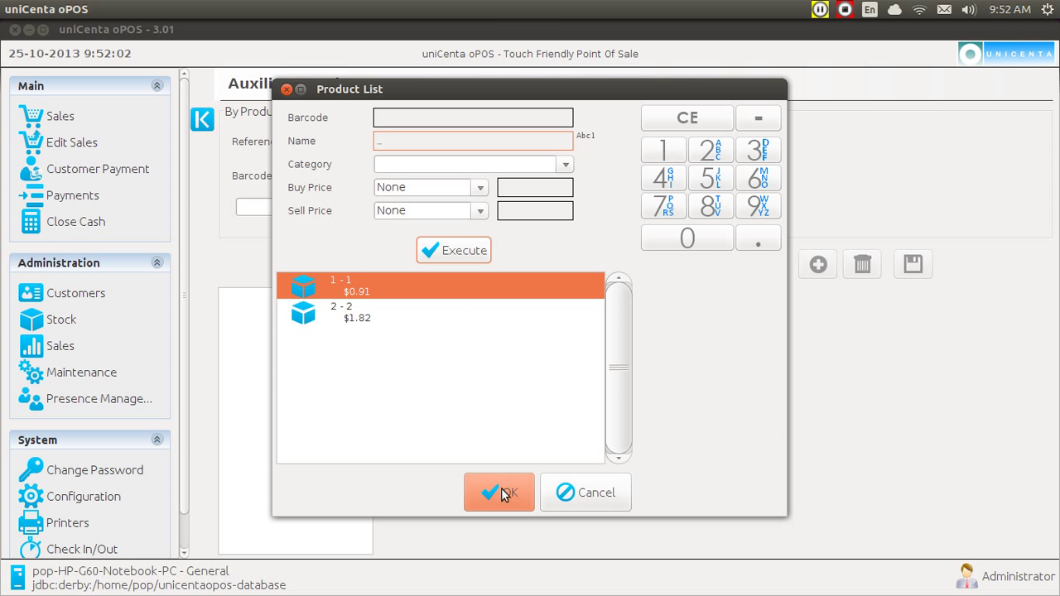
left_click(498, 492)
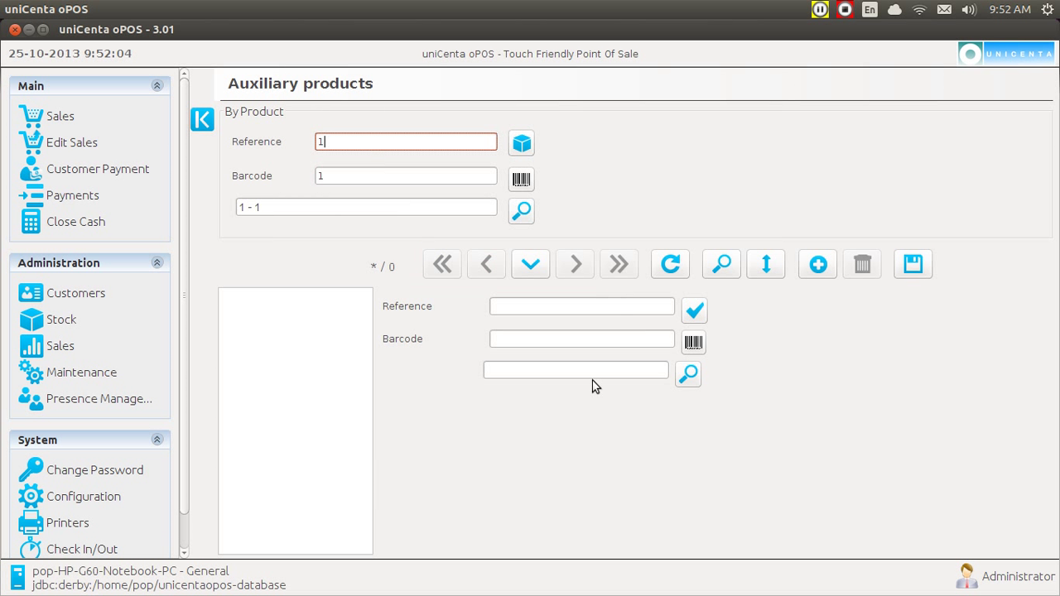
left_click(688, 374)
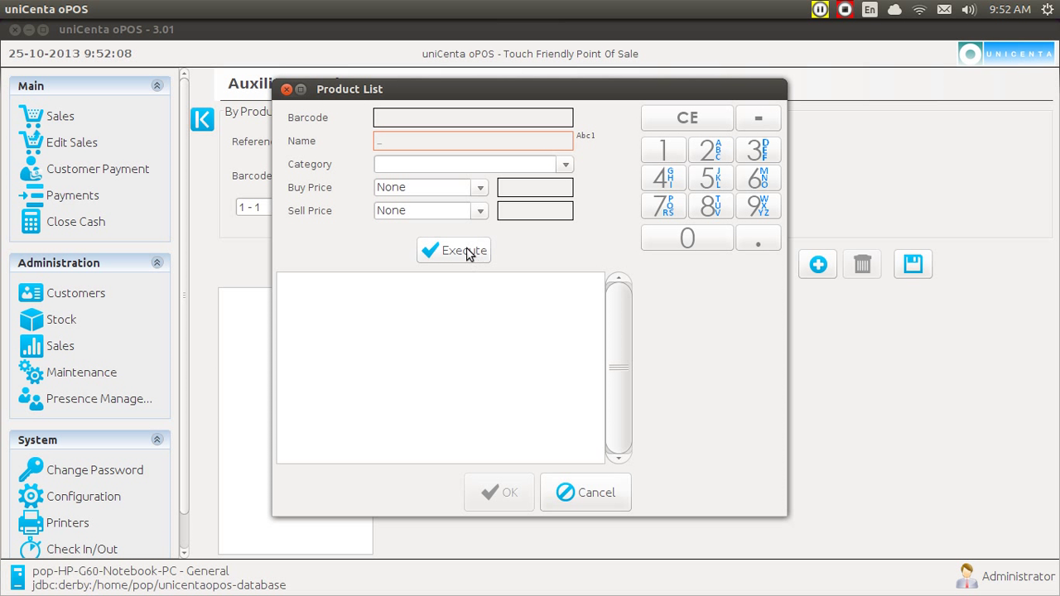
left_click(454, 250)
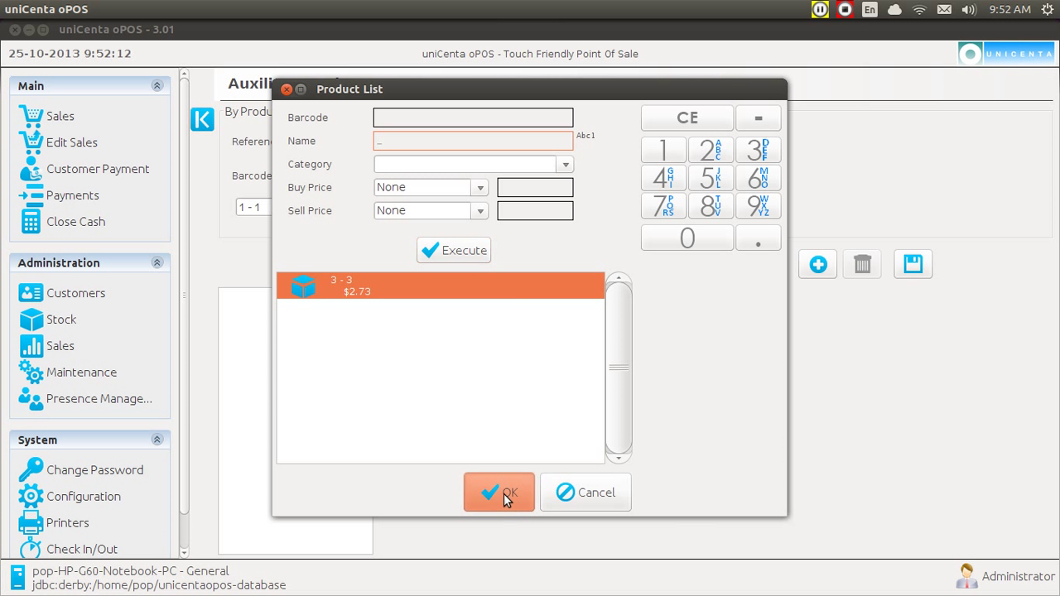
left_click(498, 492)
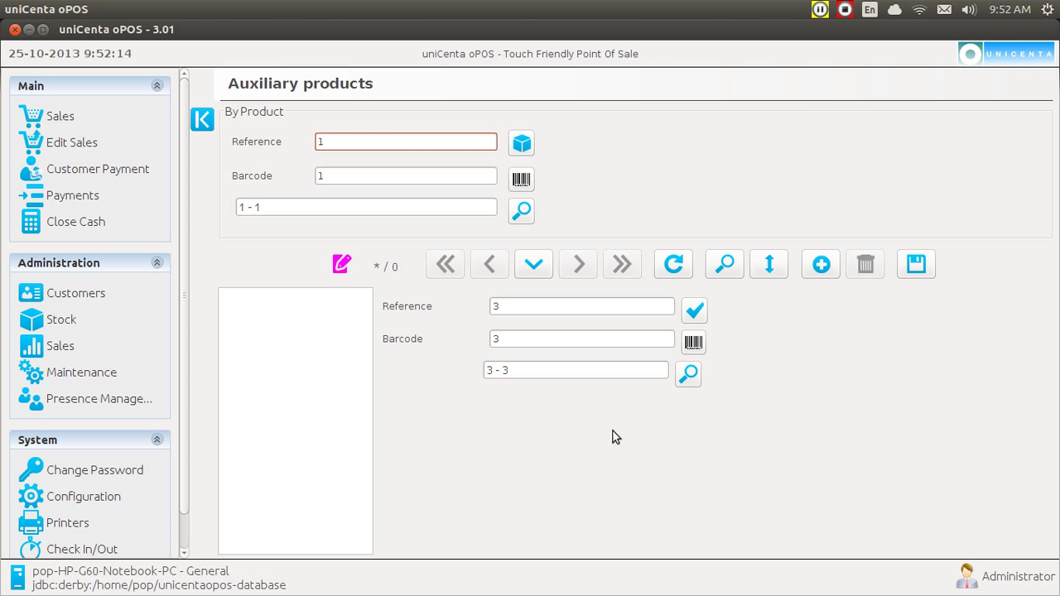
left_click(916, 264)
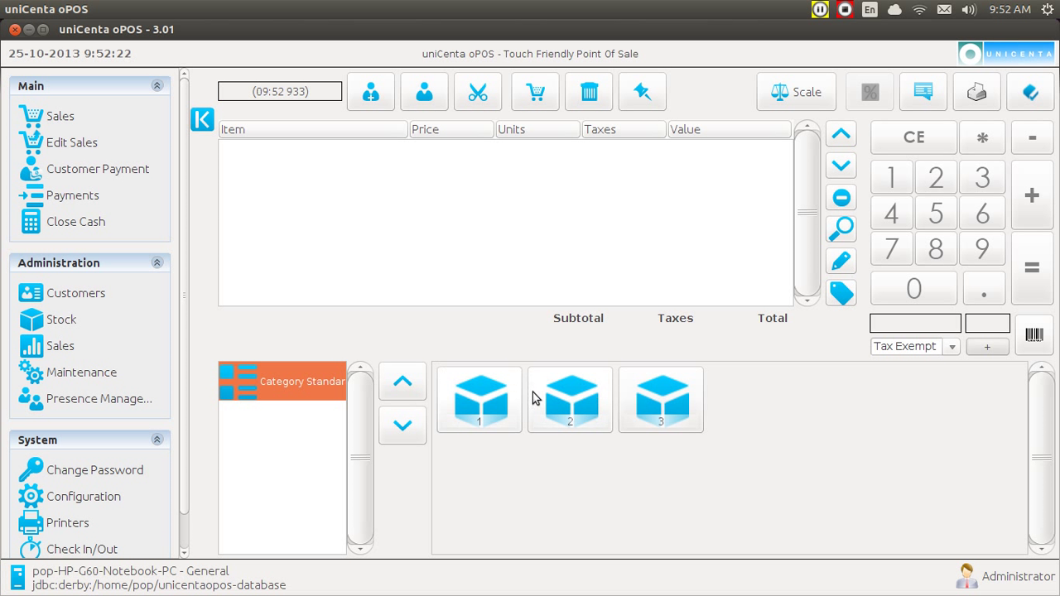
Ring up product 2, then product 1 with auxiliary 3, and return to Category Standard.
left_click(570, 400)
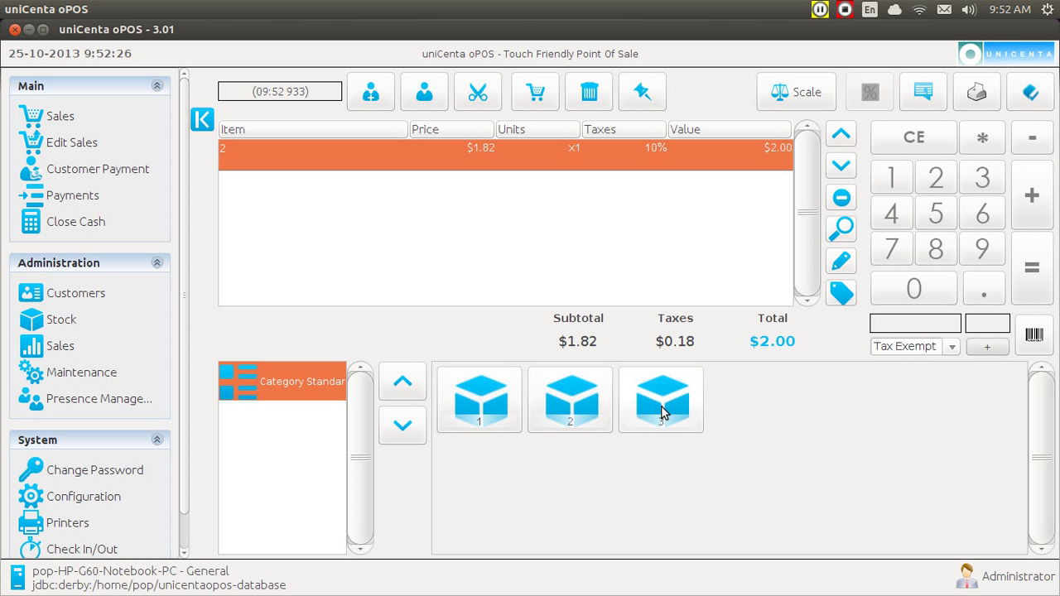
left_click(661, 399)
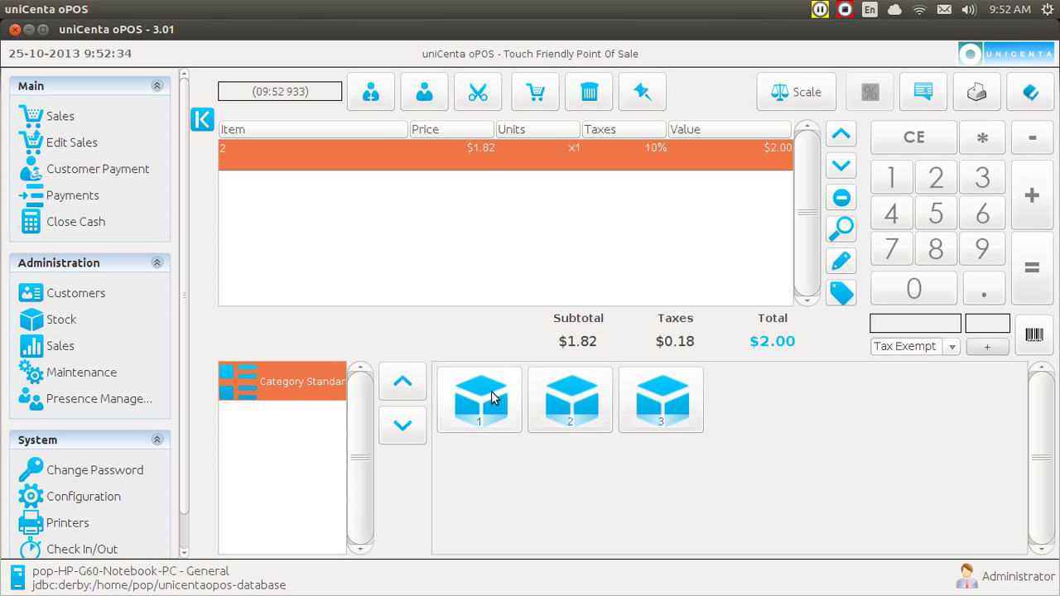
left_click(478, 400)
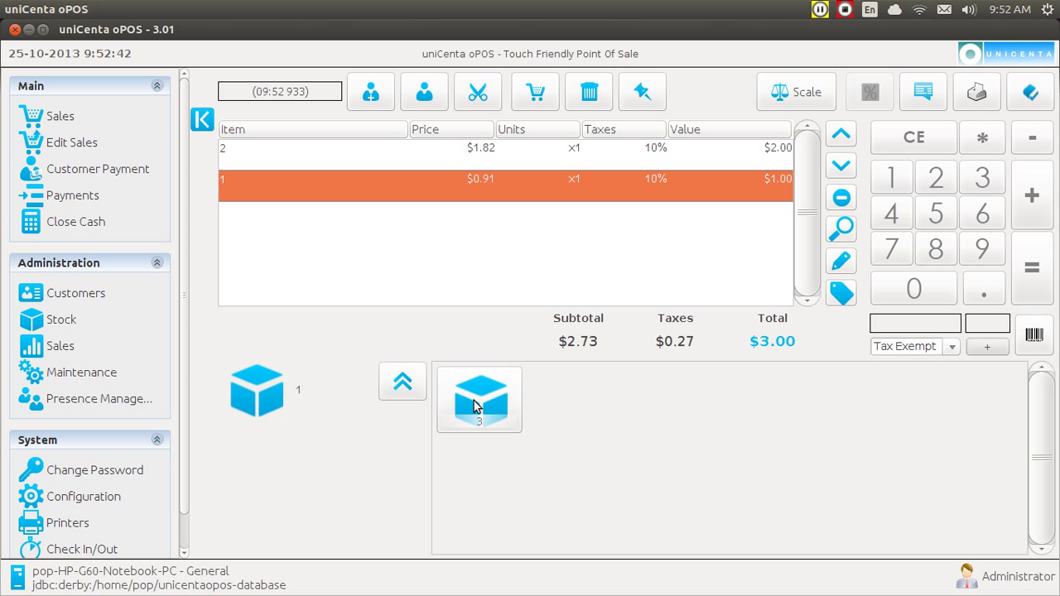
left_click(479, 400)
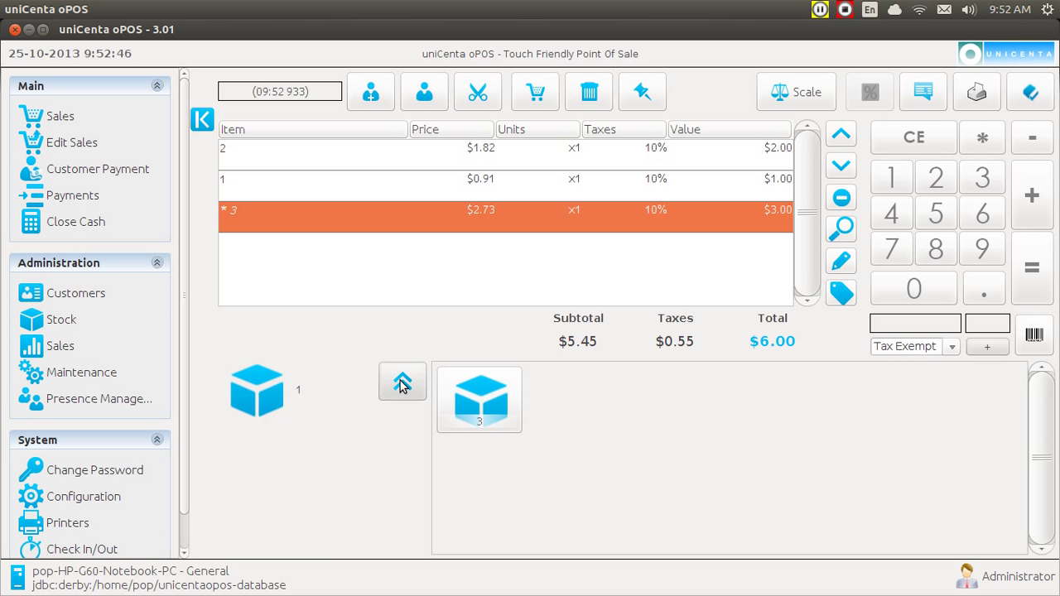
left_click(402, 382)
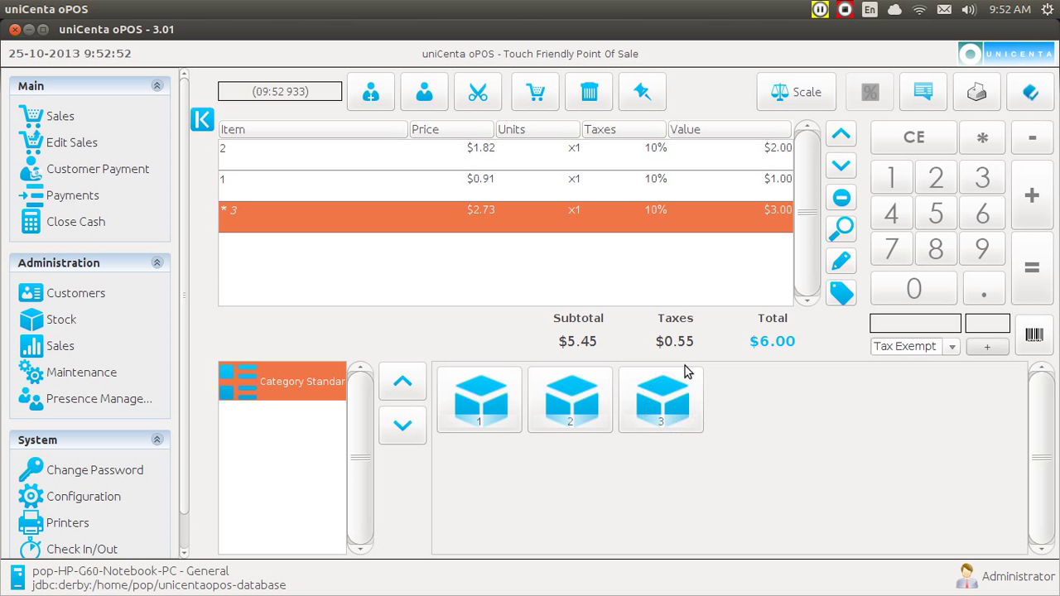
mouse_move(650, 445)
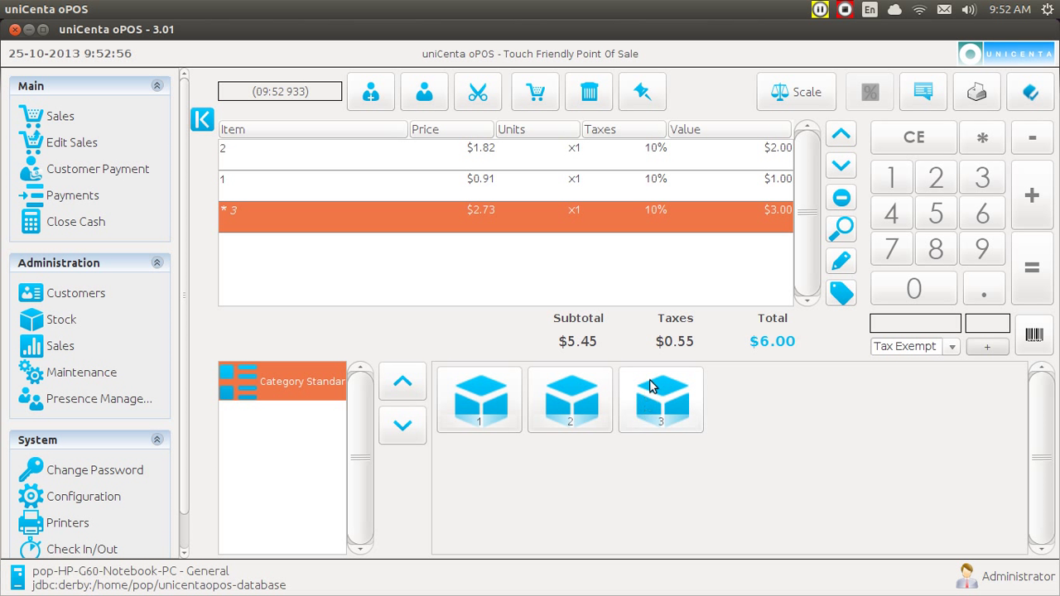
mouse_move(612, 157)
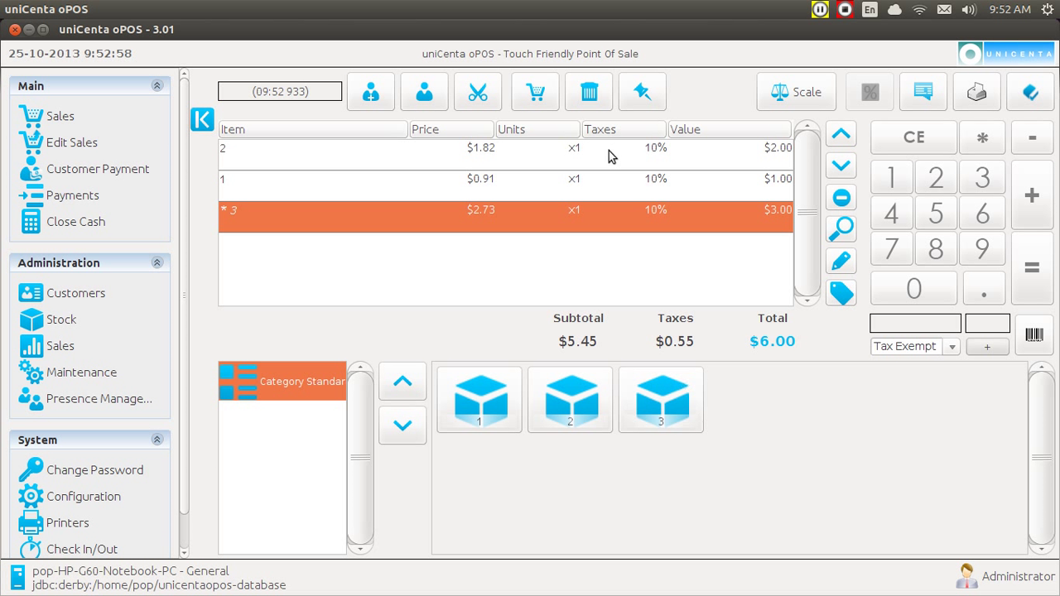
Delete the current ticket and create and save a new category named 'top'.
left_click(588, 91)
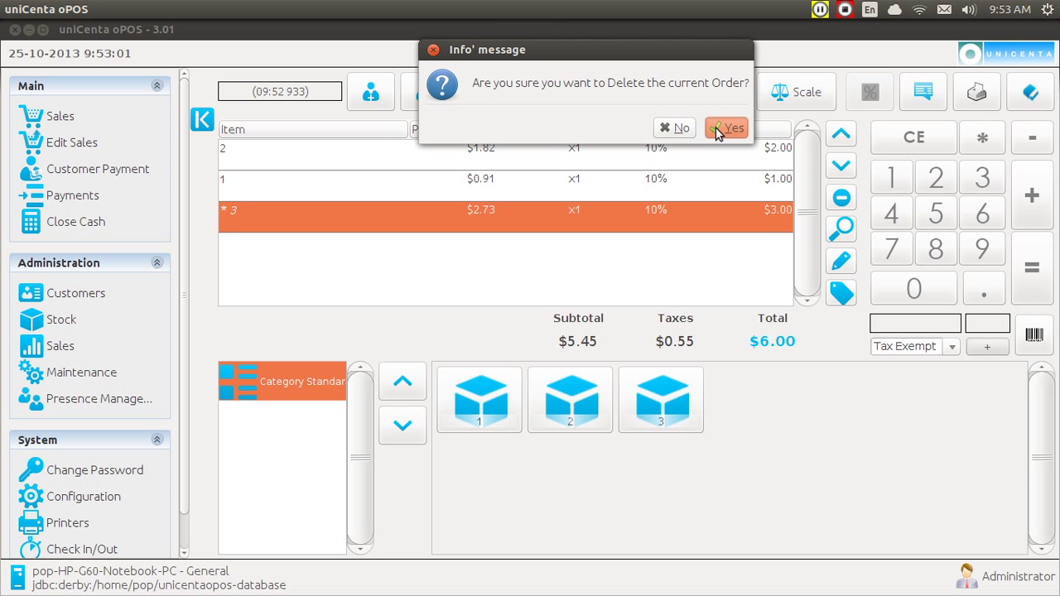
left_click(727, 128)
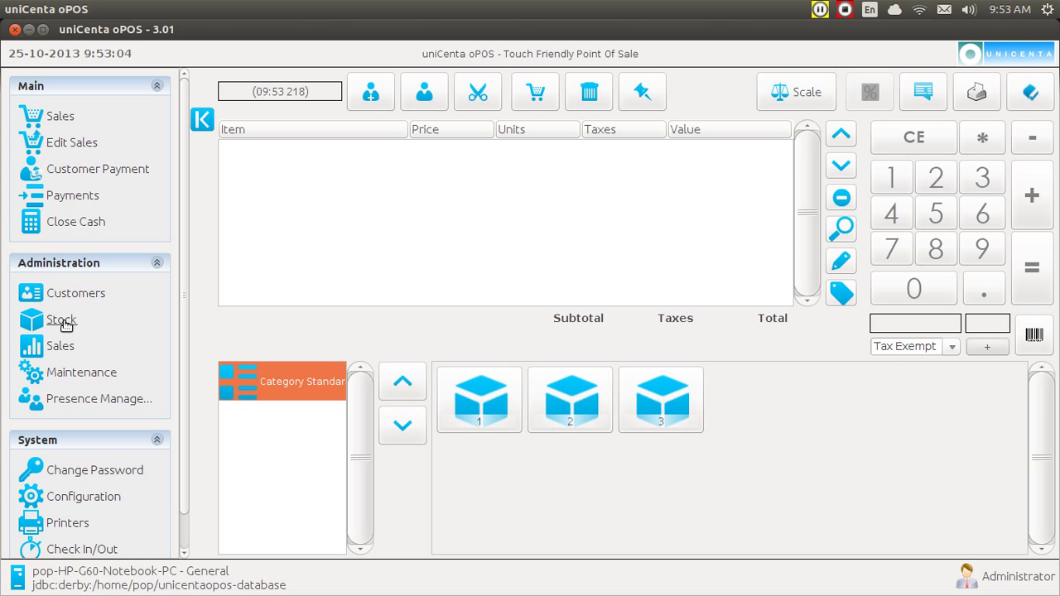
left_click(62, 319)
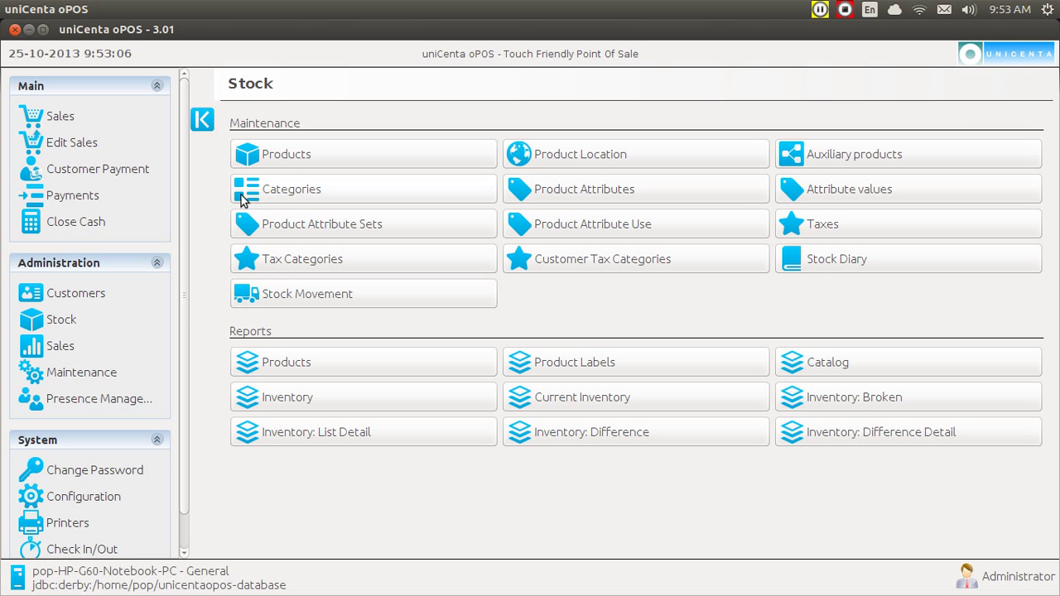
left_click(291, 189)
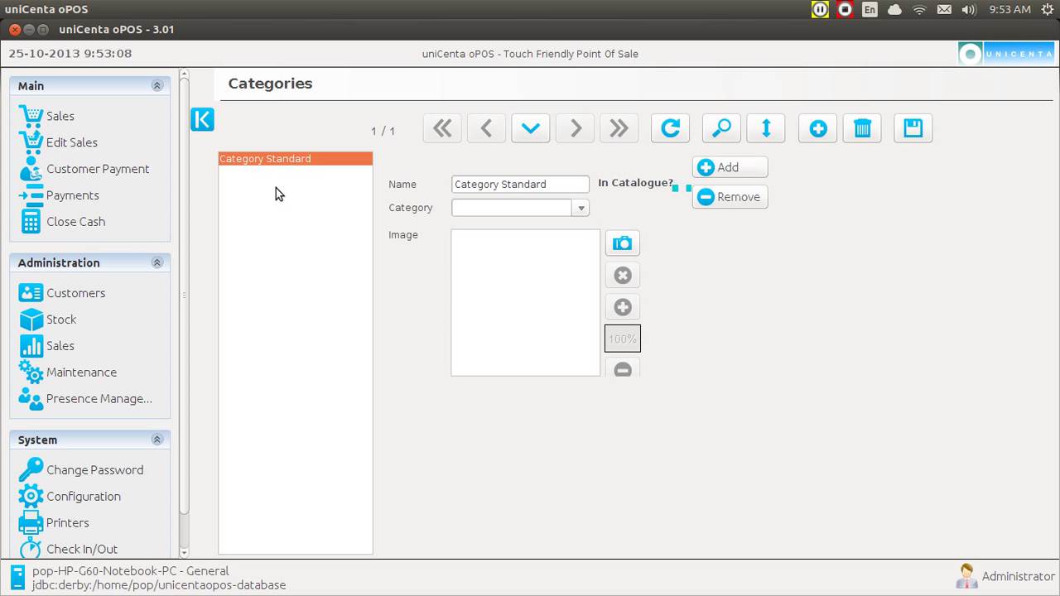
mouse_move(807, 131)
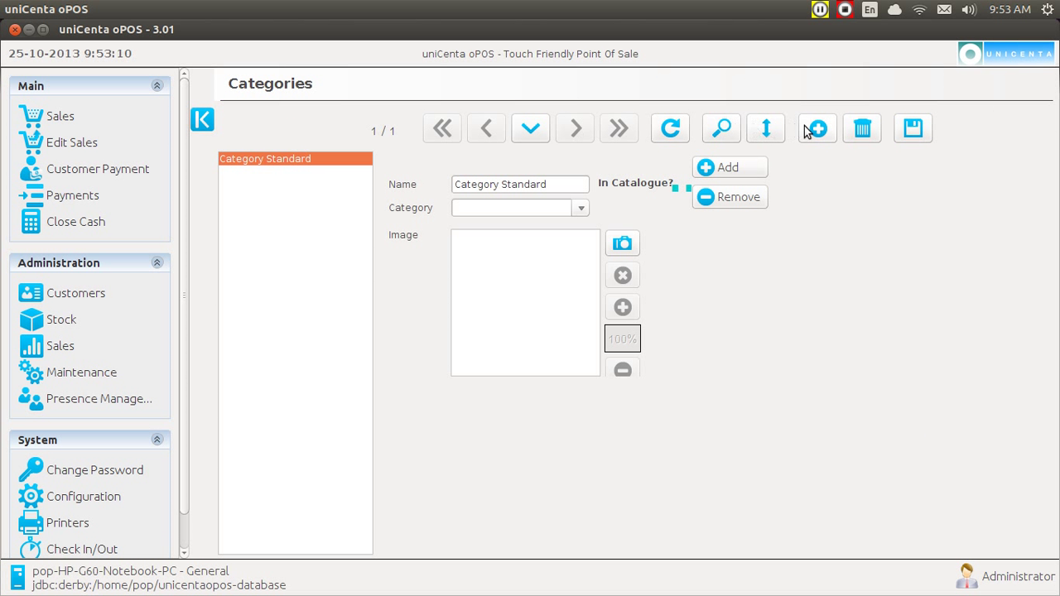
left_click(817, 128)
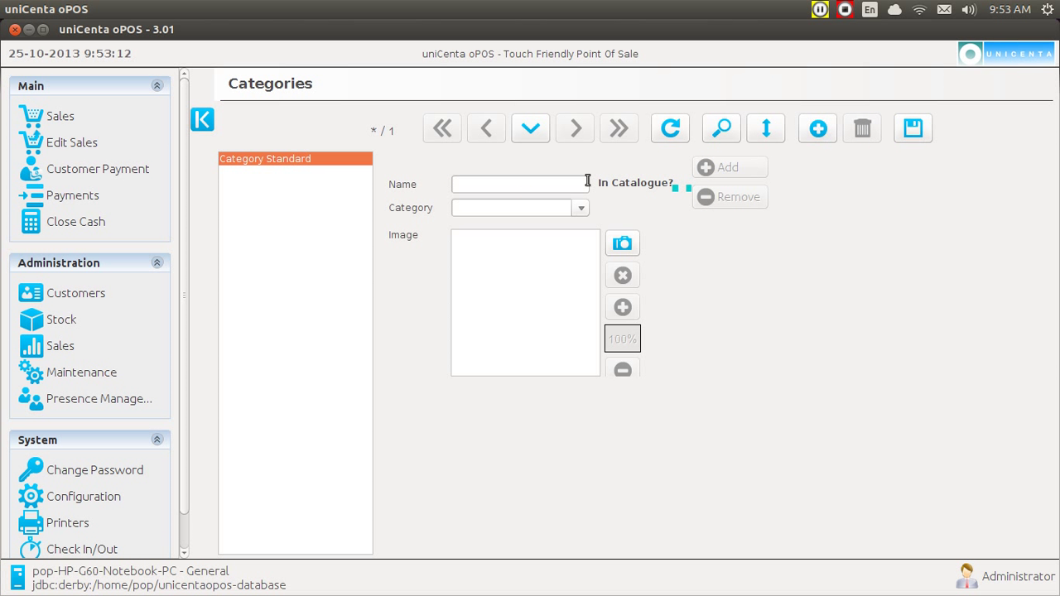
type("t")
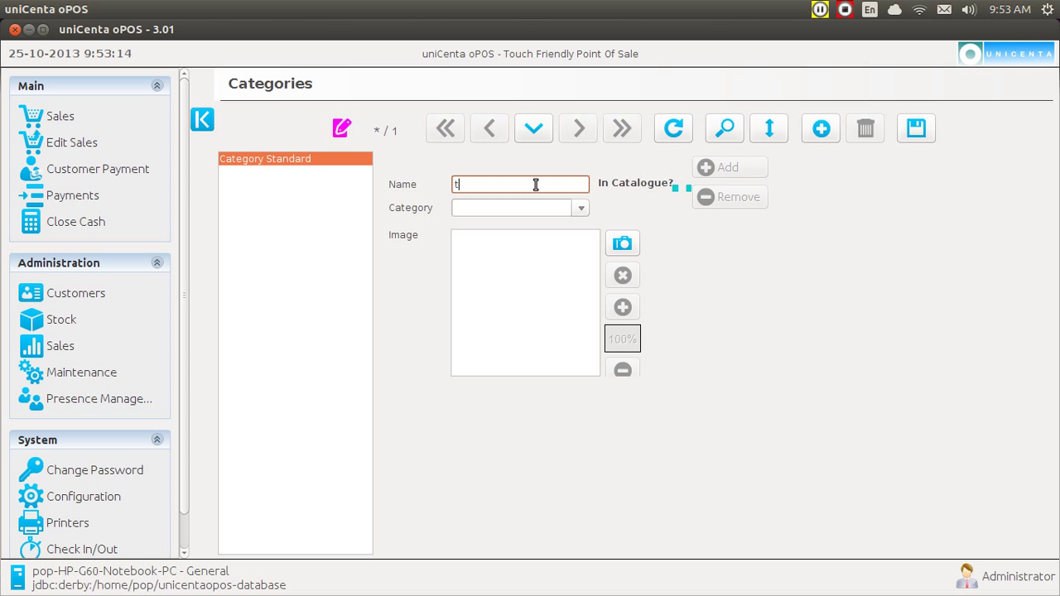
type("op")
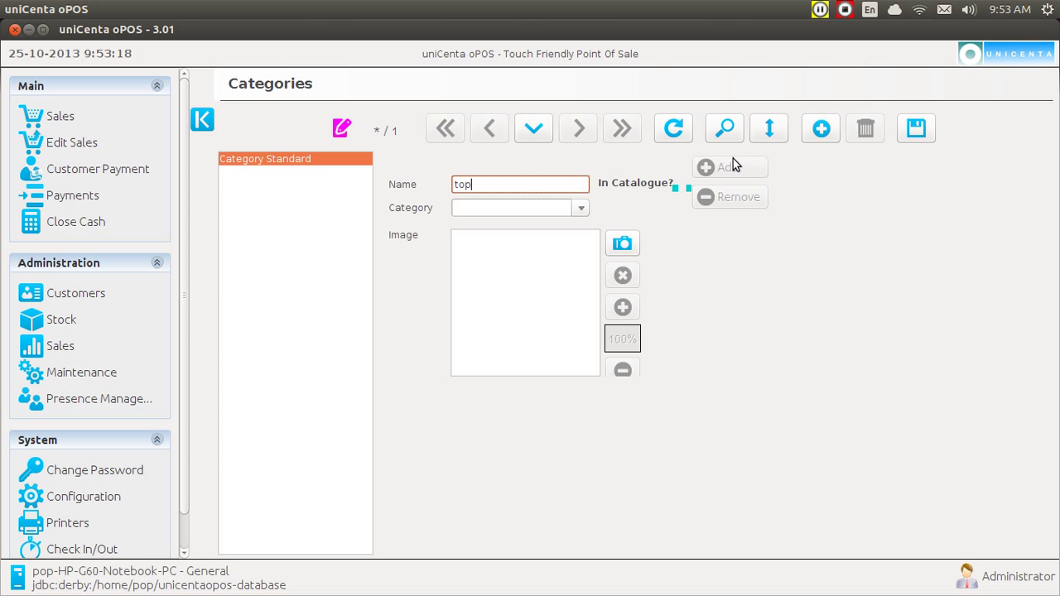
left_click(915, 128)
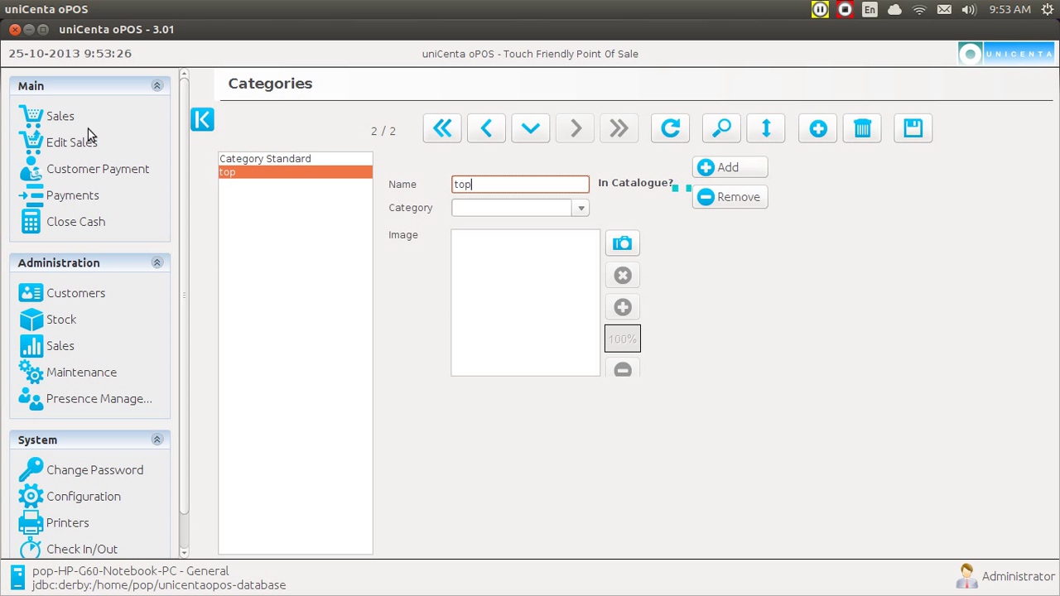
Check that category 'top' shows no products on Sales, then return to Category Standard.
left_click(60, 116)
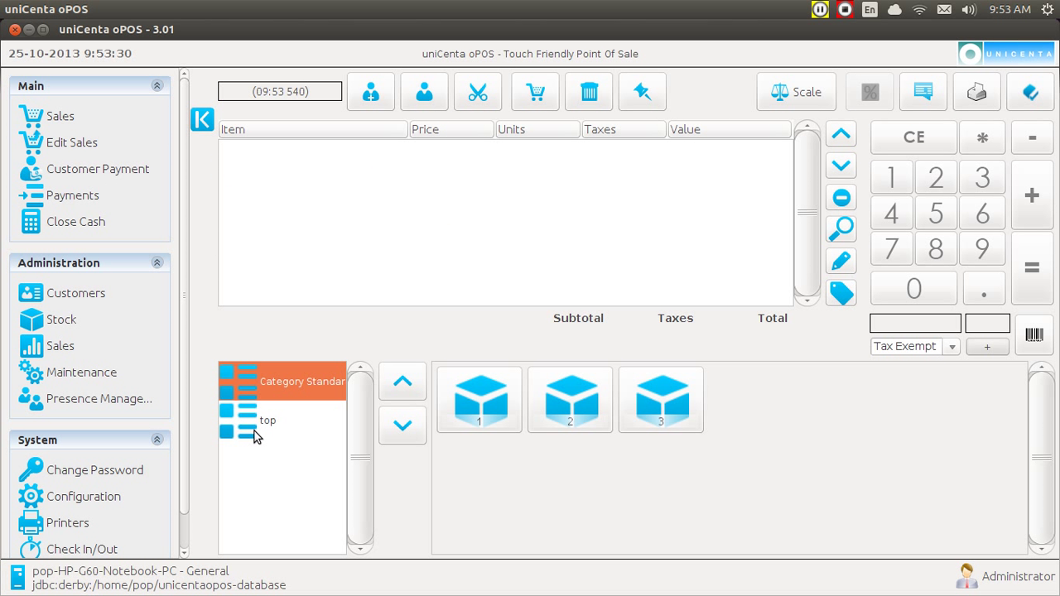
left_click(268, 421)
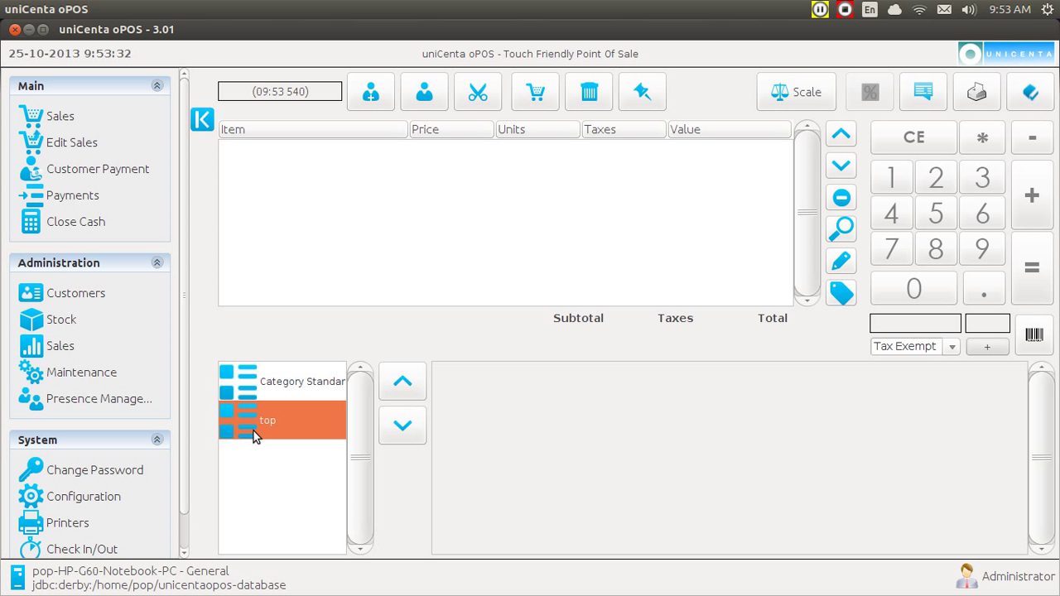
left_click(302, 381)
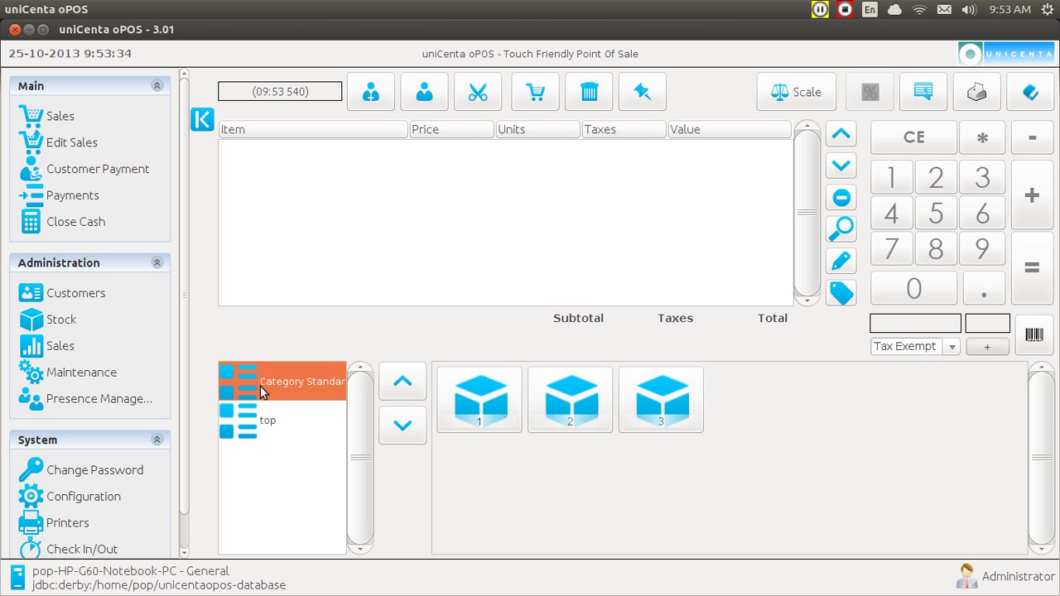
mouse_move(61, 319)
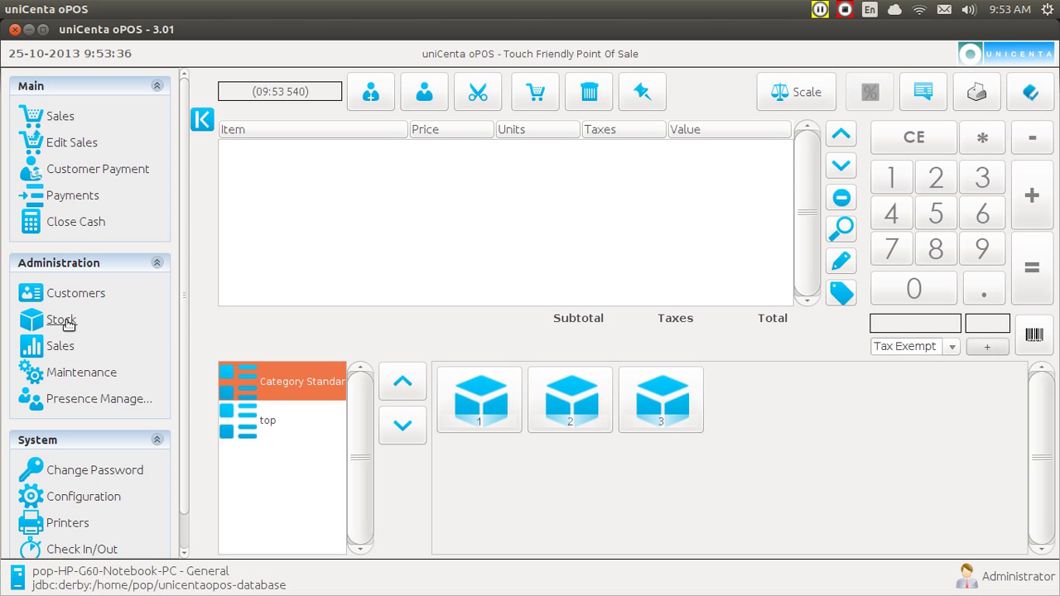
left_click(62, 319)
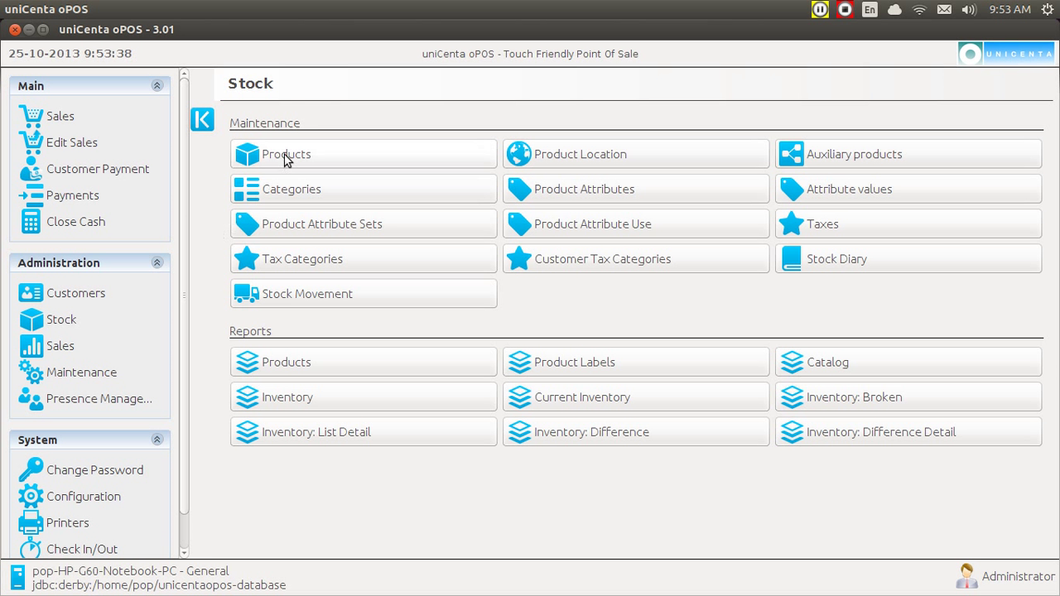
Assign product 3 to the 'top' category in its product record.
left_click(286, 154)
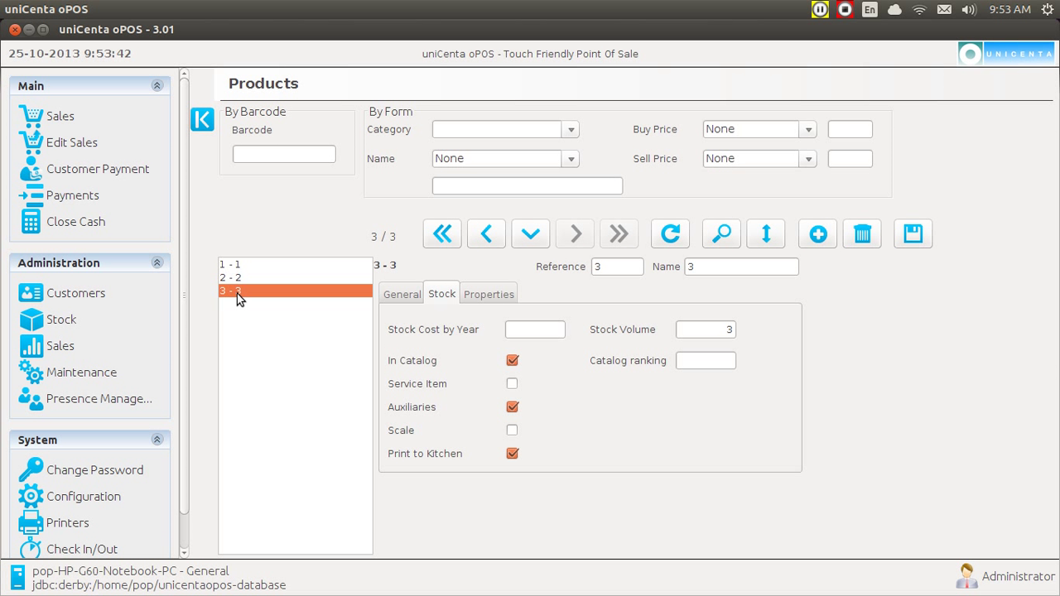
mouse_move(390, 299)
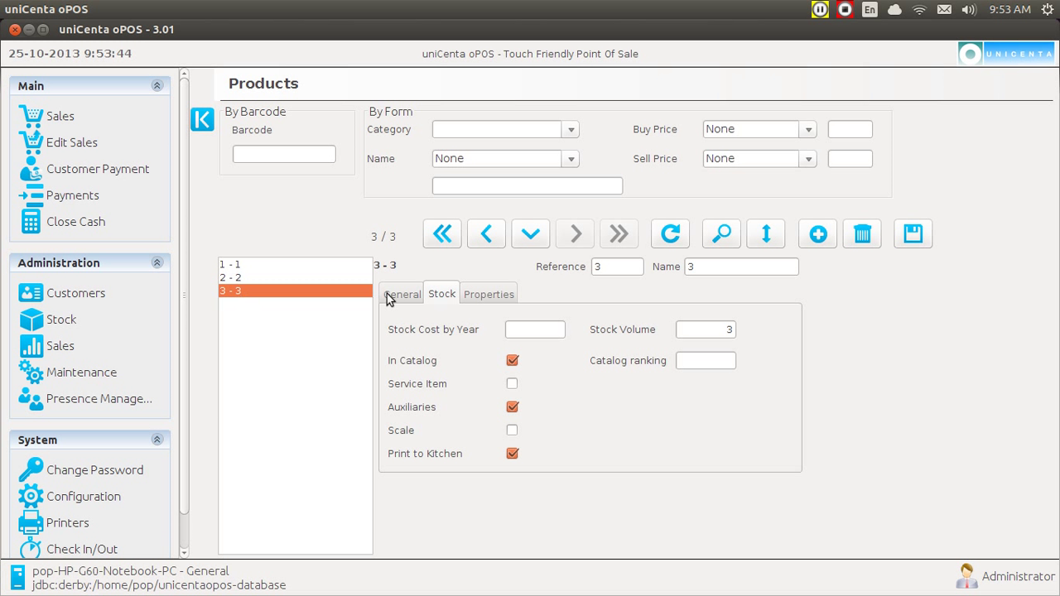
left_click(402, 294)
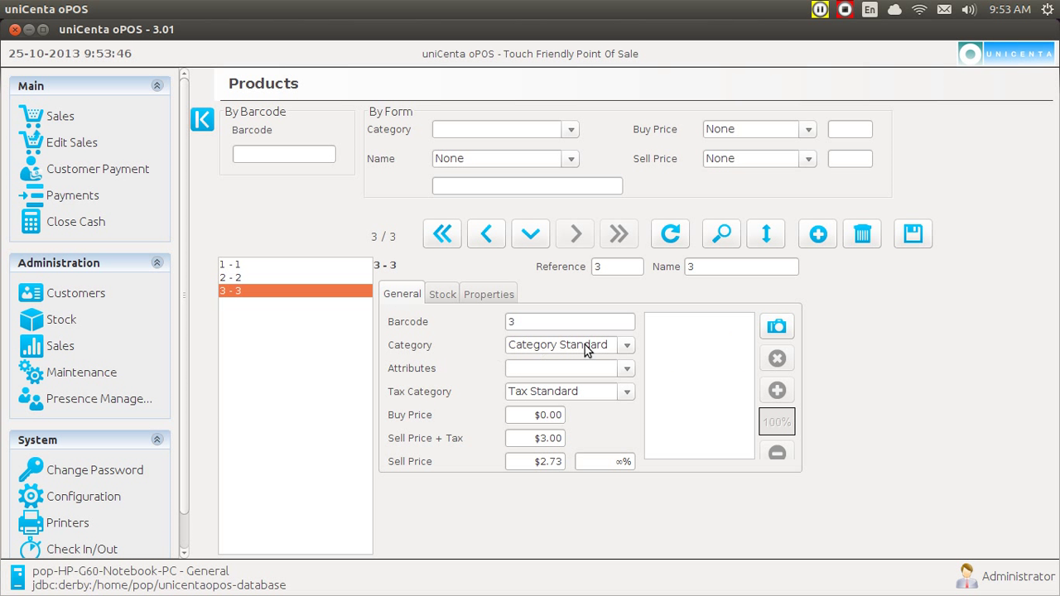
left_click(627, 345)
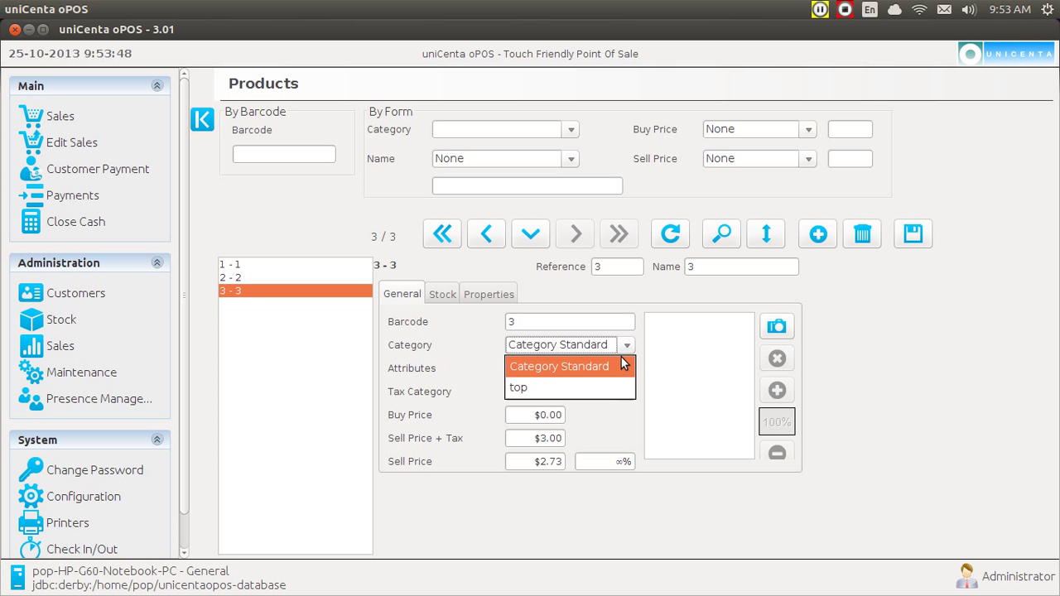
left_click(519, 388)
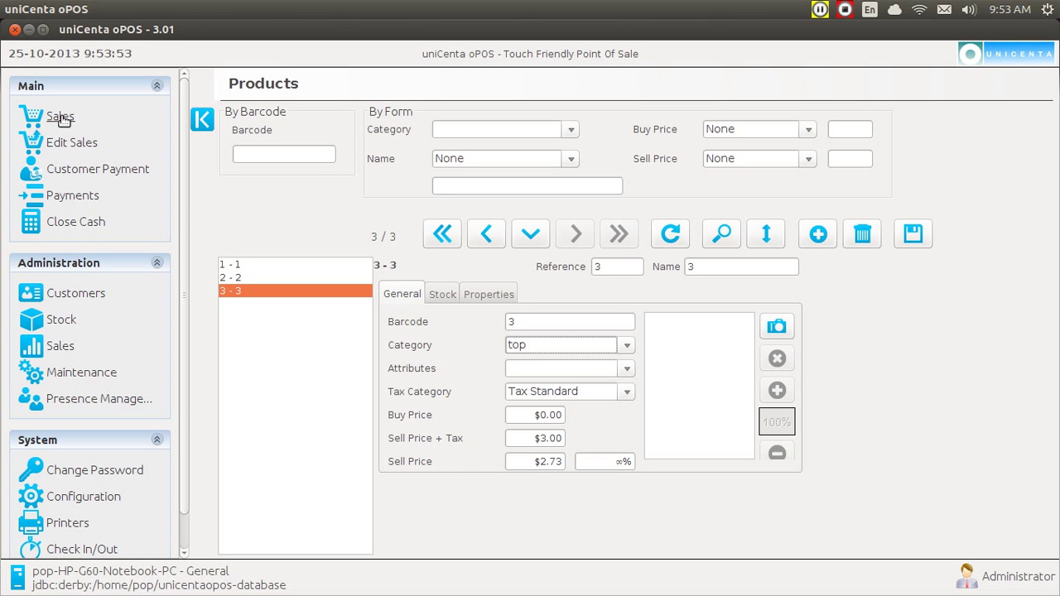
Ring up products 2 and 1 from Category Standard, plus auxiliary product 3, totalling $6.00.
left_click(60, 116)
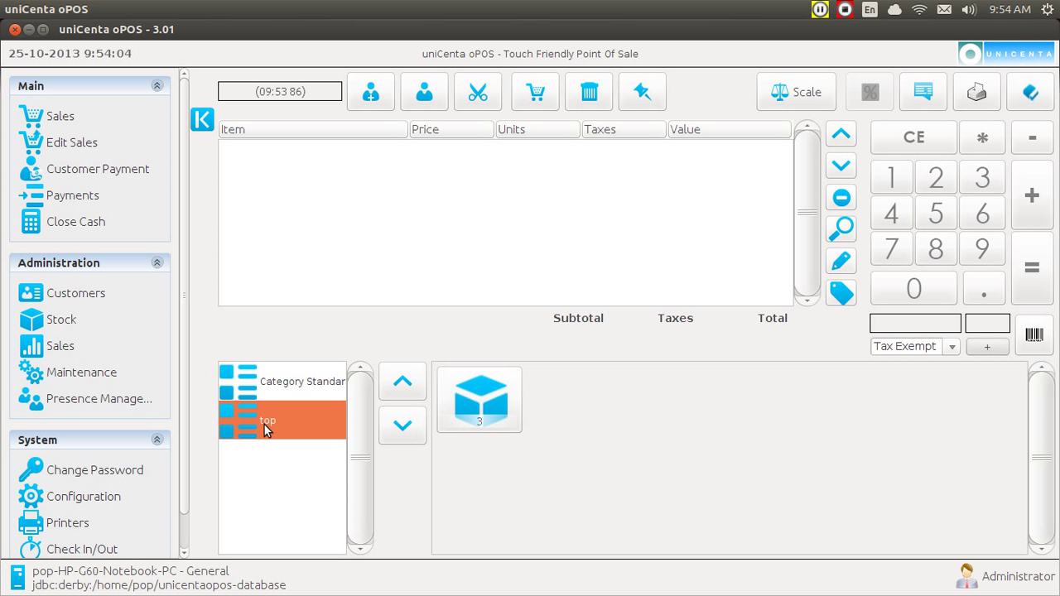
mouse_move(276, 385)
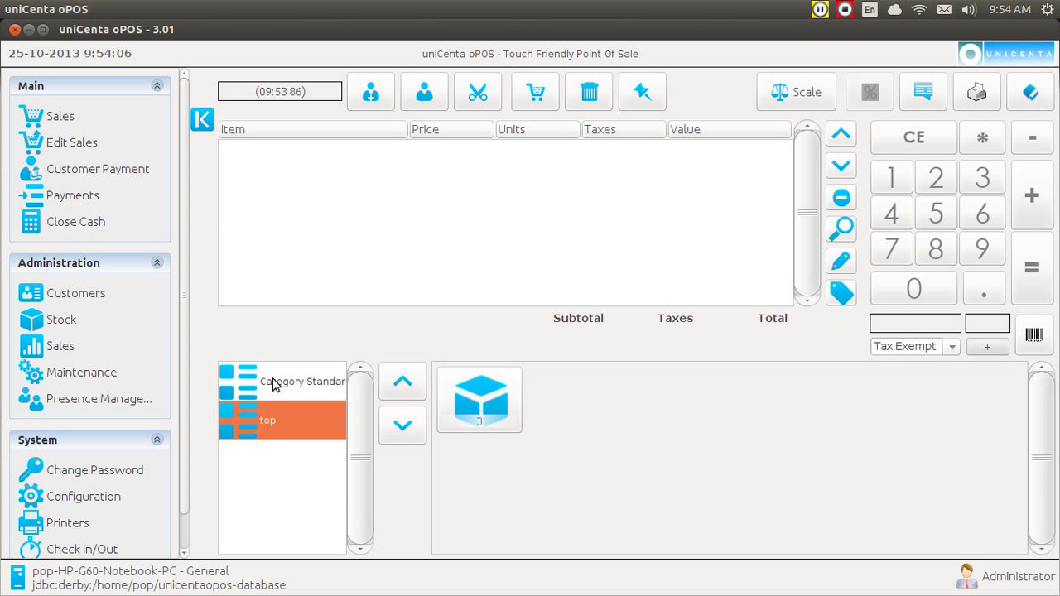
left_click(302, 381)
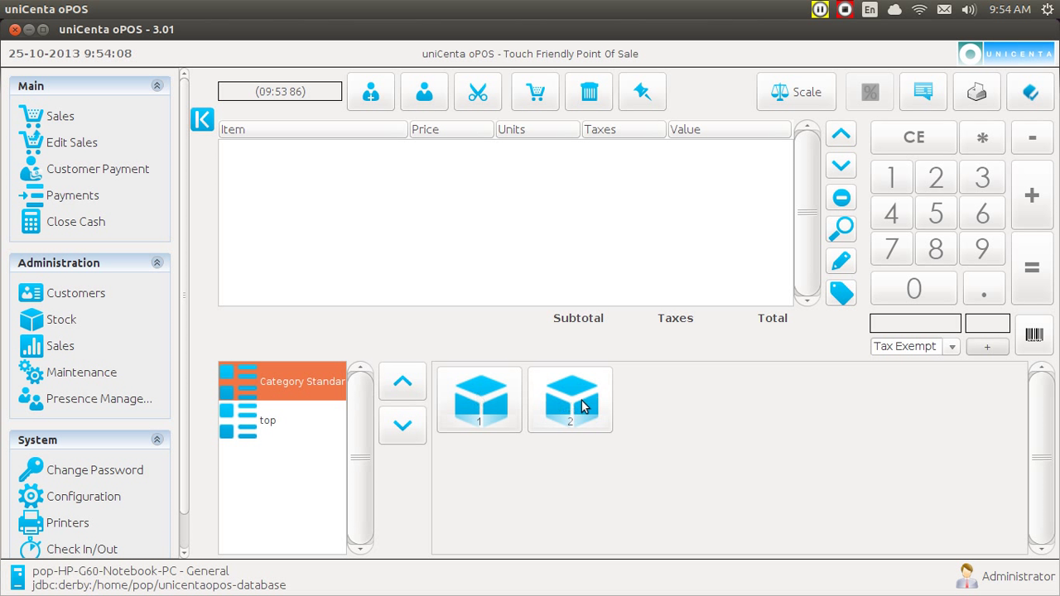
left_click(570, 400)
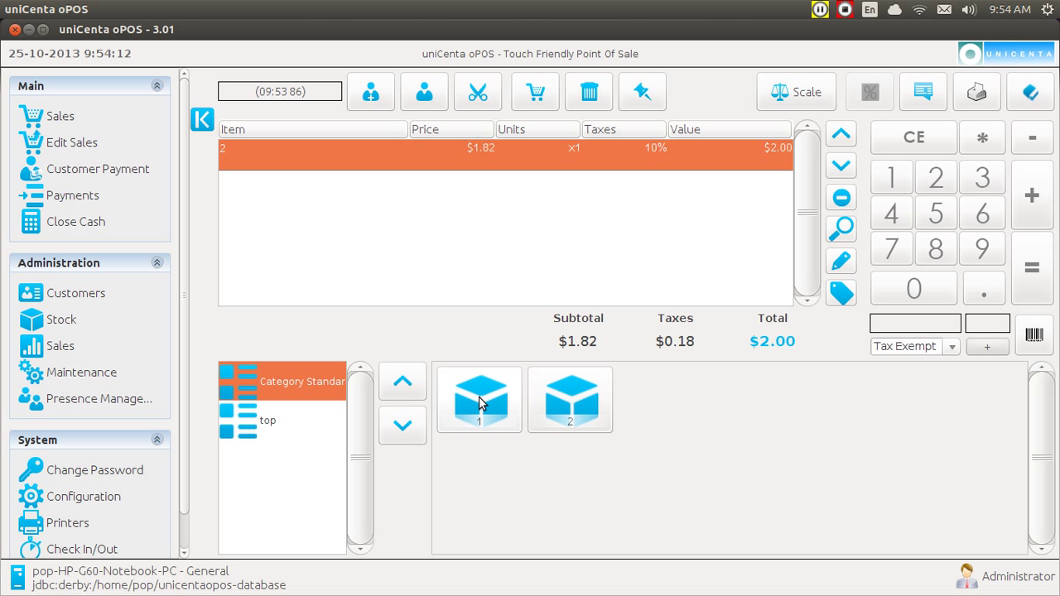
left_click(570, 399)
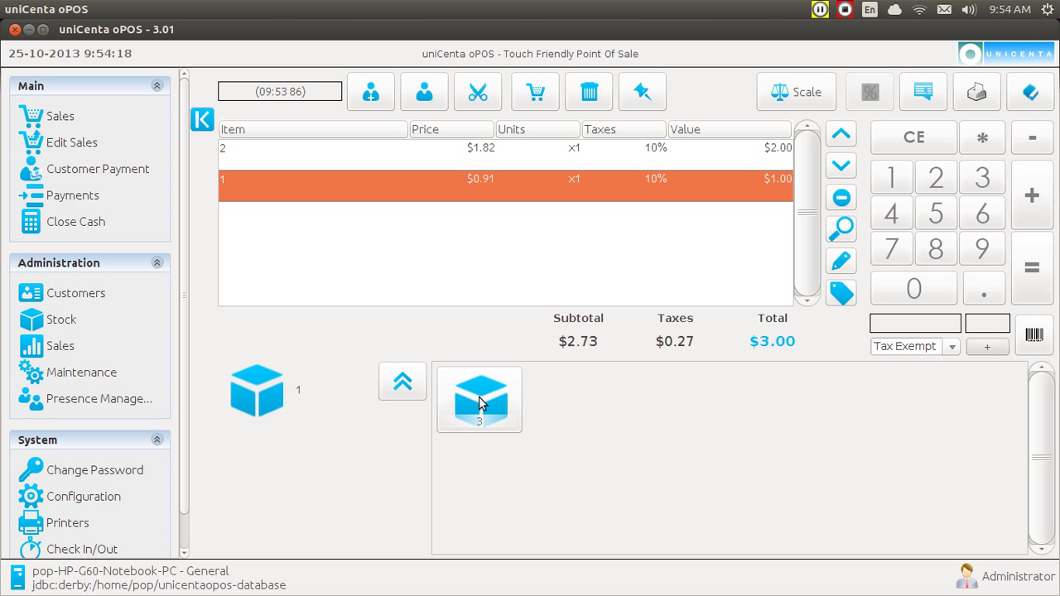
left_click(479, 398)
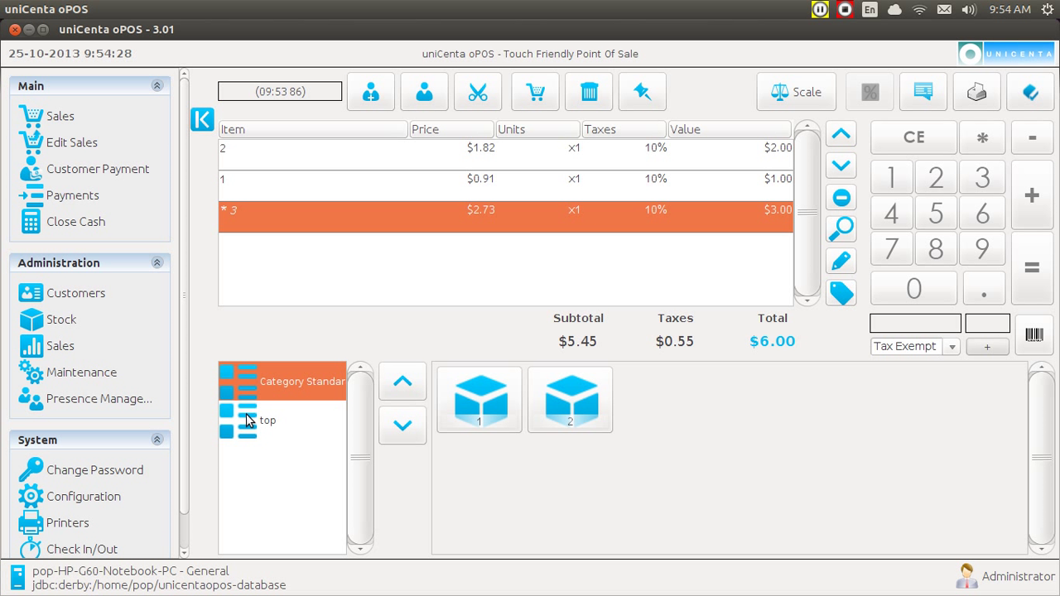
mouse_move(201, 396)
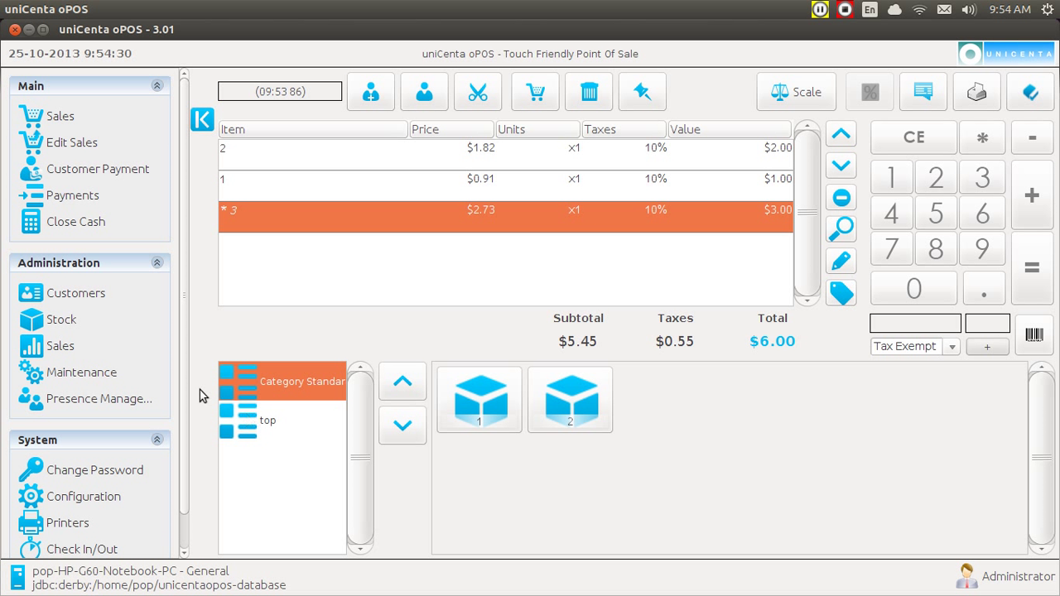
Open Stock > Categories to display the 'top' category record.
left_click(60, 320)
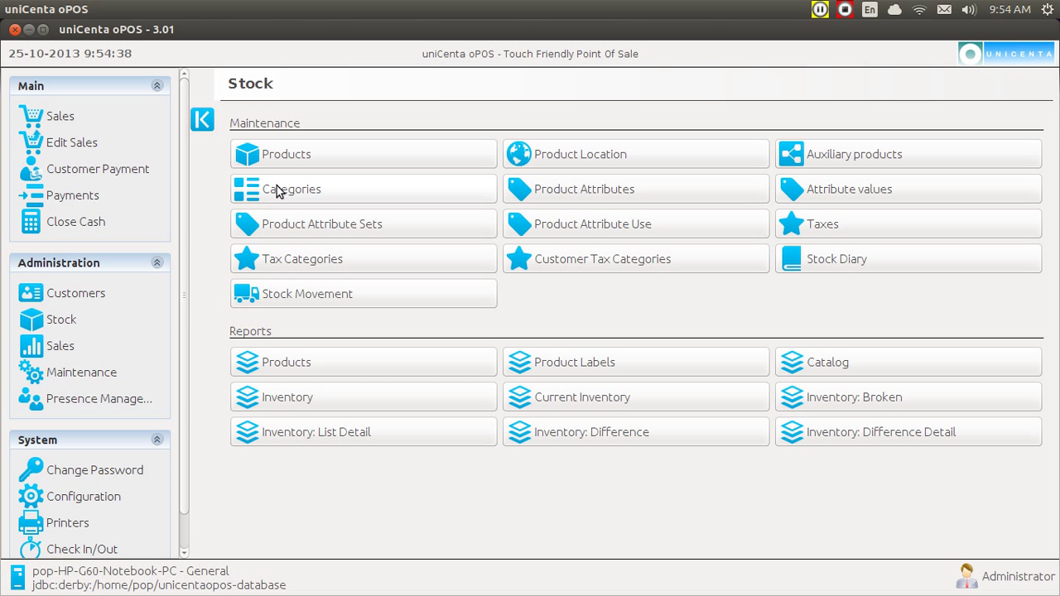
left_click(292, 189)
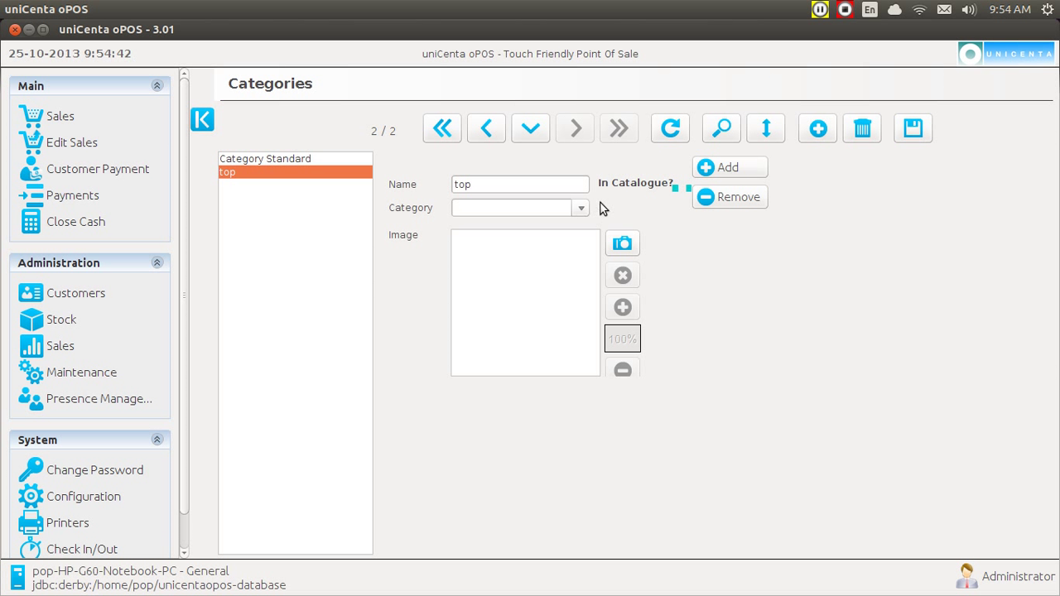
mouse_move(634, 193)
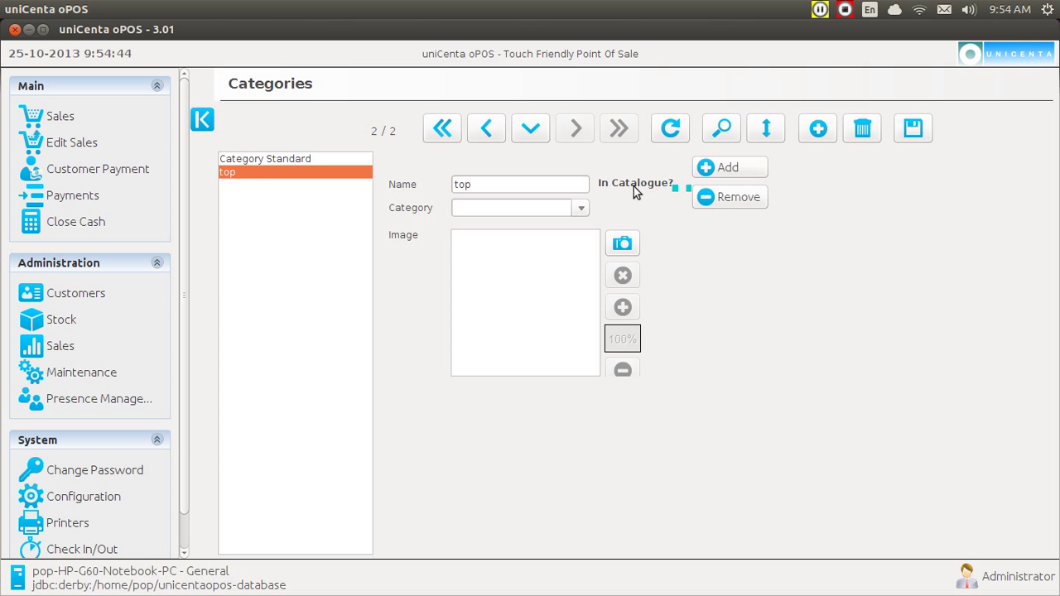
mouse_move(723, 203)
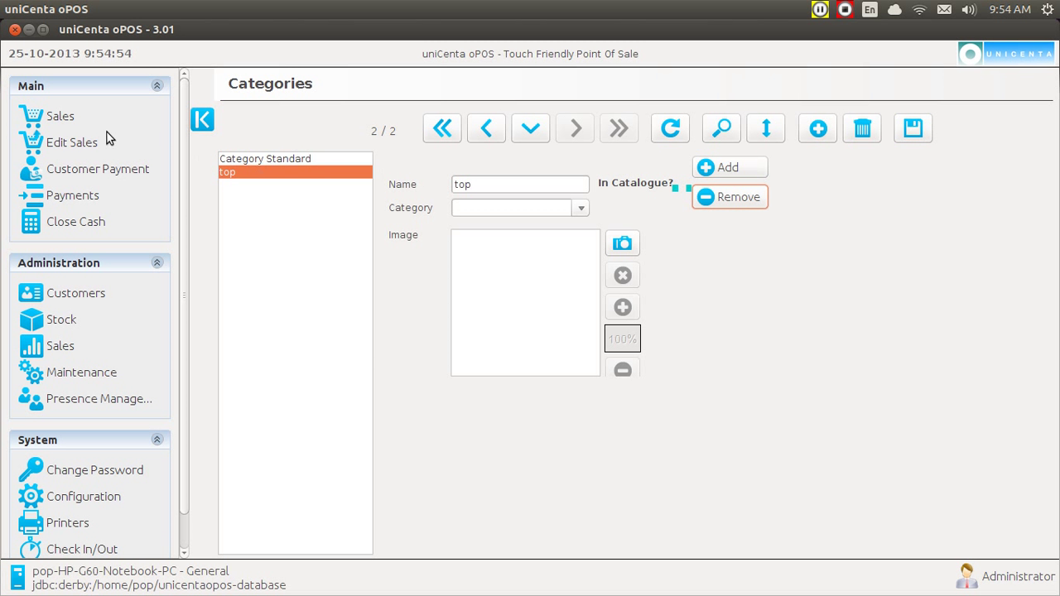
View the top category on the sales screen and delete the $6.00 ticket.
left_click(59, 116)
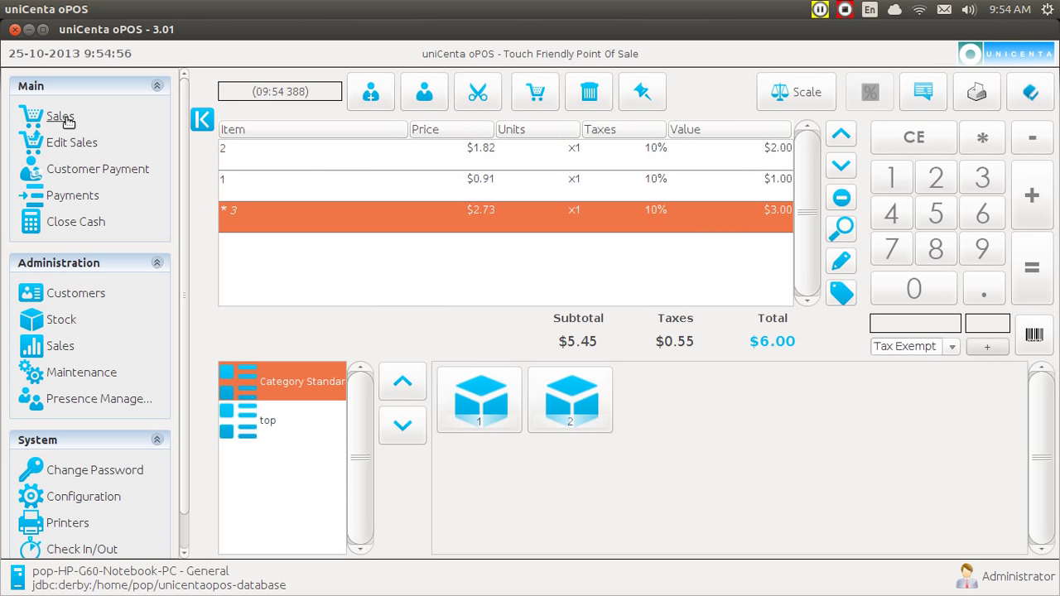
left_click(267, 421)
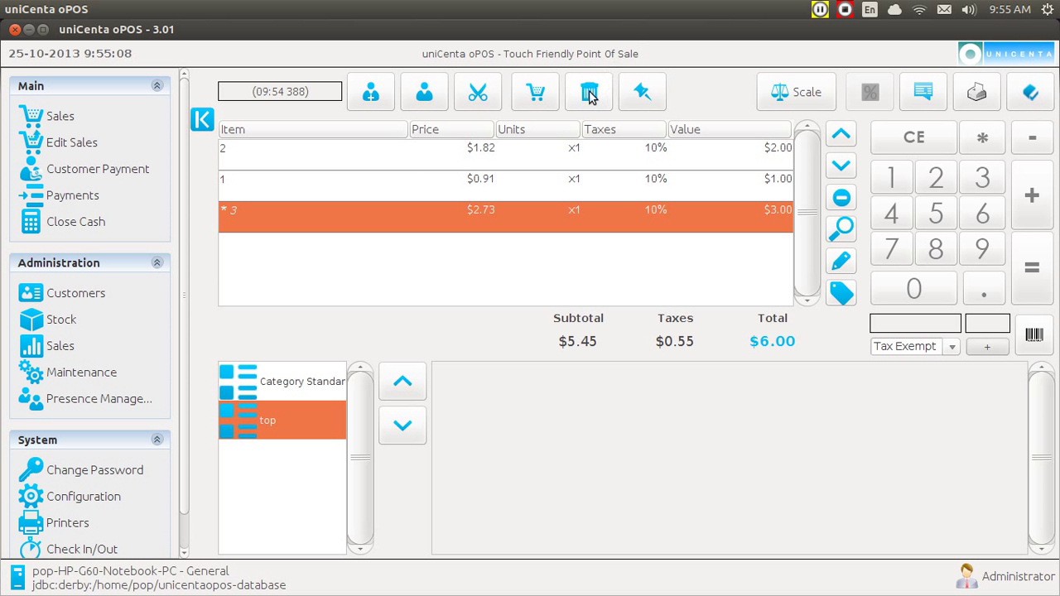
left_click(588, 92)
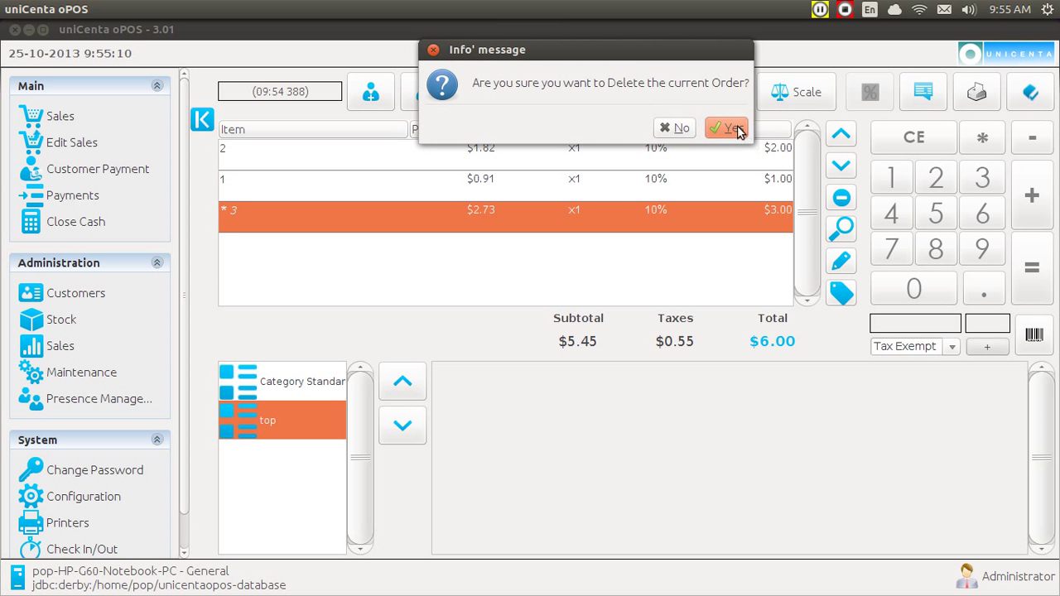
left_click(726, 128)
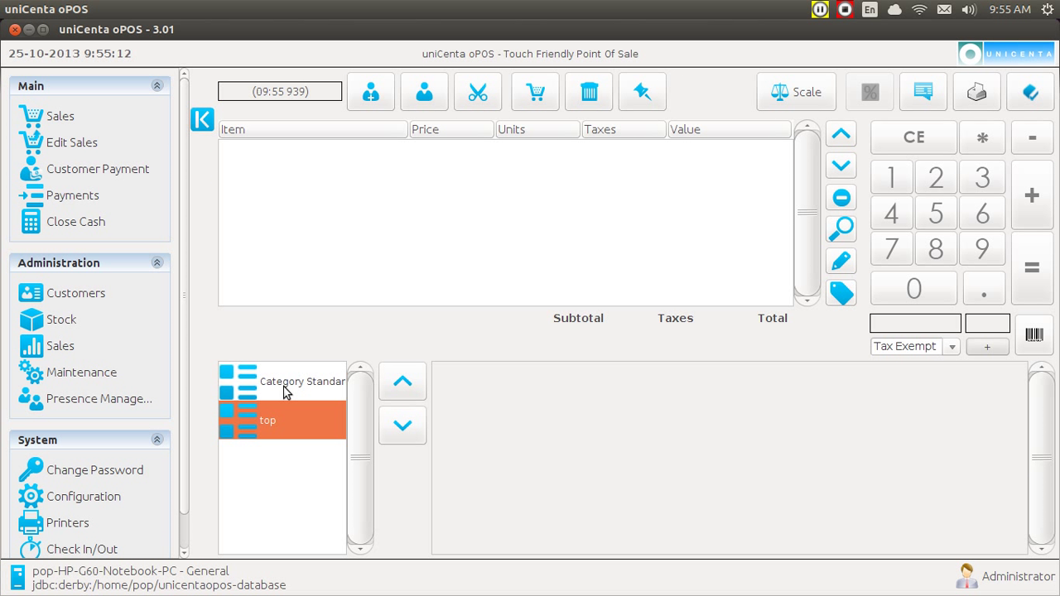
Add products 2 and 1 from Category Standard to a new $3.00 ticket.
left_click(302, 381)
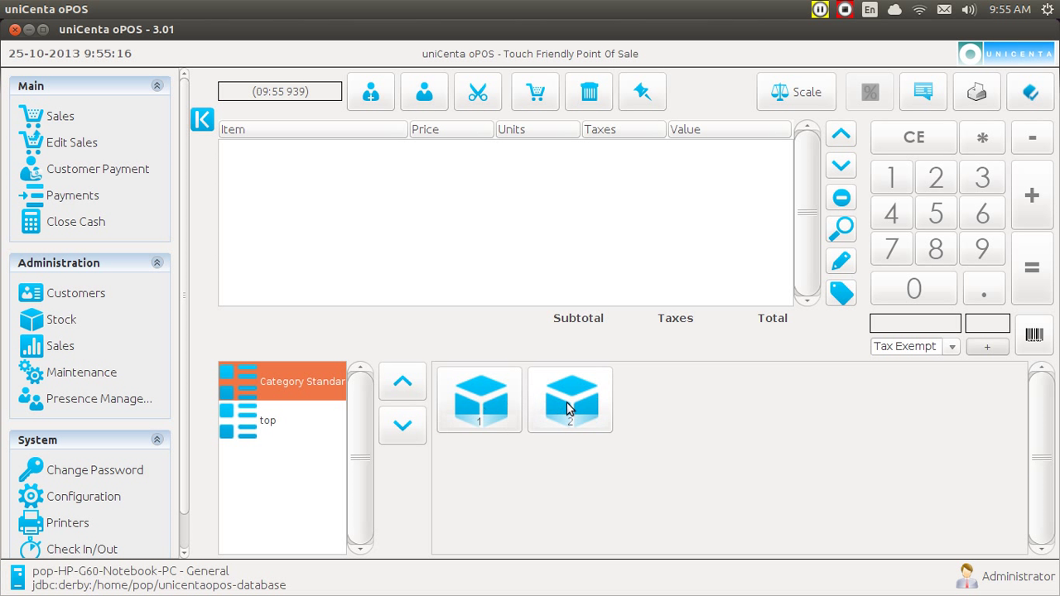
left_click(570, 400)
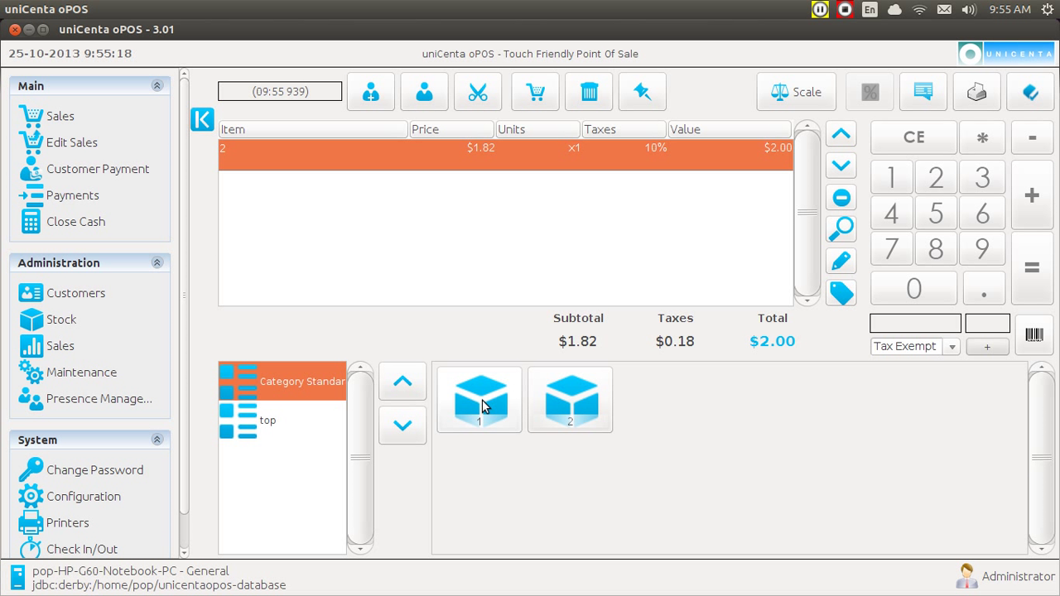
left_click(478, 400)
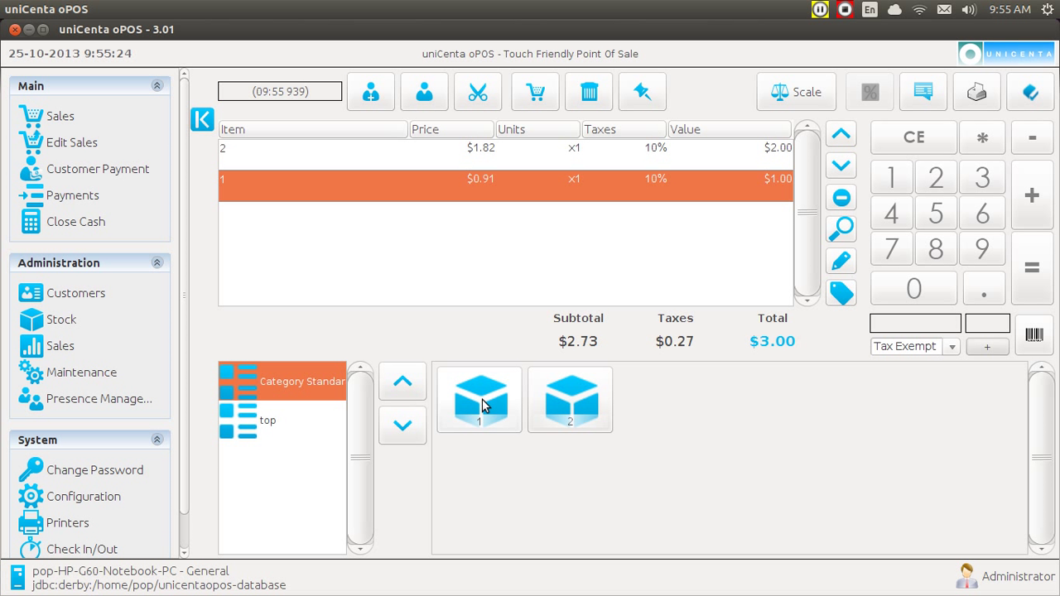
mouse_move(62, 320)
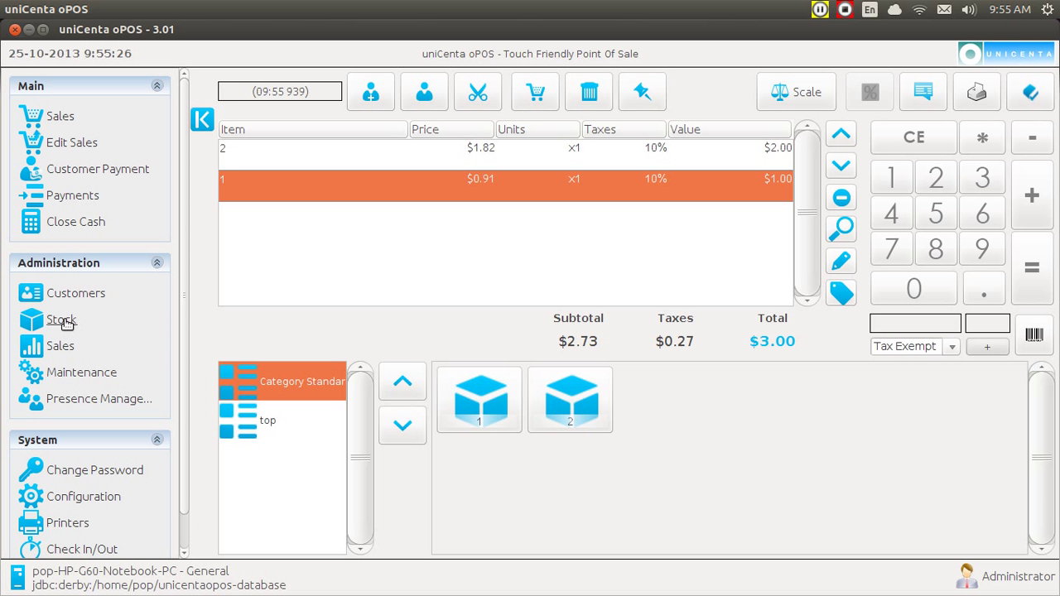
Open Stock > Categories again to show the 'top' category record.
left_click(61, 319)
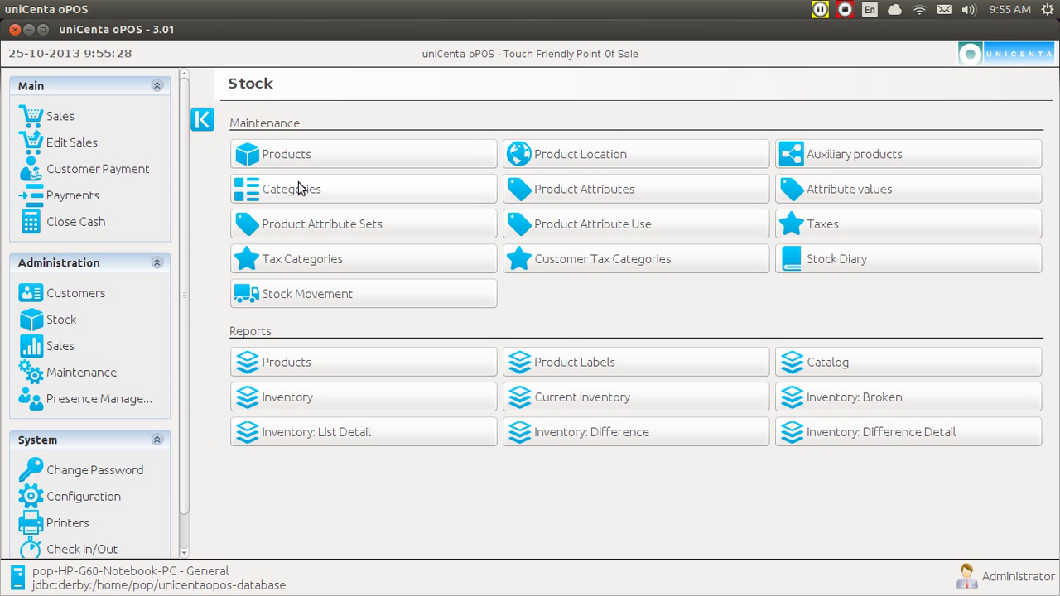
left_click(291, 189)
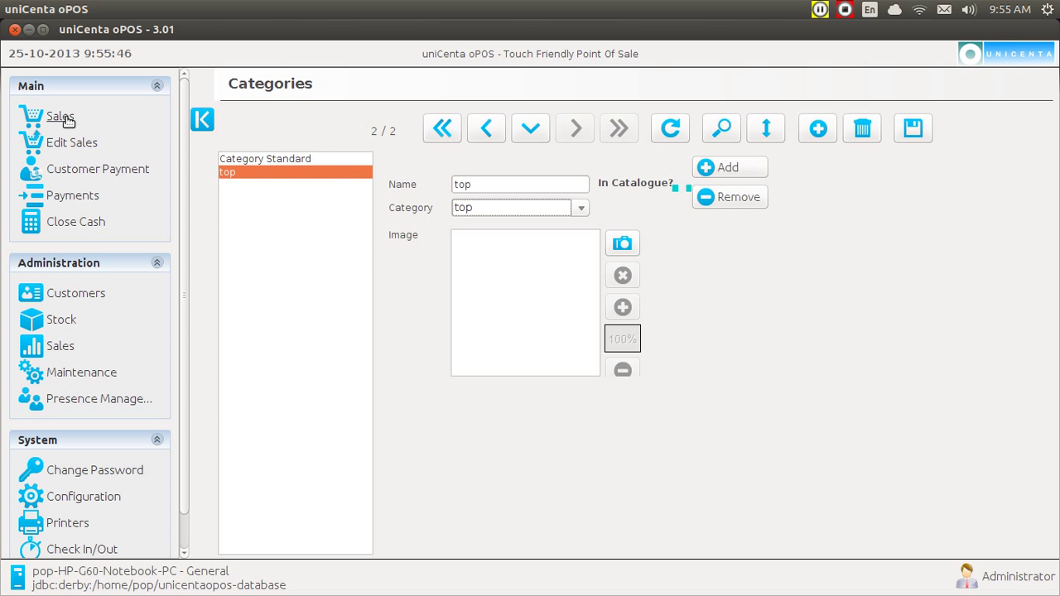
Clear the ticket and add products 2, 1 and auxiliary product 3, totalling $6.00.
left_click(60, 116)
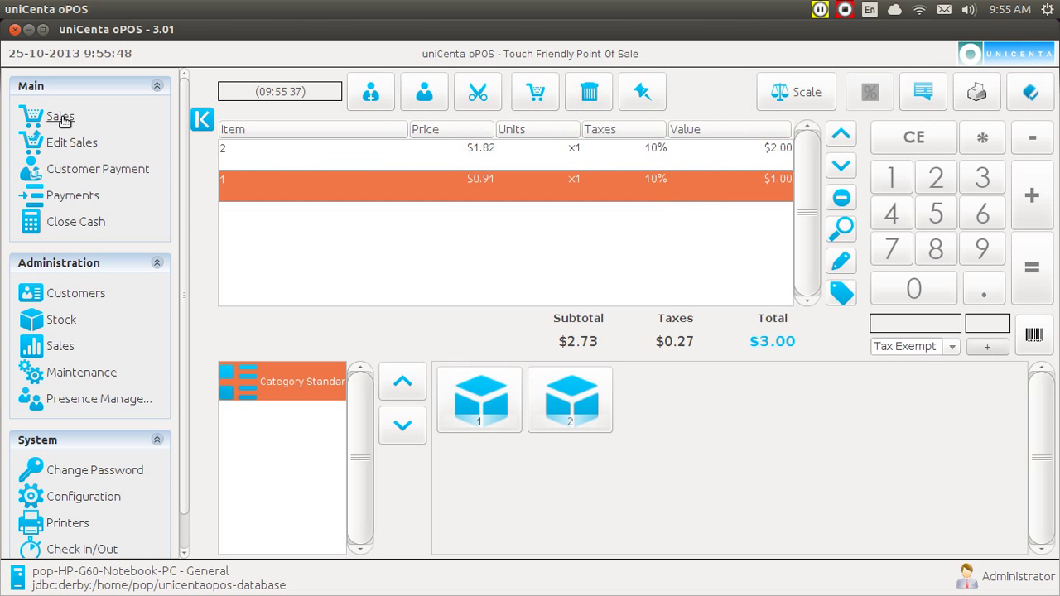
mouse_move(354, 322)
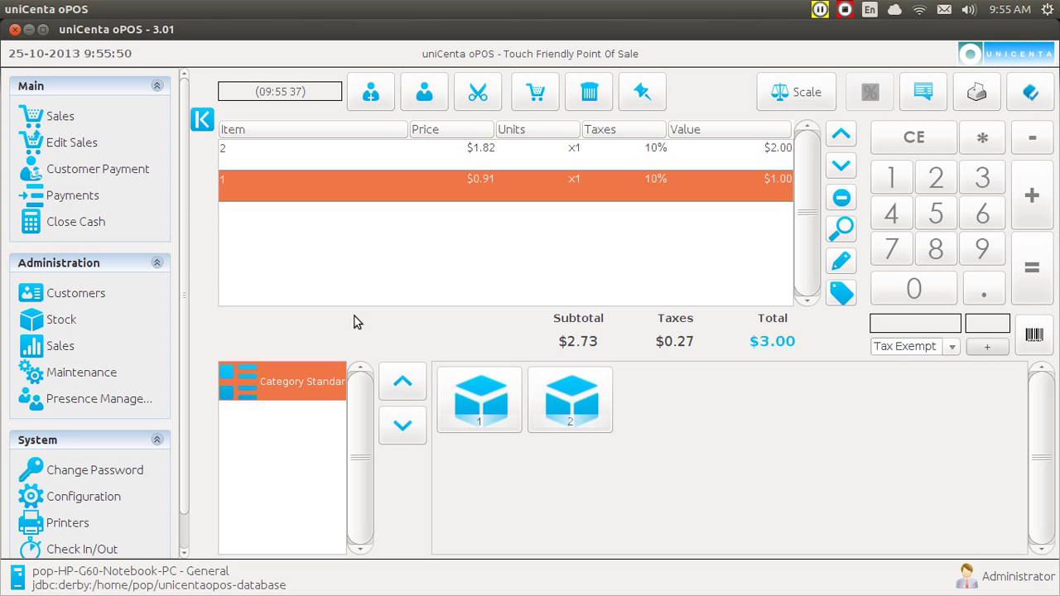
left_click(588, 91)
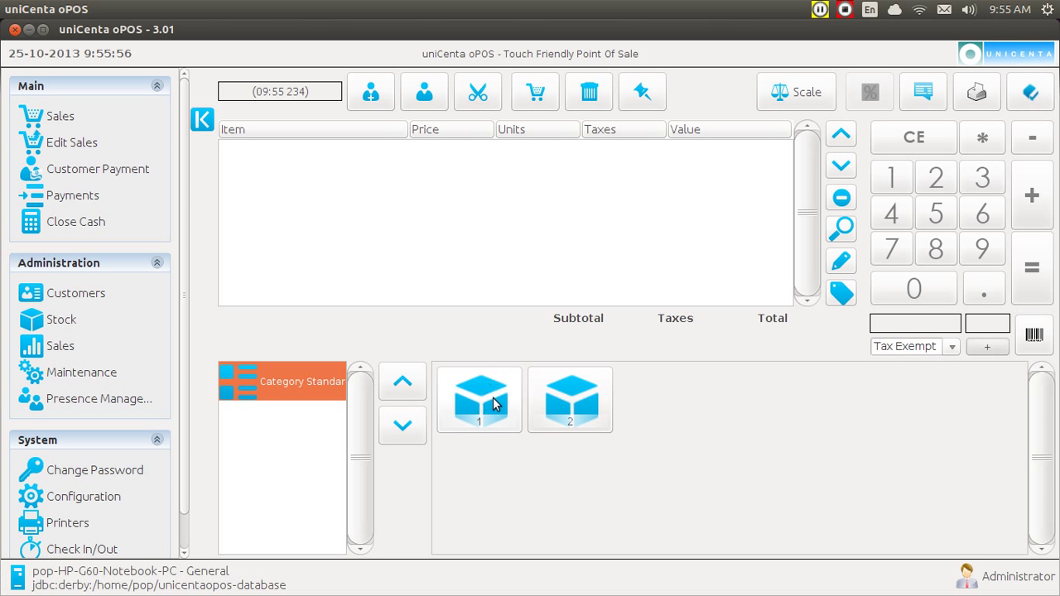
left_click(570, 399)
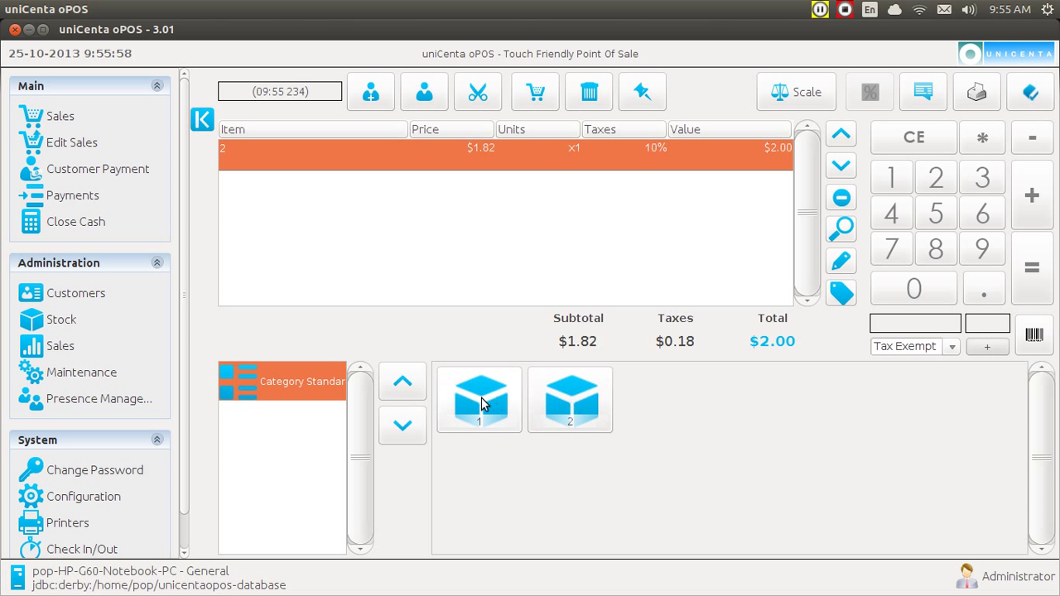
left_click(478, 399)
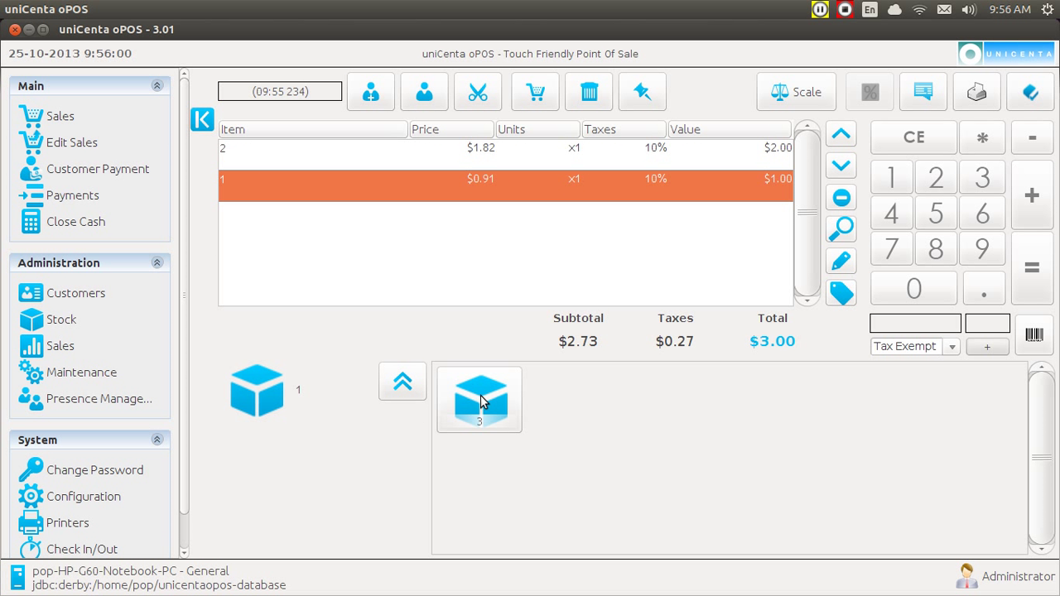
left_click(479, 399)
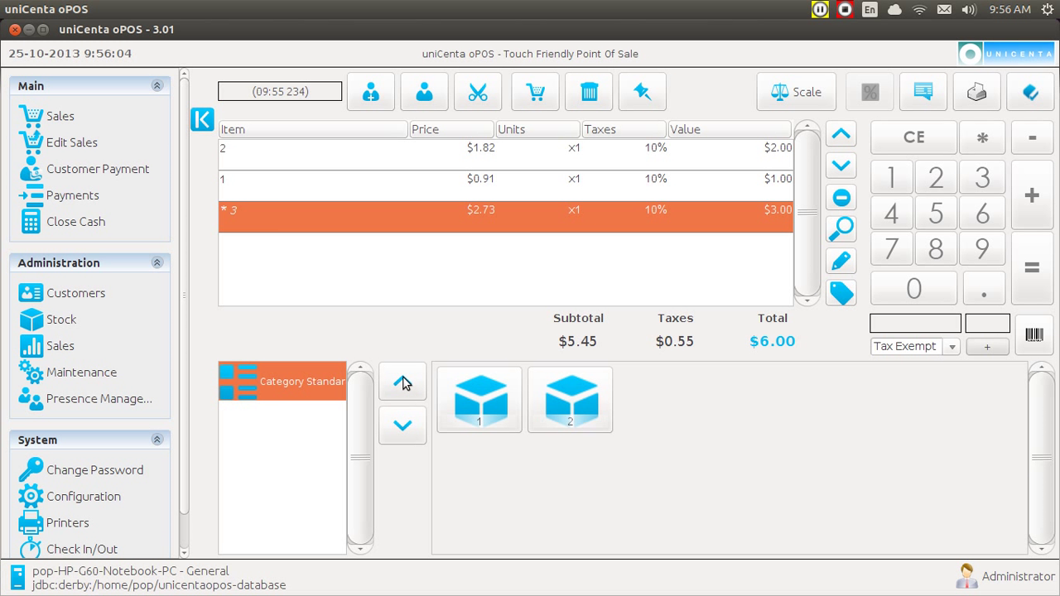
mouse_move(261, 415)
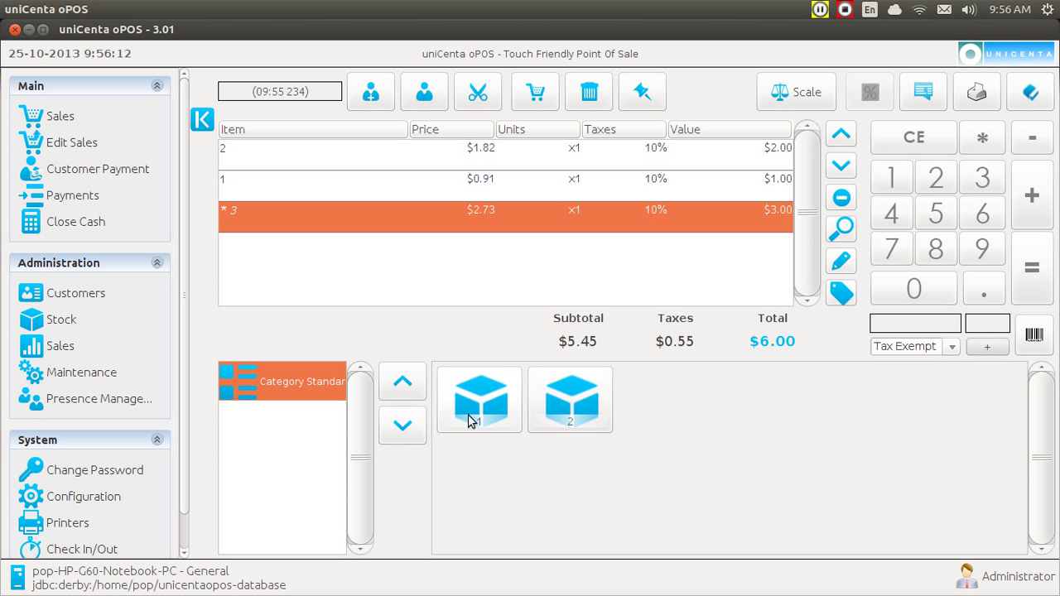
mouse_move(472, 420)
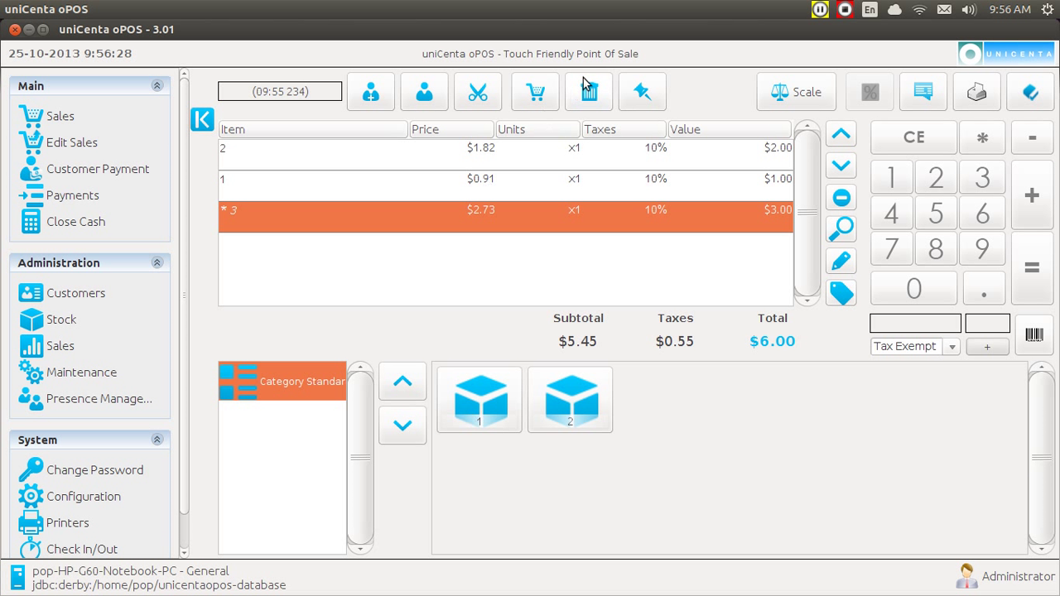
Delete the ticket, re-add products 2, 1 and auxiliary 3, then return to categories.
left_click(588, 91)
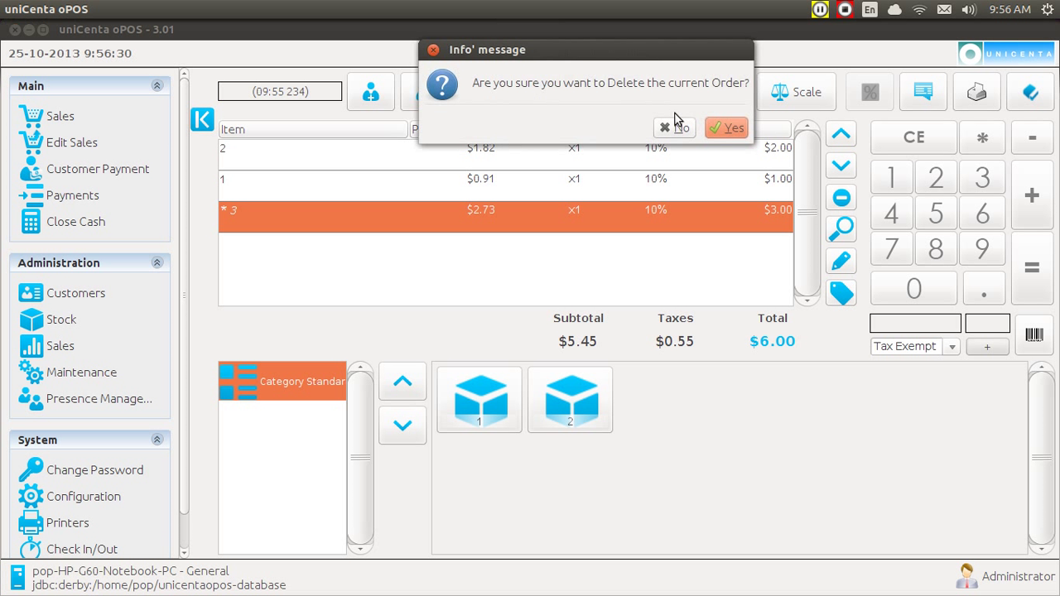
left_click(726, 127)
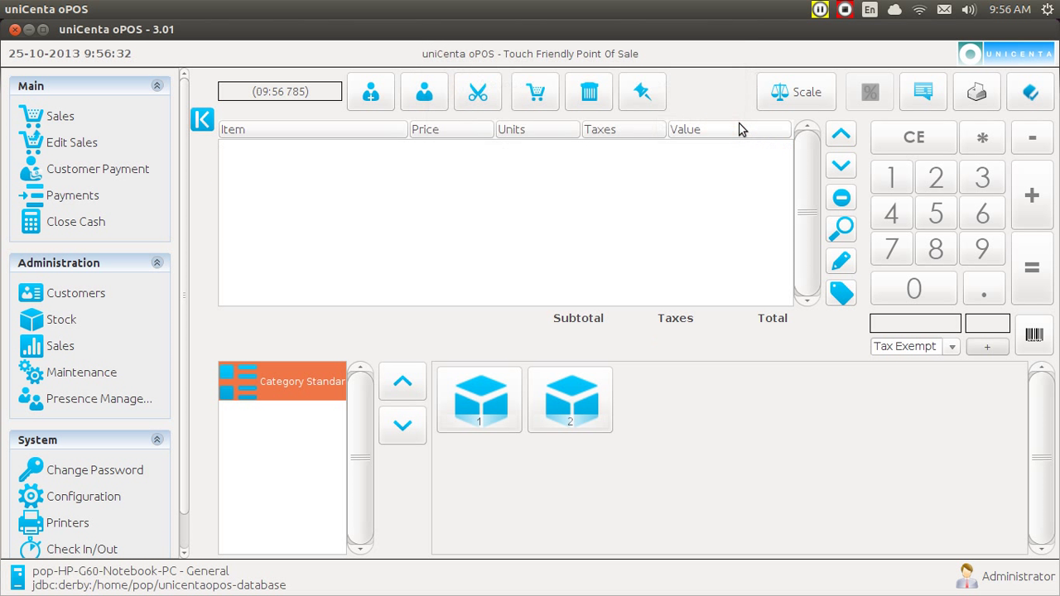
left_click(570, 399)
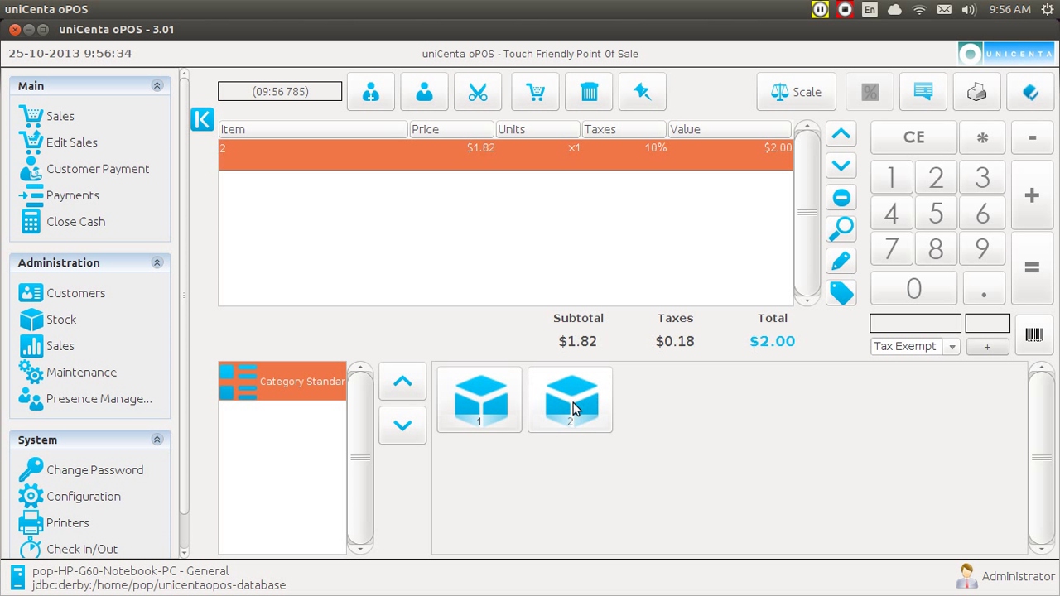
left_click(570, 400)
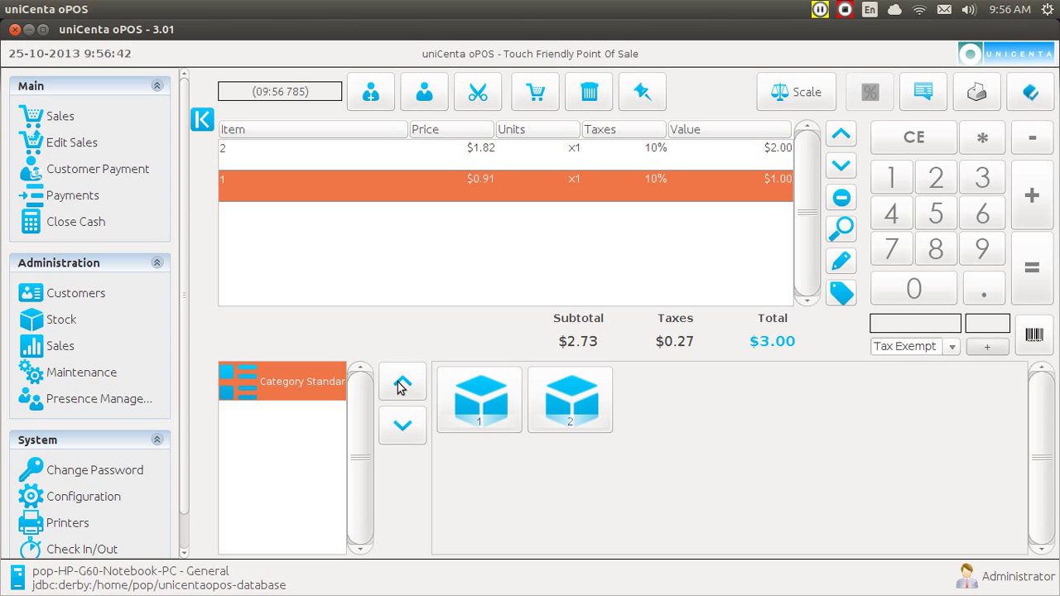
mouse_move(794, 235)
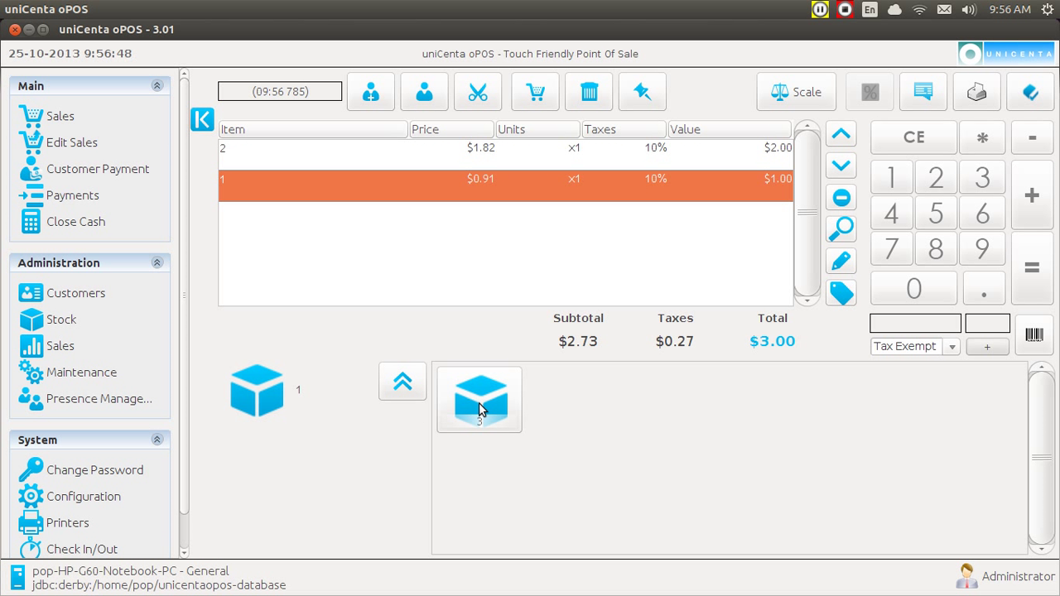
left_click(478, 399)
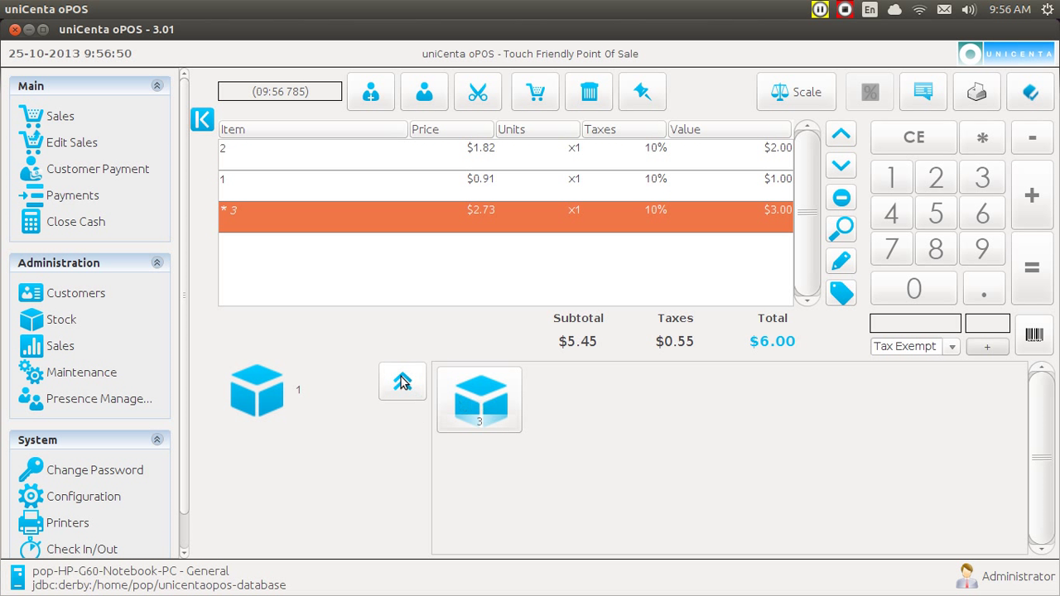
left_click(401, 381)
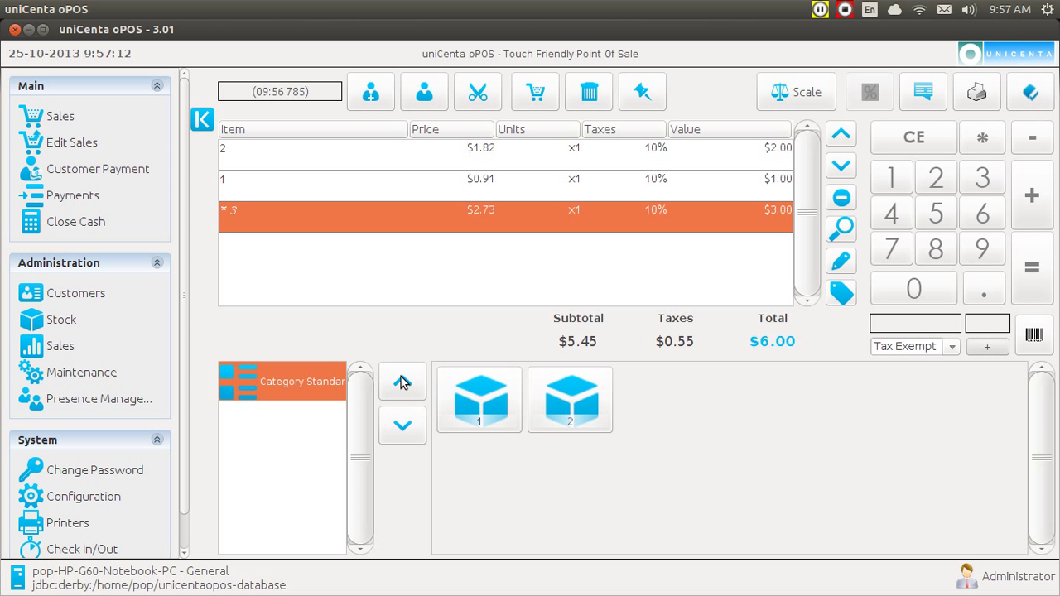
mouse_move(163, 53)
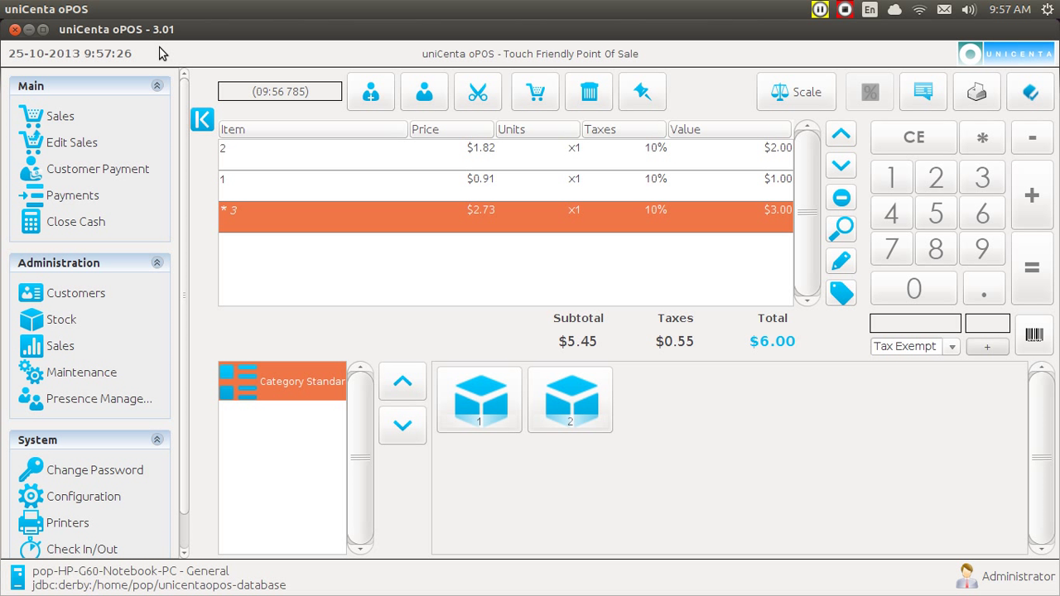
mouse_move(201, 51)
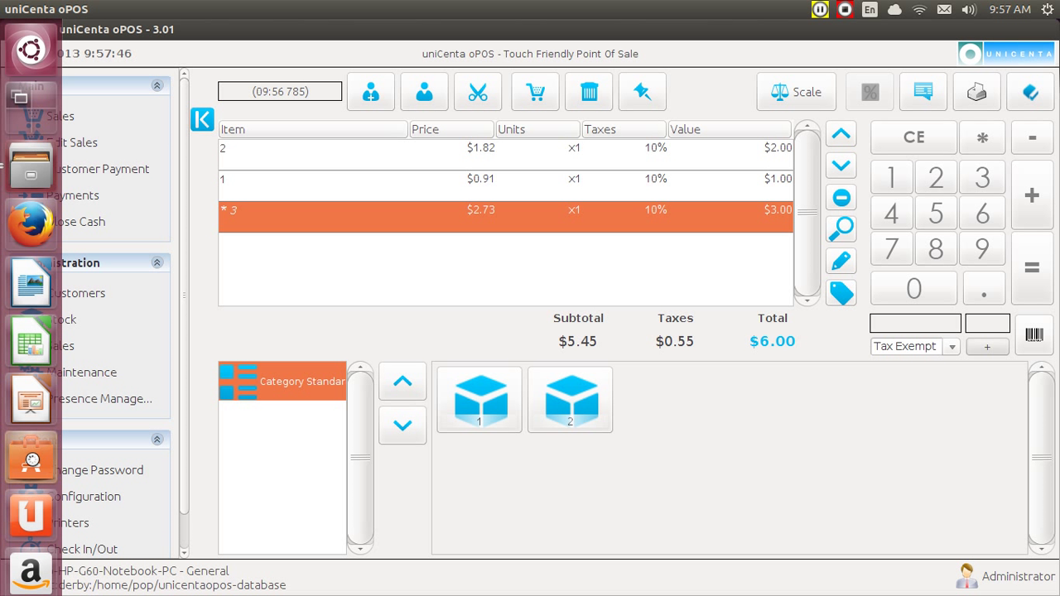
Launch Ubuntu Software Center from the launcher, leaving the $6.00 ticket intact.
left_click(31, 458)
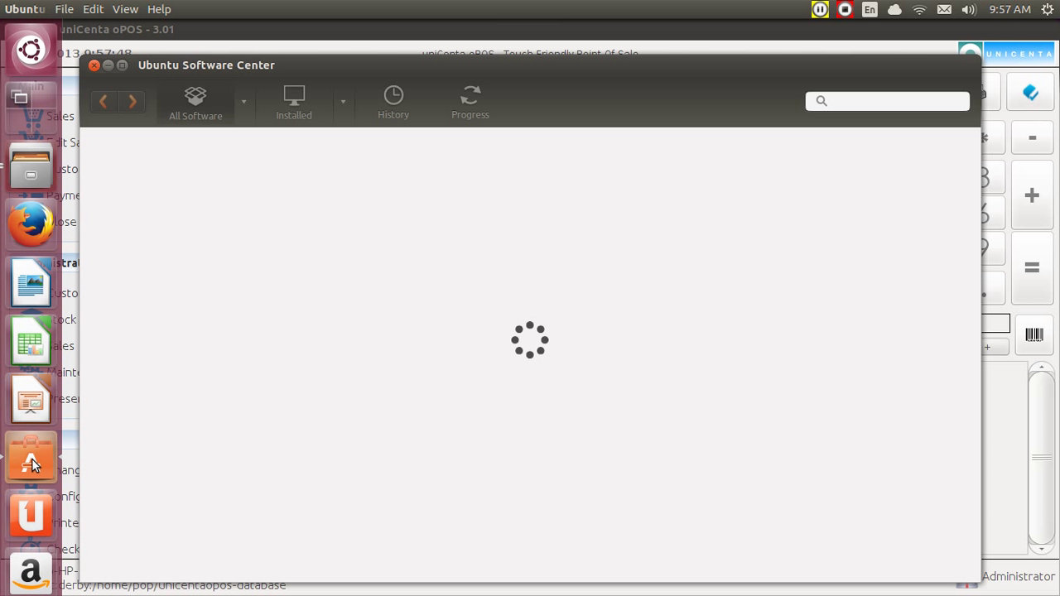